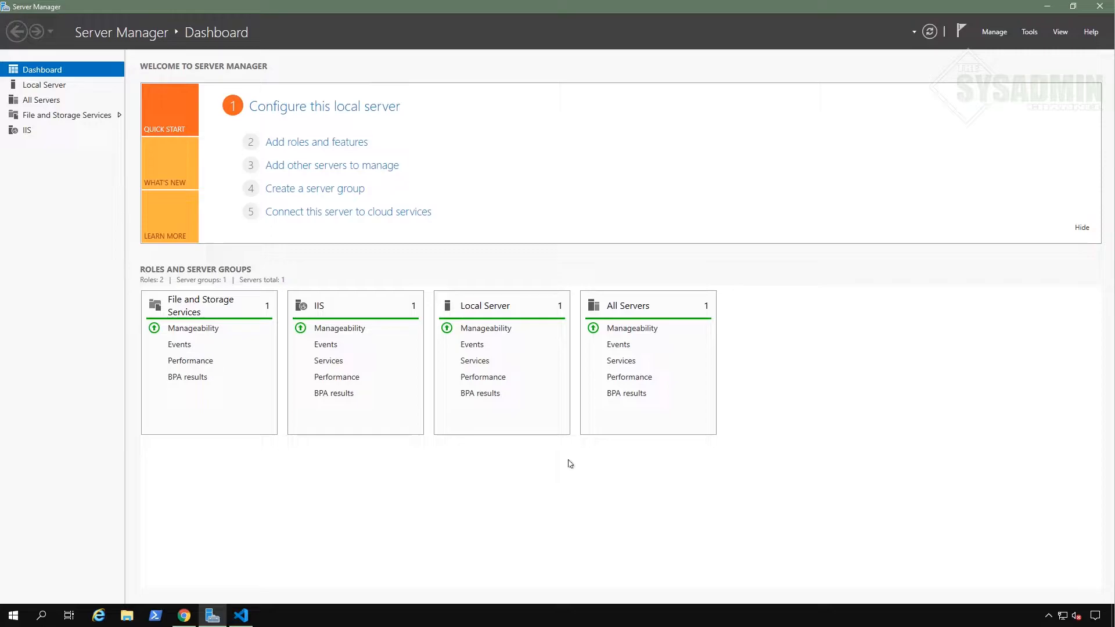
pyautogui.moveTo(331, 562)
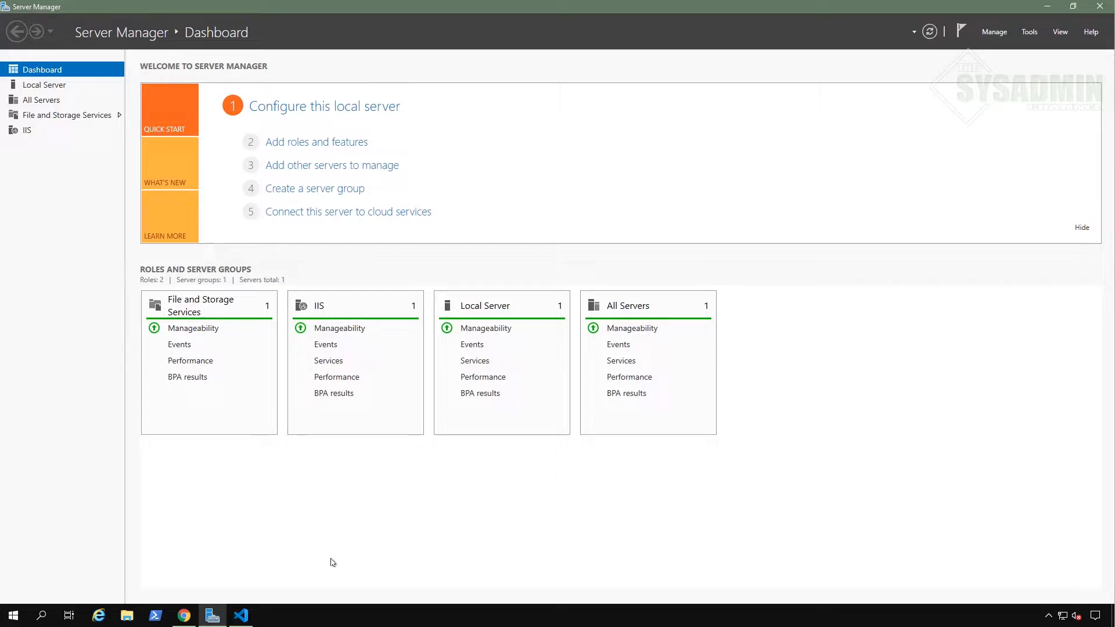
# Replace index.php's line-4 placeholder comment with include 'form.php';.
pyautogui.click(240, 615)
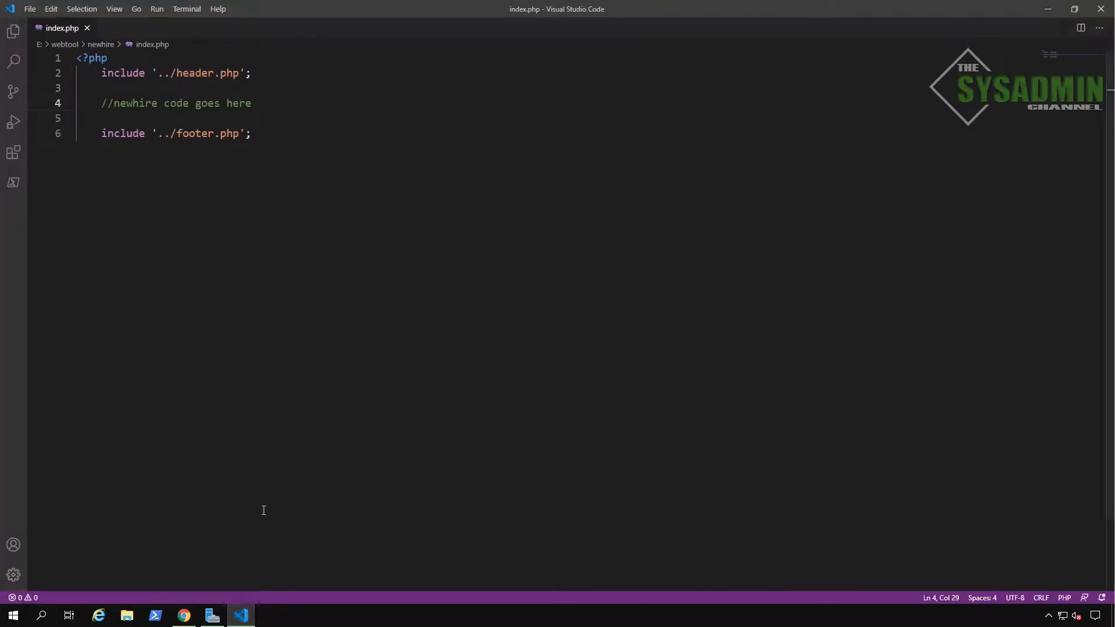
pyautogui.moveTo(309, 238)
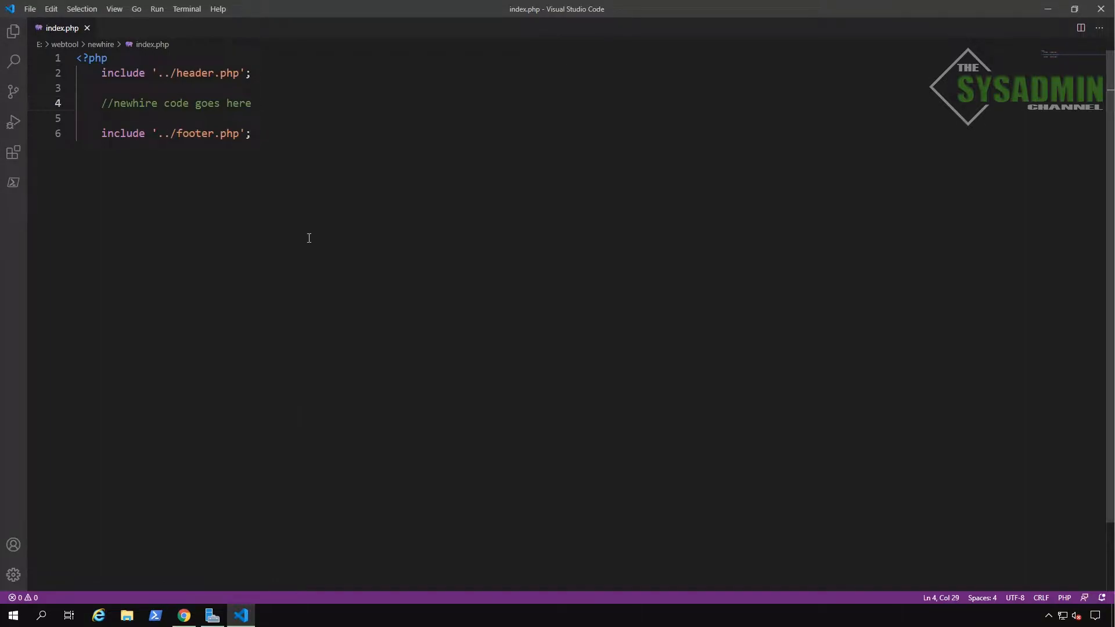
pyautogui.write('include')
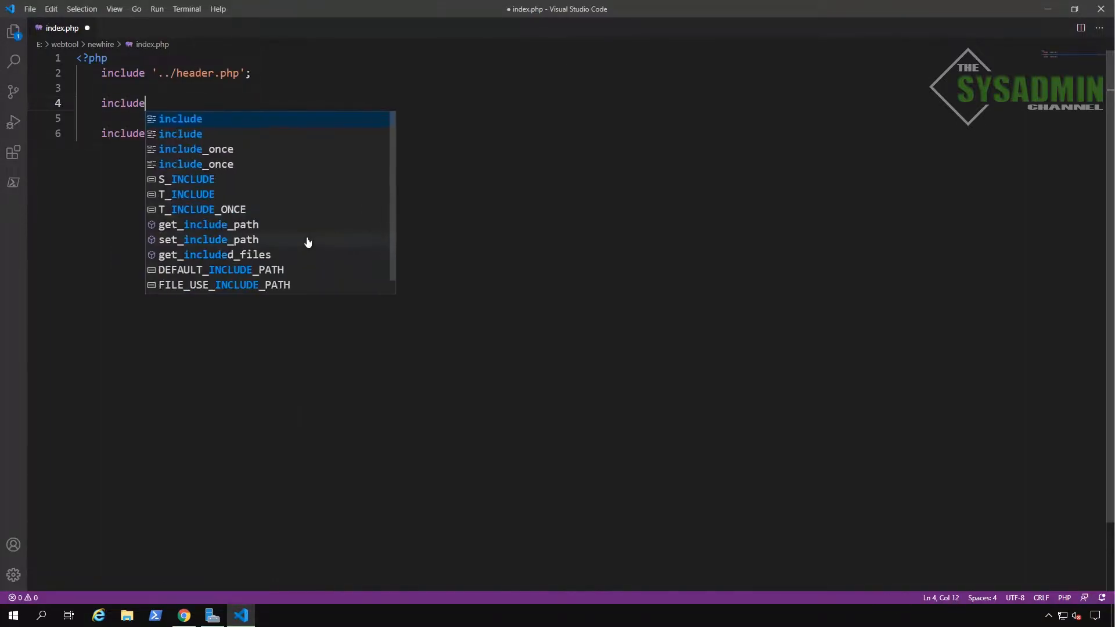
pyautogui.write("'form'")
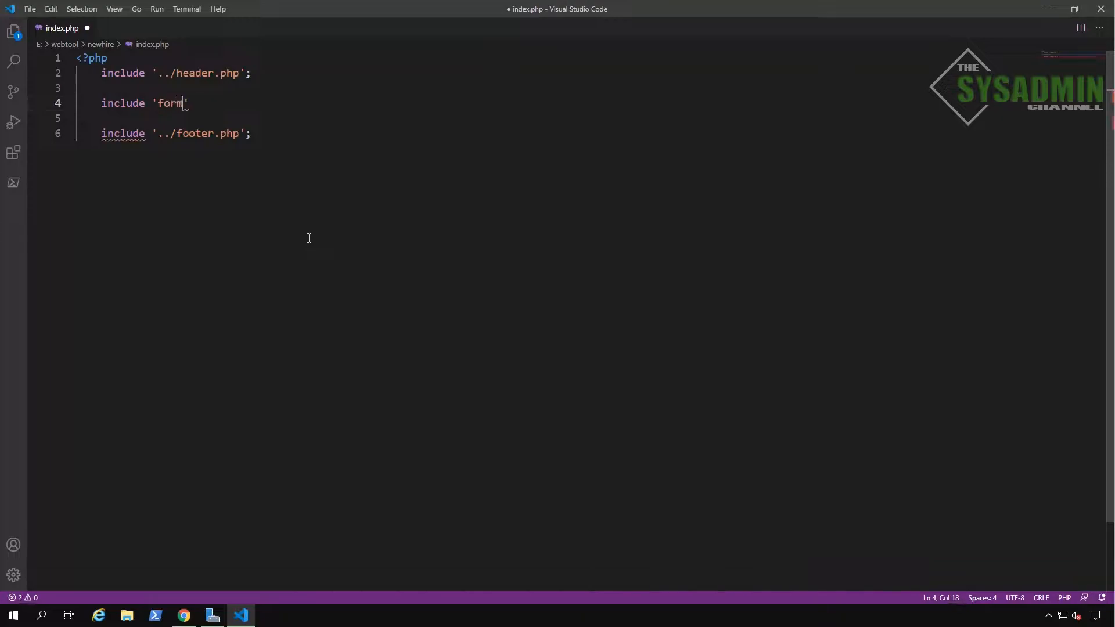
pyautogui.write('.')
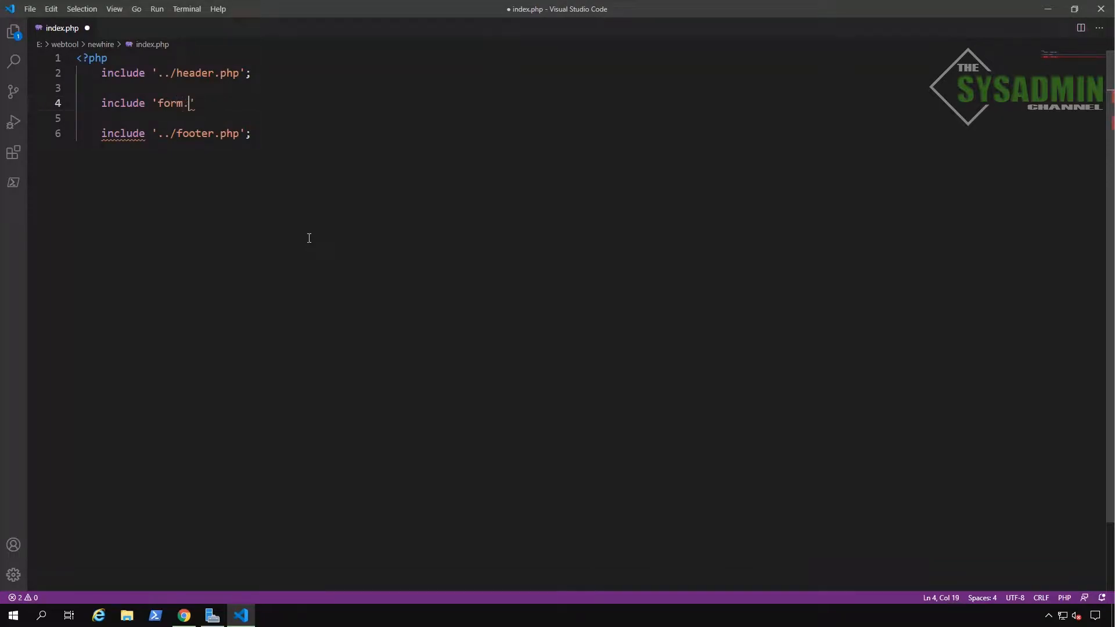
pyautogui.write('php')
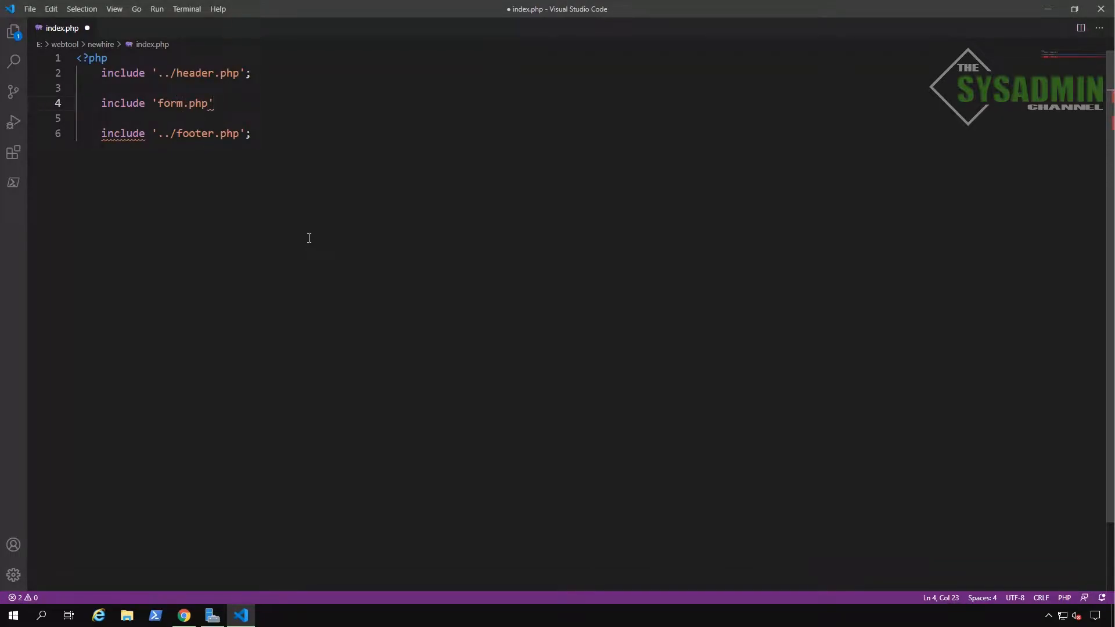
pyautogui.write(';')
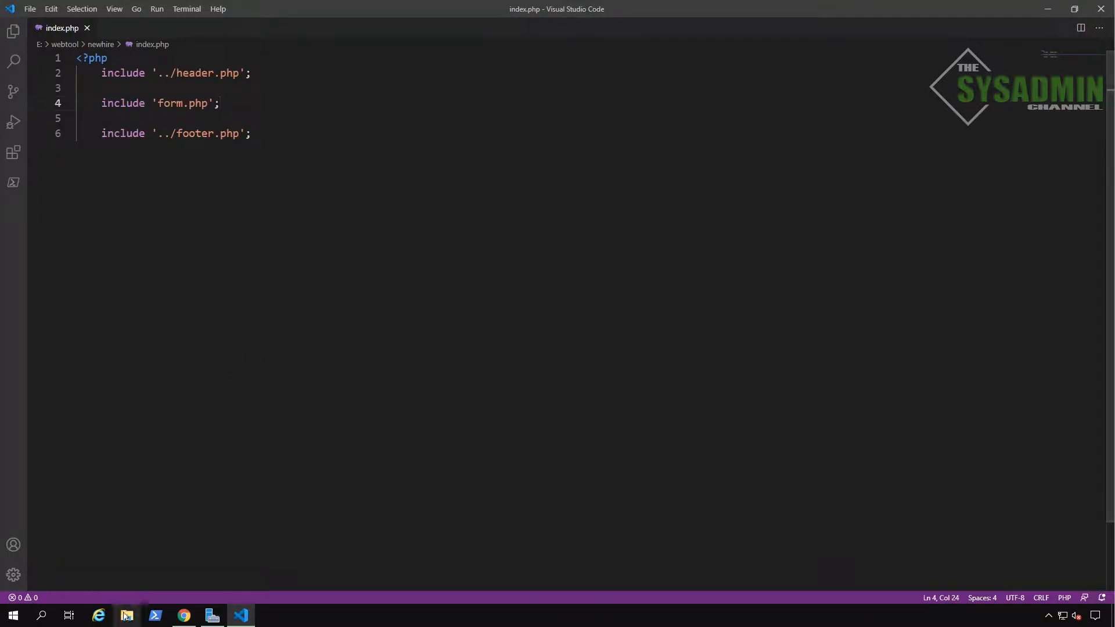
# Create an empty form.php file in E:\webtool\newhire, confirming the extension change.
pyautogui.click(126, 615)
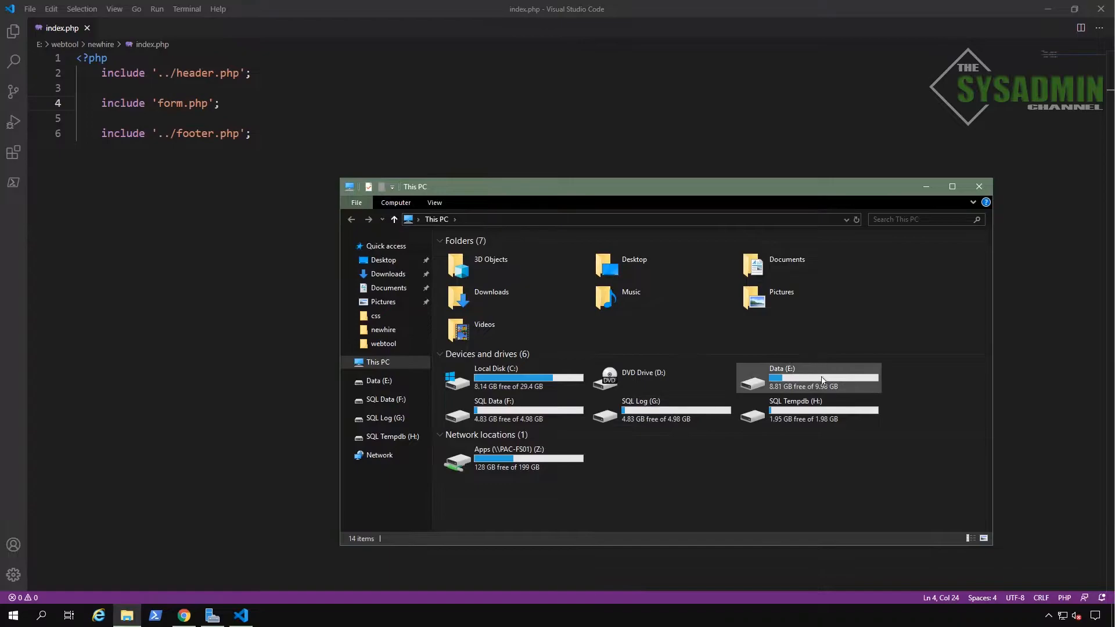
pyautogui.doubleClick(809, 377)
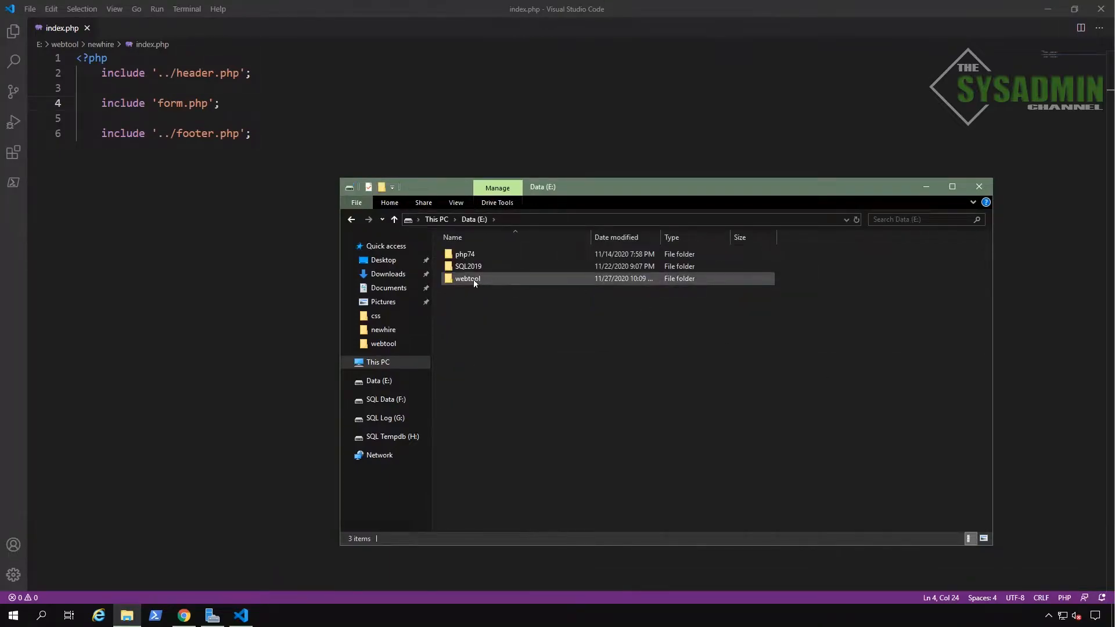
pyautogui.doubleClick(466, 278)
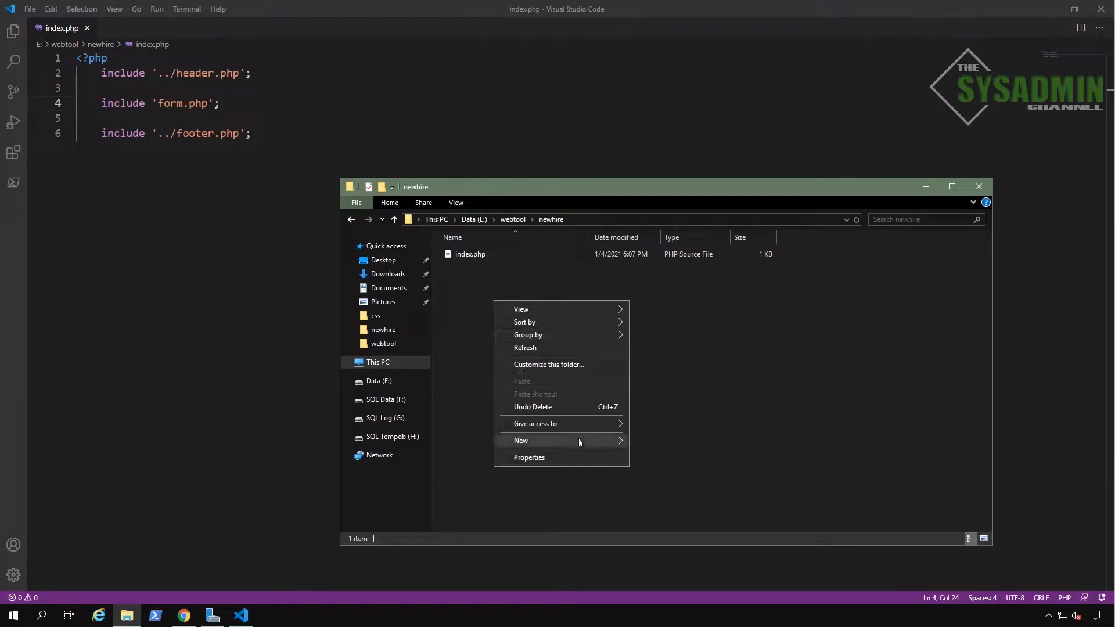
pyautogui.click(520, 440)
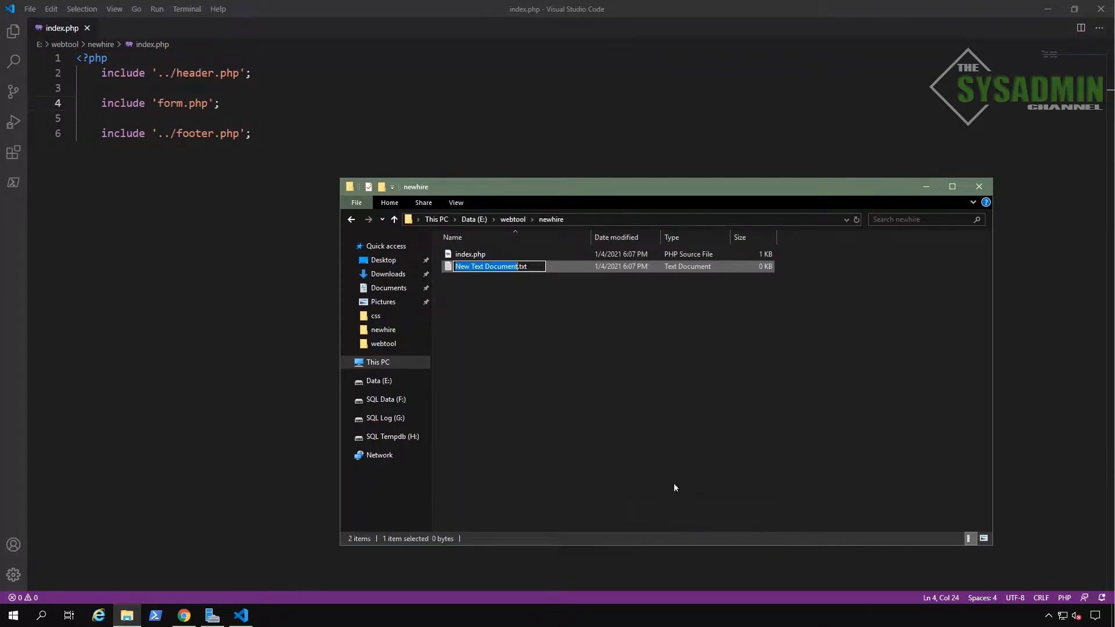
pyautogui.write('form')
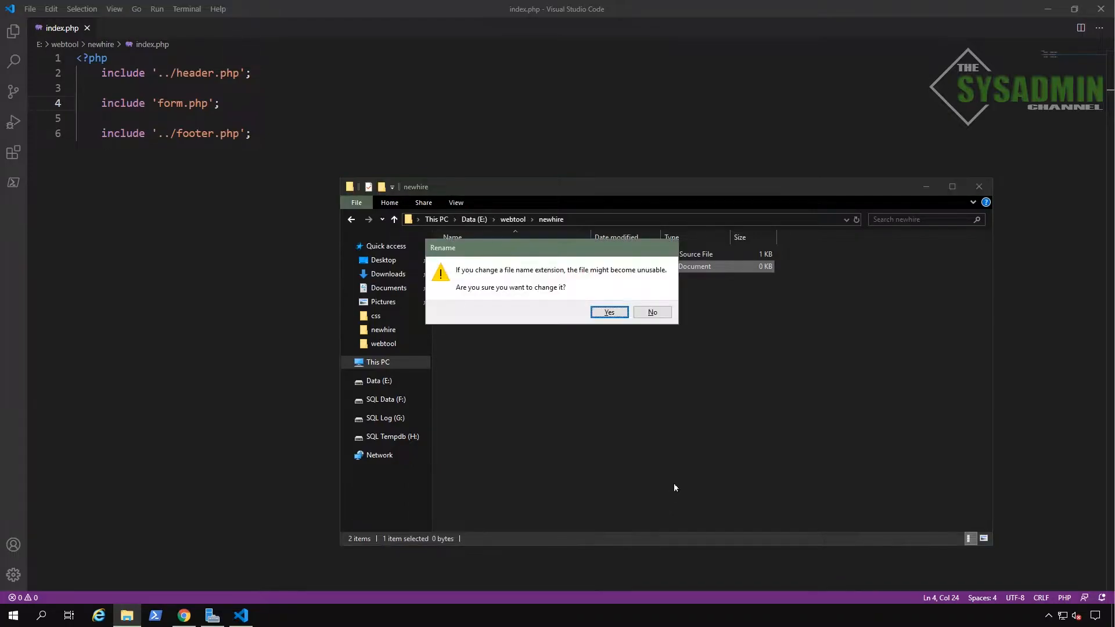
pyautogui.click(609, 312)
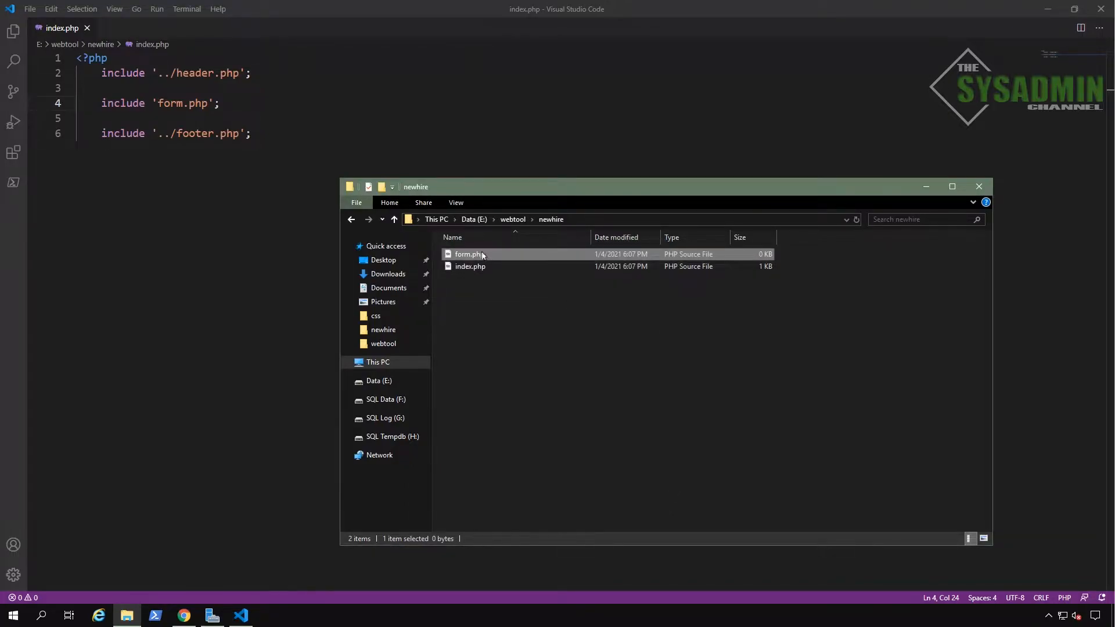
# Start form.php with a <?php tag and an explanatory comment.
pyautogui.doubleClick(468, 254)
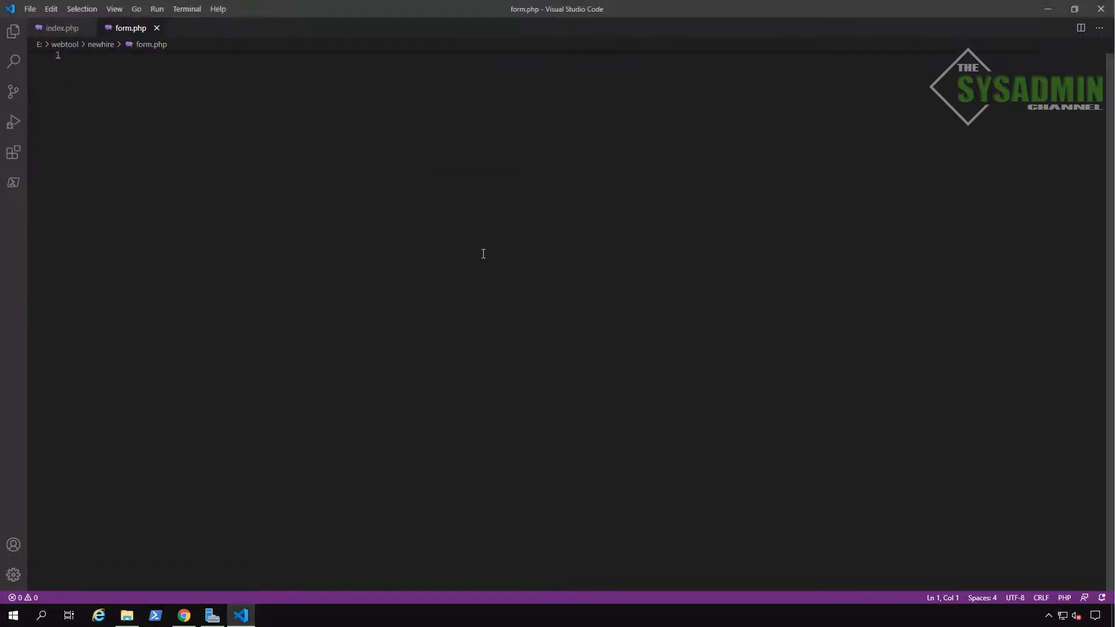
pyautogui.write('<?')
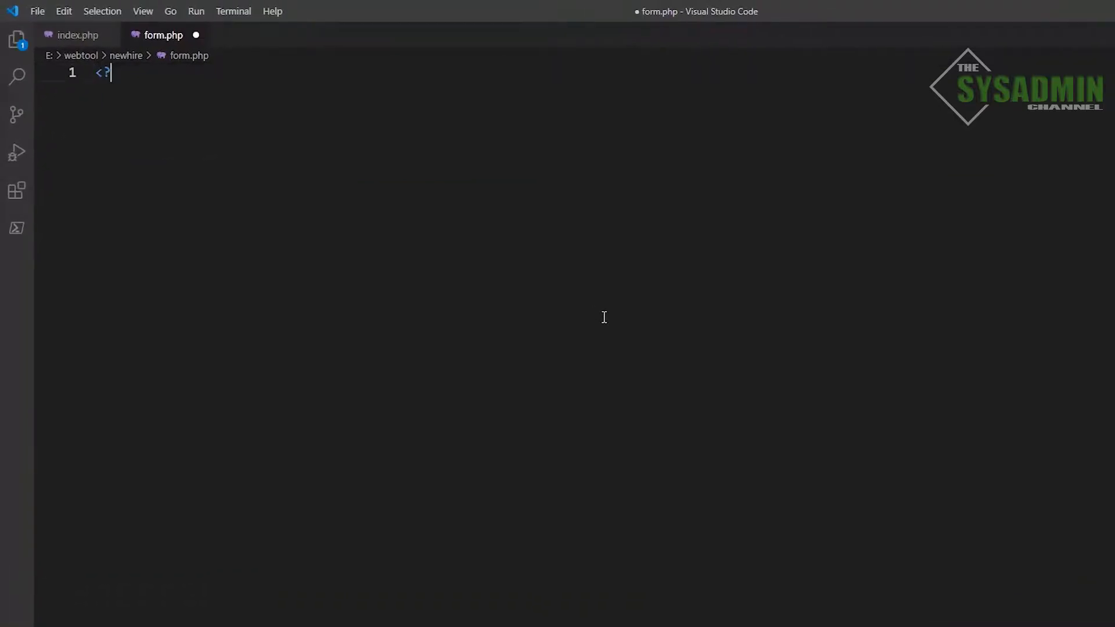
pyautogui.write('php')
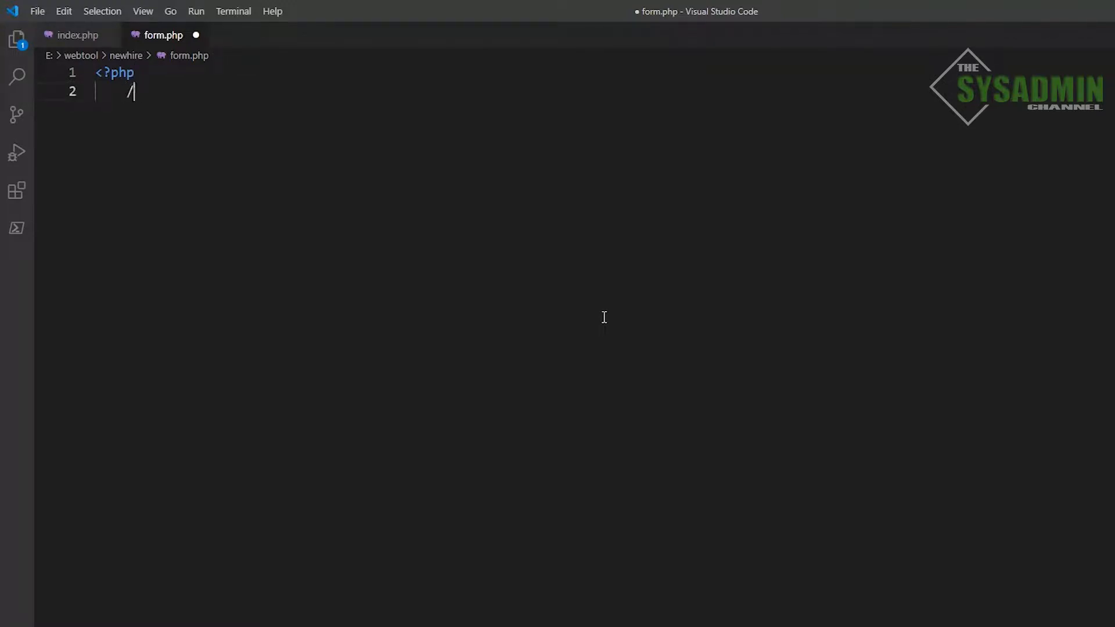
pyautogui.write('/Check')
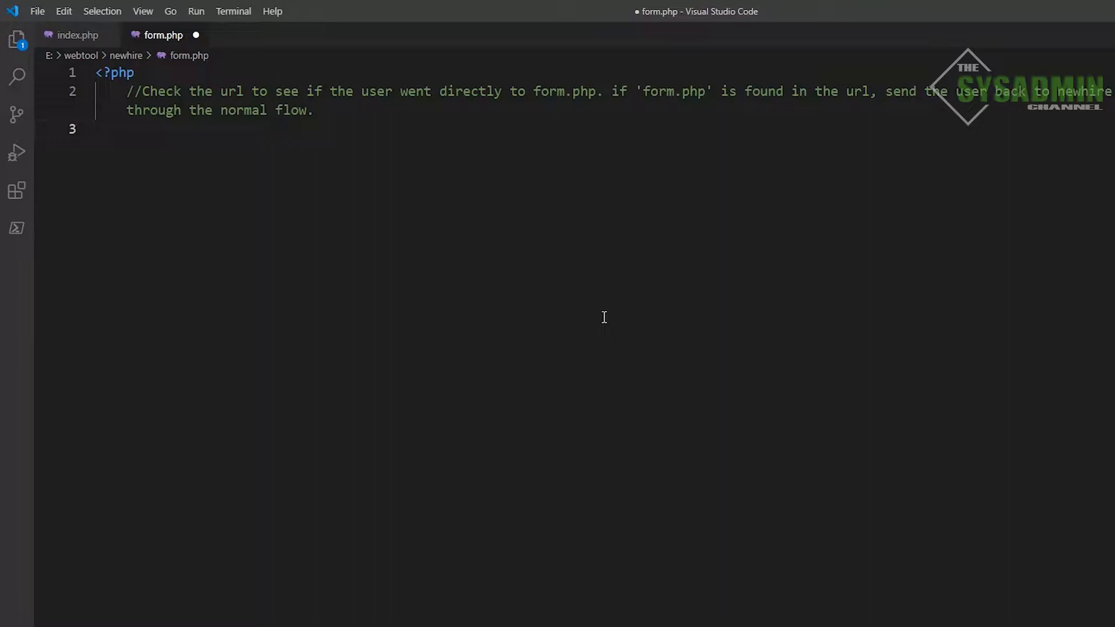
# Add an if block matching '#/form.php#' against $_SERVER['REQUEST_URI'] with preg_match.
pyautogui.write('if')
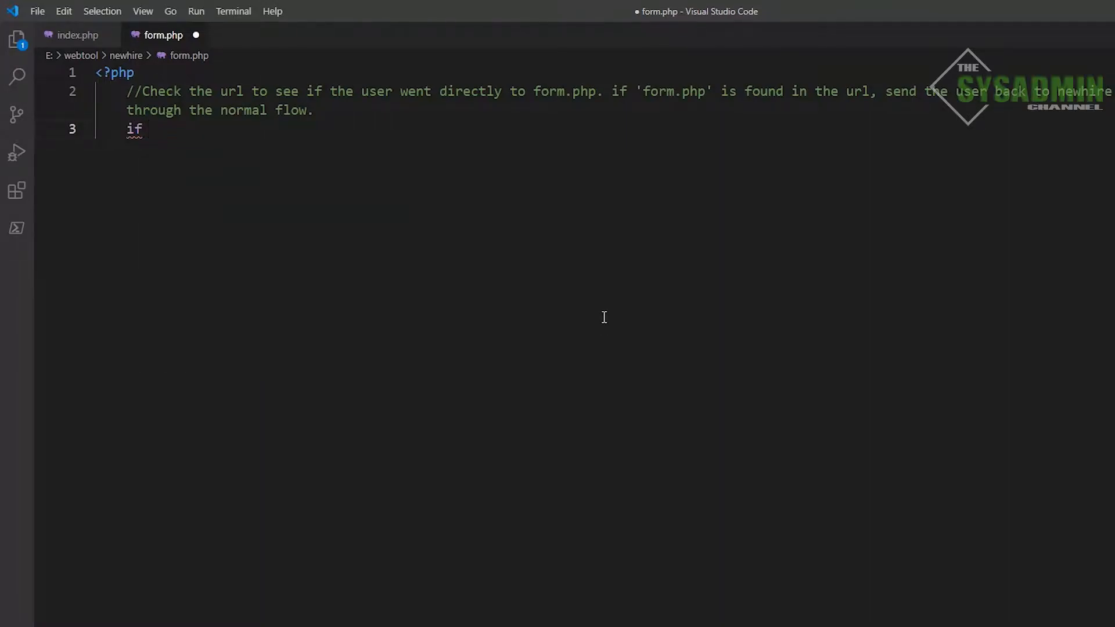
pyautogui.write('(preg')
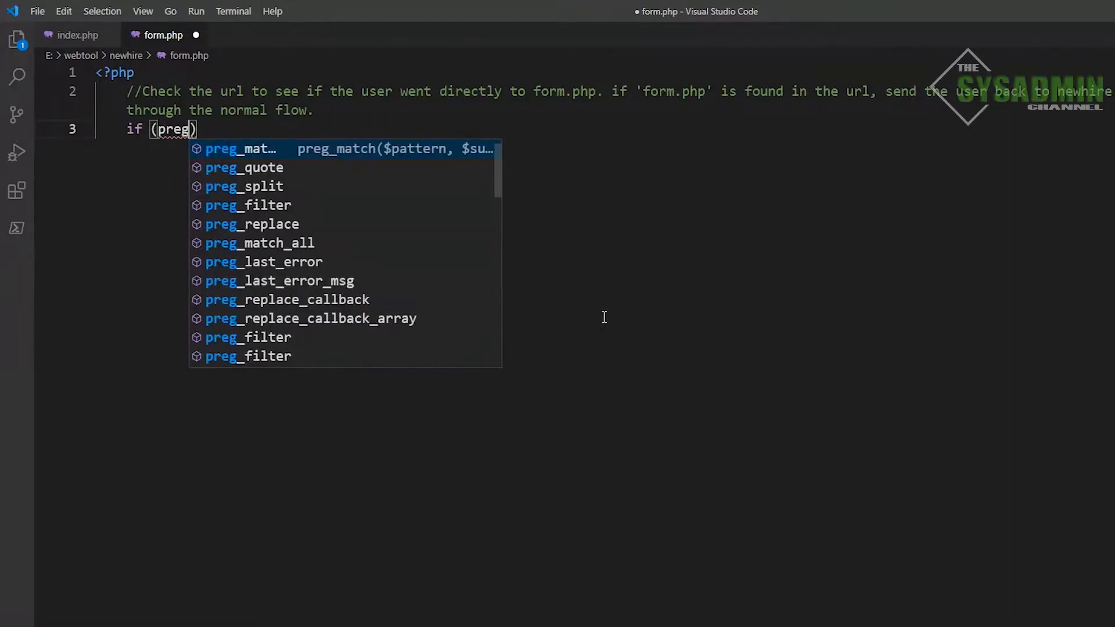
pyautogui.write('match(')
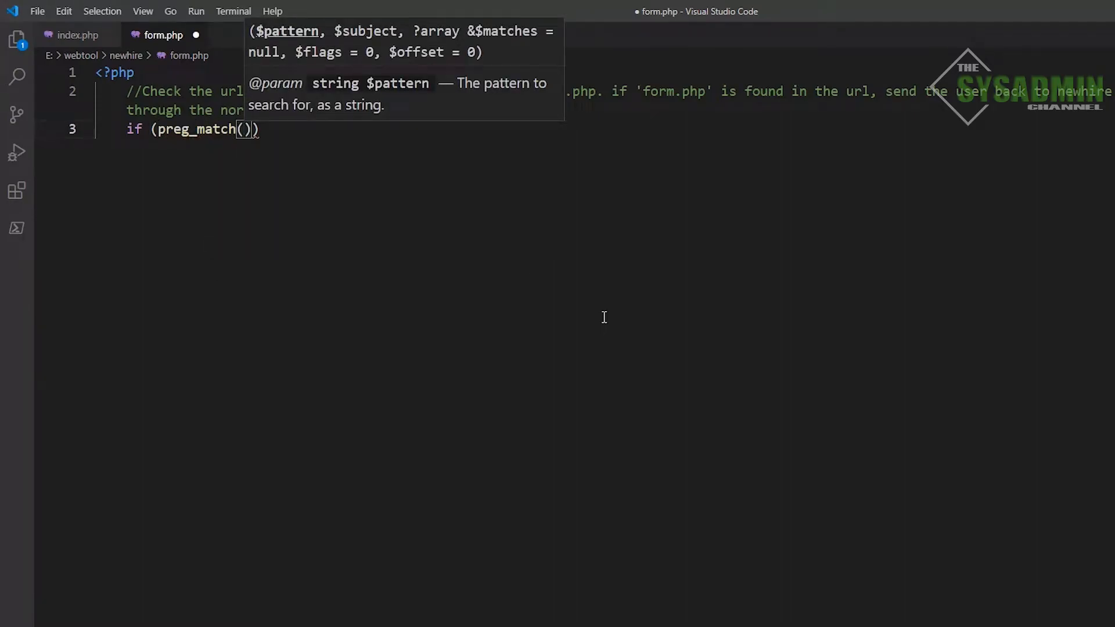
pyautogui.write("'")
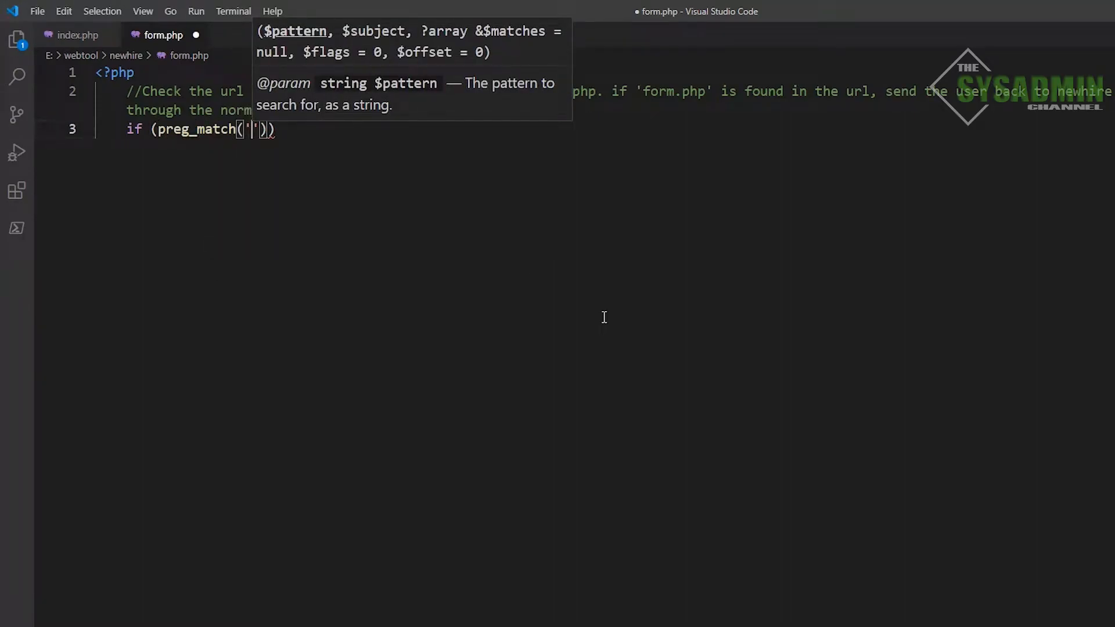
pyautogui.write('#/#')
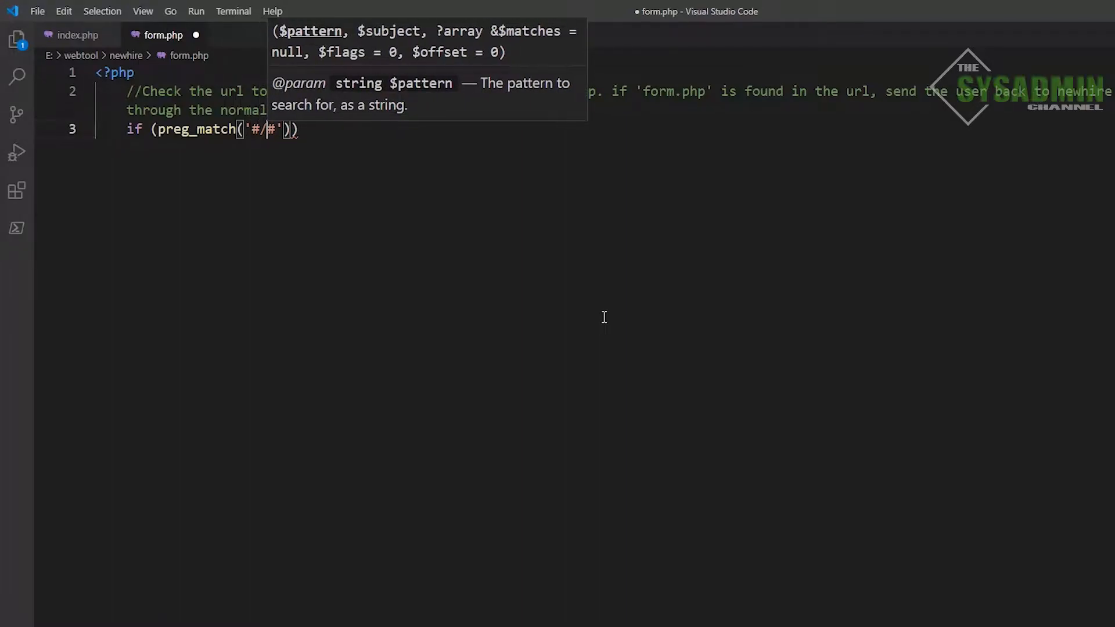
pyautogui.write('form.php#')
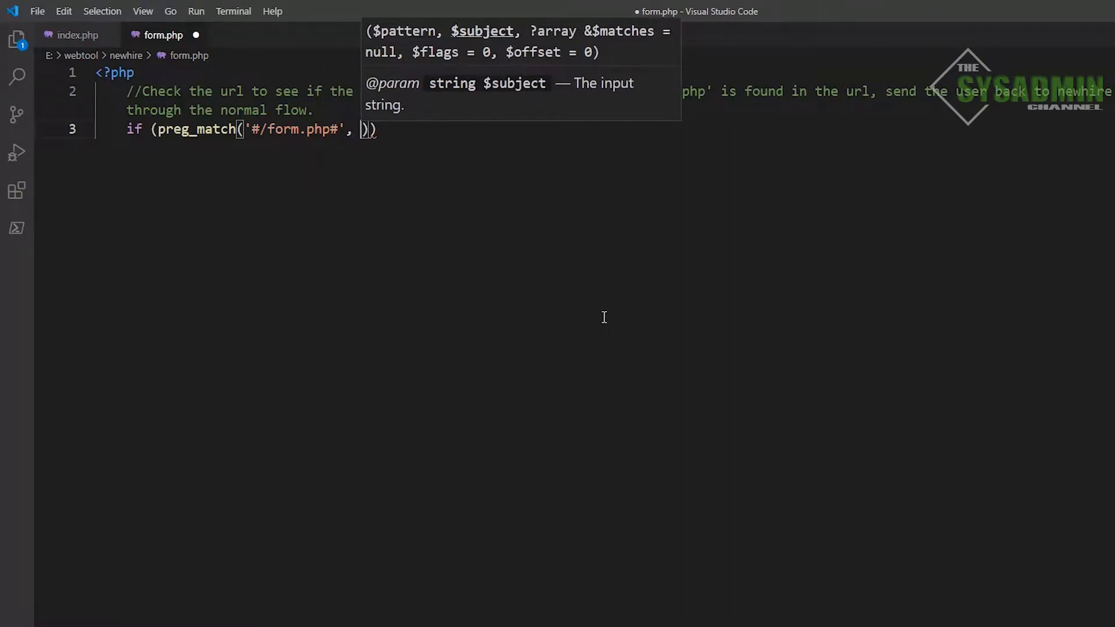
pyautogui.write('$_')
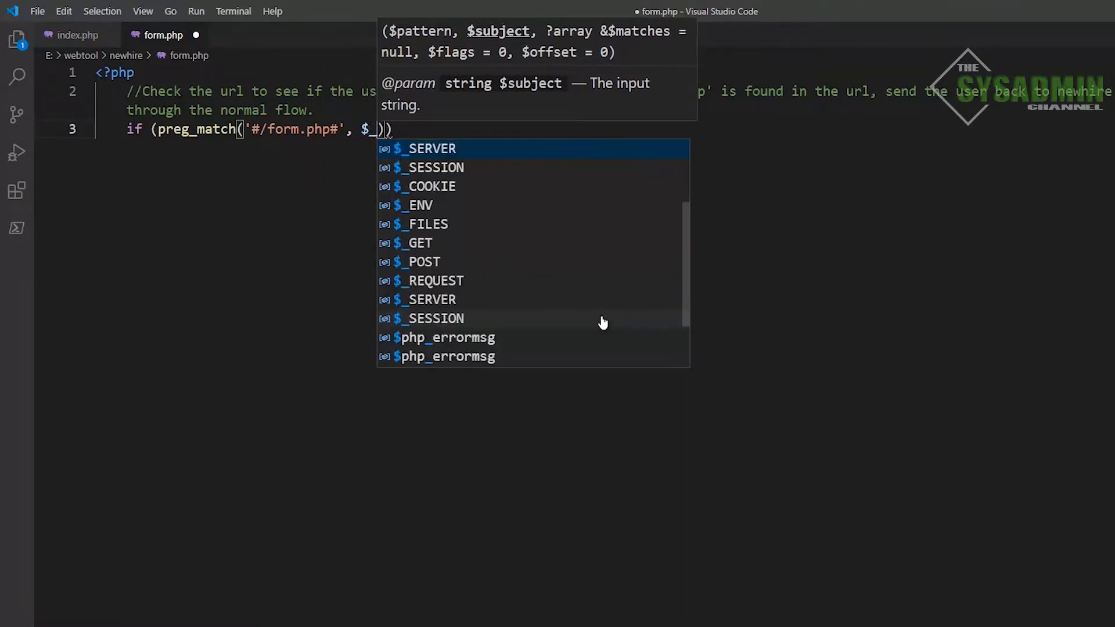
pyautogui.click(423, 148)
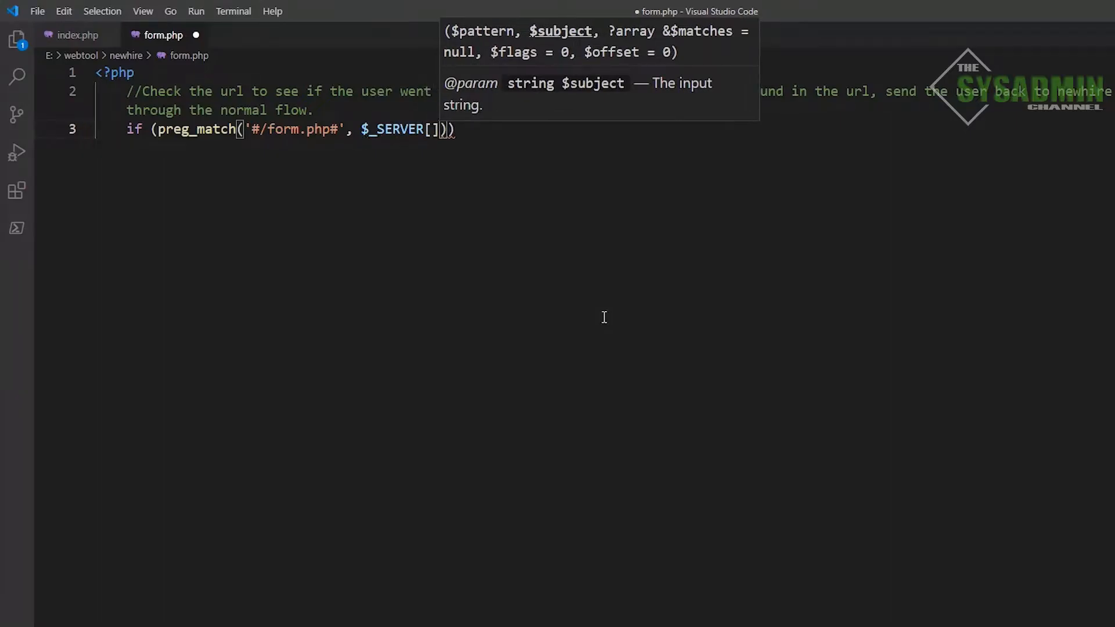
pyautogui.write("''")
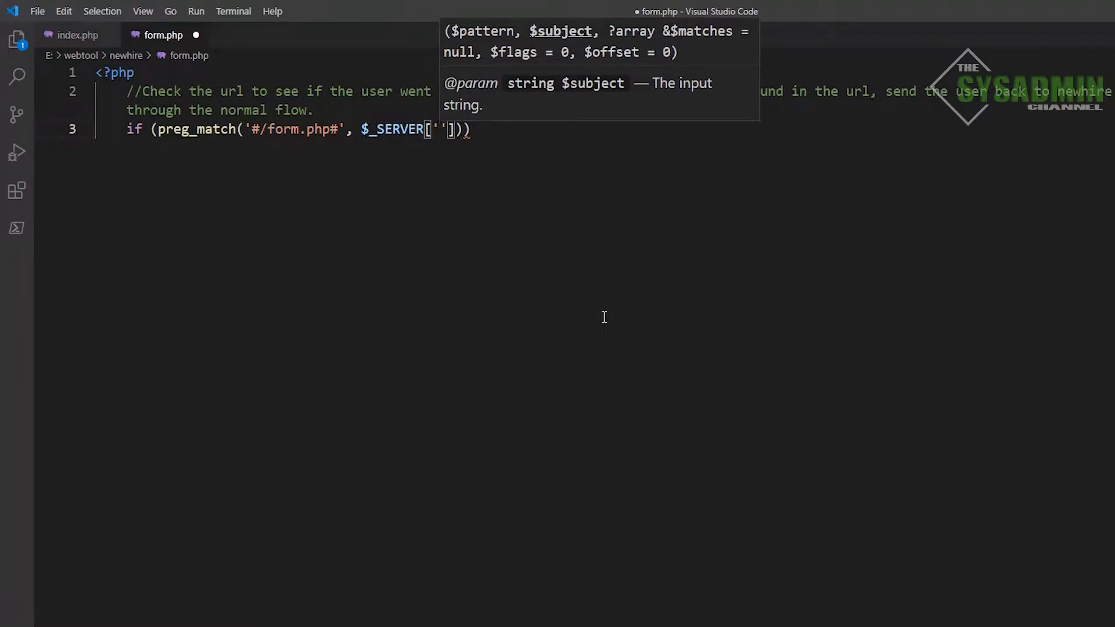
pyautogui.write('REQUEST_URI')
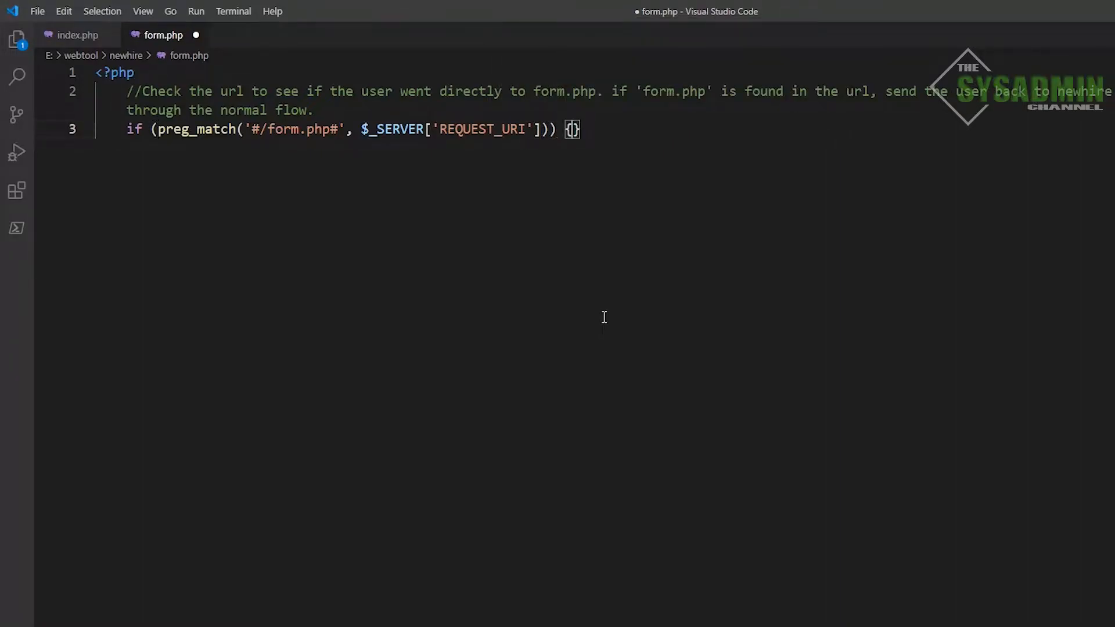
# Put header("Location: ../newhire/") inside the if block and close the PHP tag with ?>.
pyautogui.press('Enter')
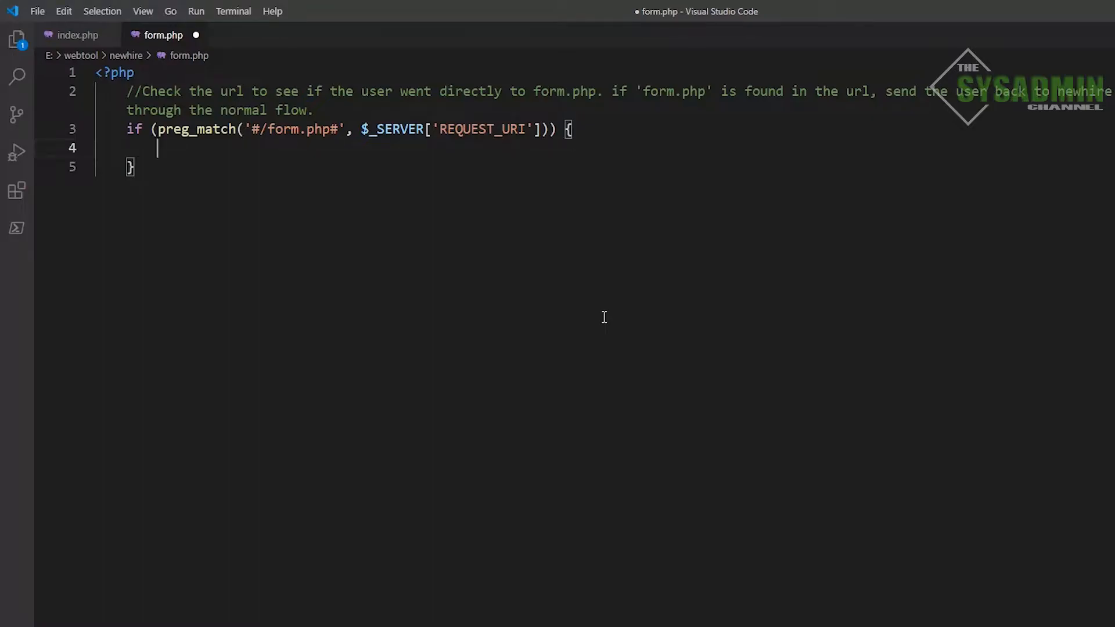
pyautogui.write('he')
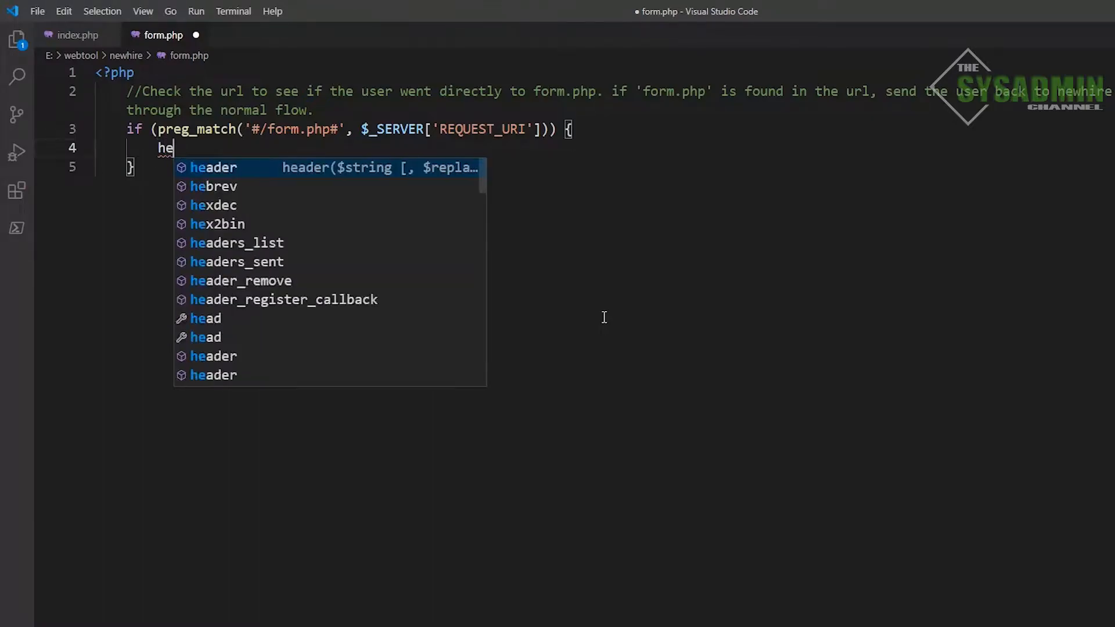
pyautogui.write('ader')
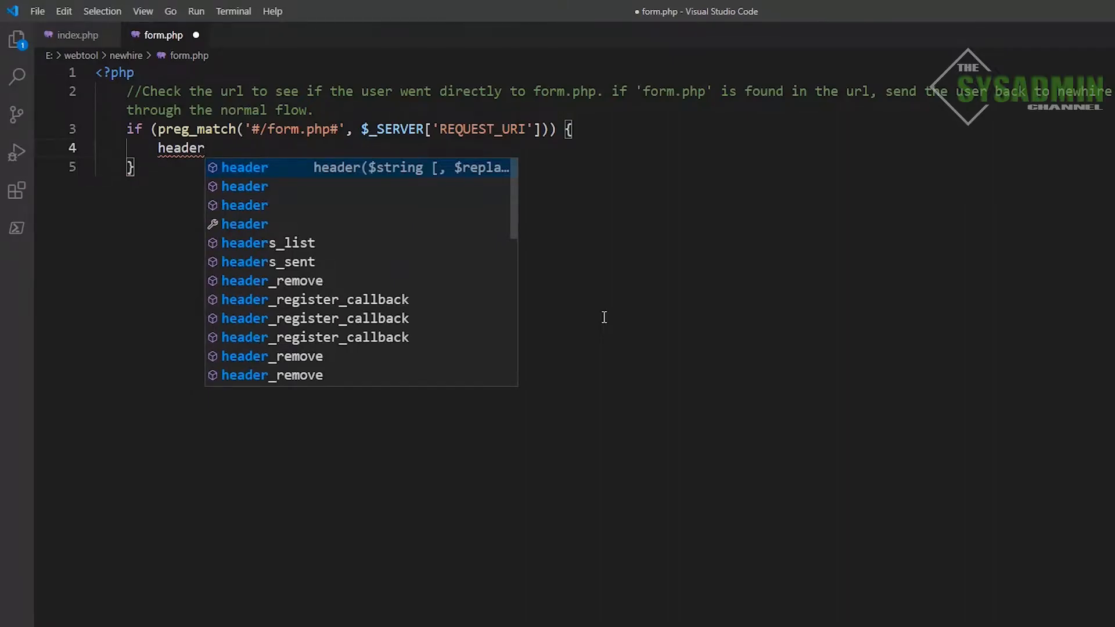
pyautogui.write('("Location"')
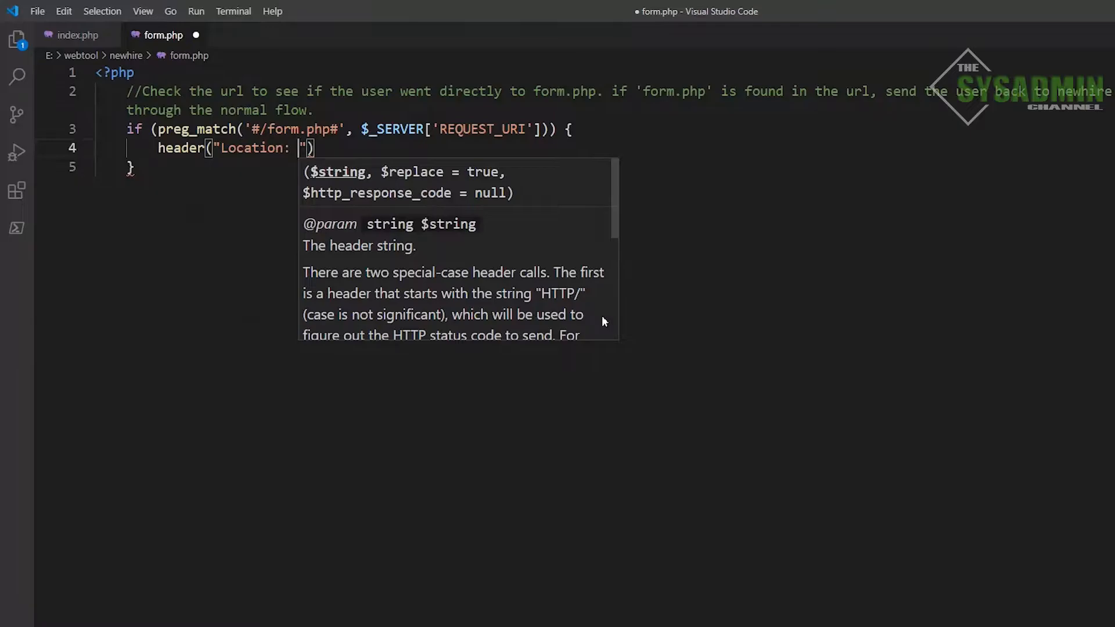
pyautogui.write('../newhire/')
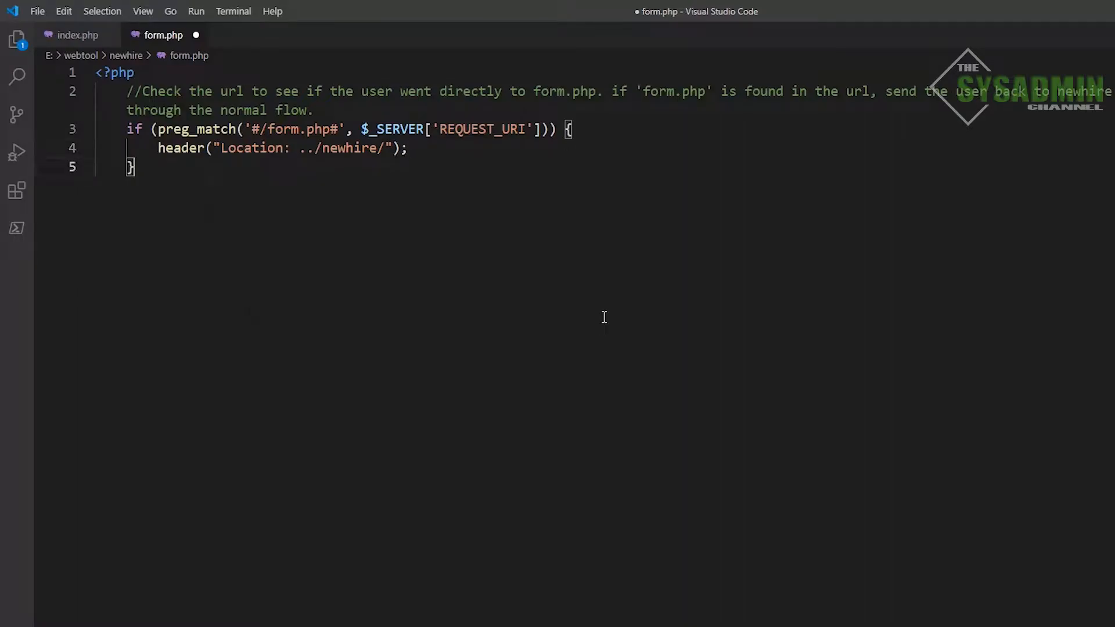
pyautogui.write('?>')
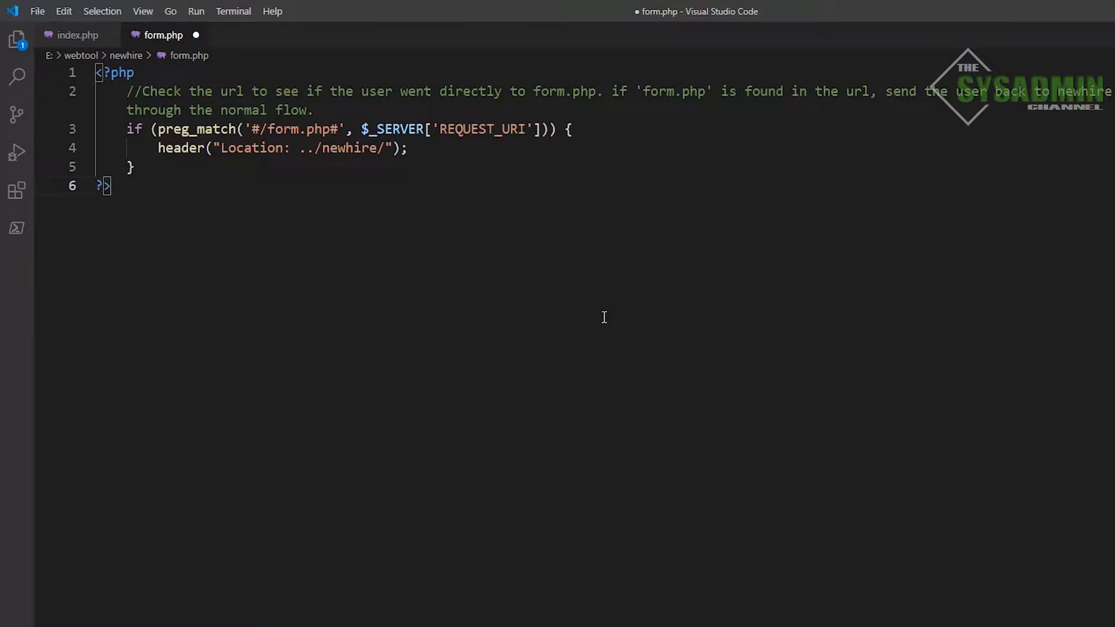
pyautogui.press('Enter')
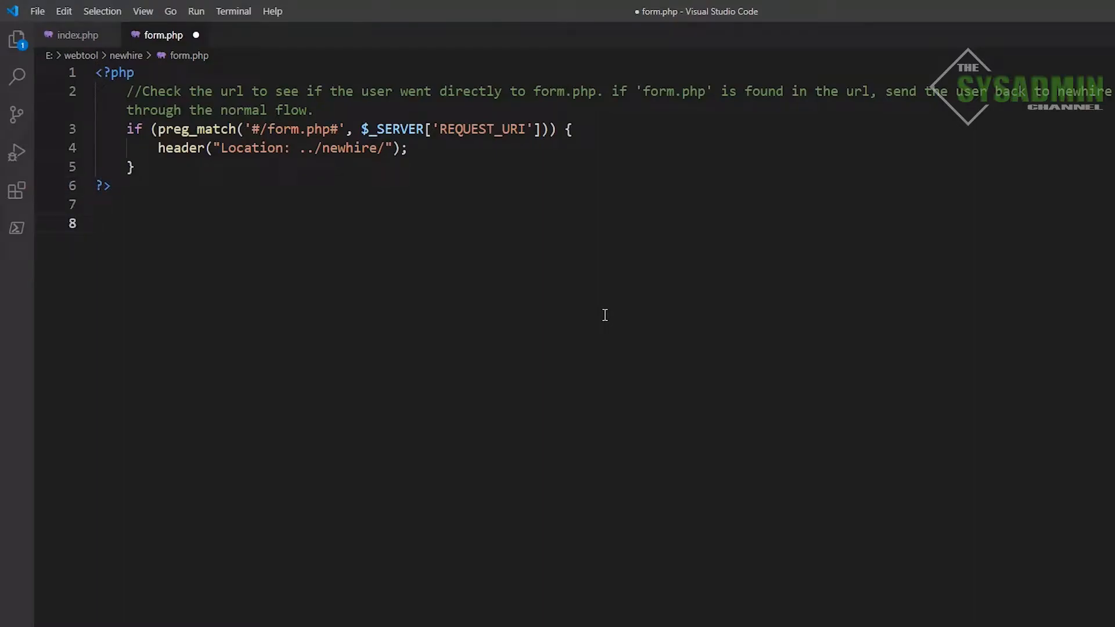
# Add the PowerShell input-form comment, FormWrapper and FormData divs, and a POST form.
pyautogui.write('<!-- This is the input form used for the powershell new-usercreation function -->')
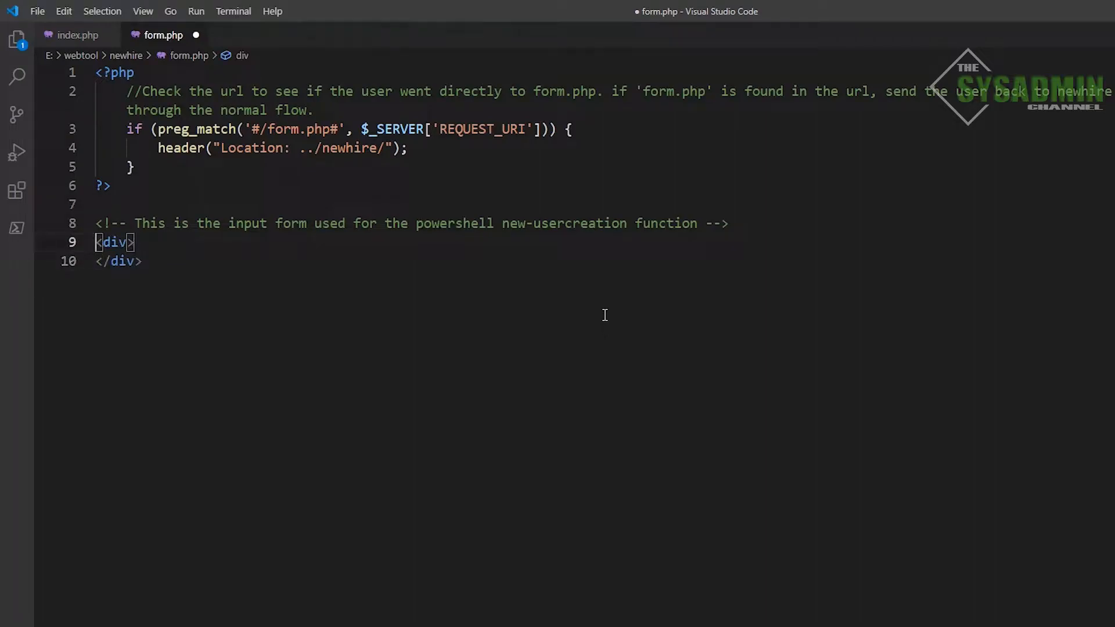
pyautogui.write('id=""')
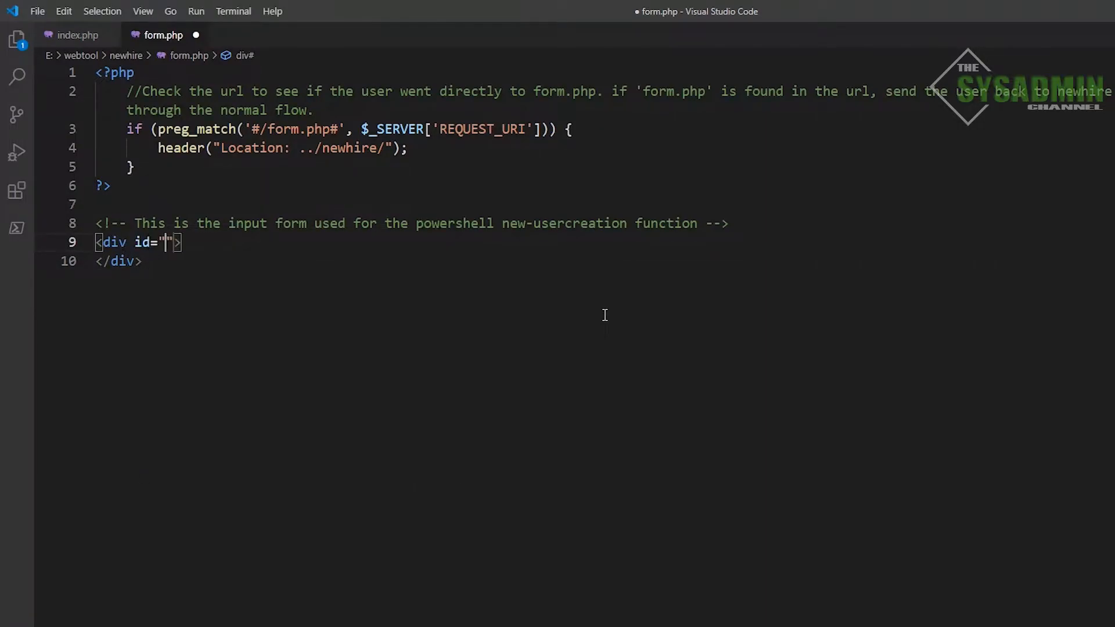
pyautogui.write('FormWrapper')
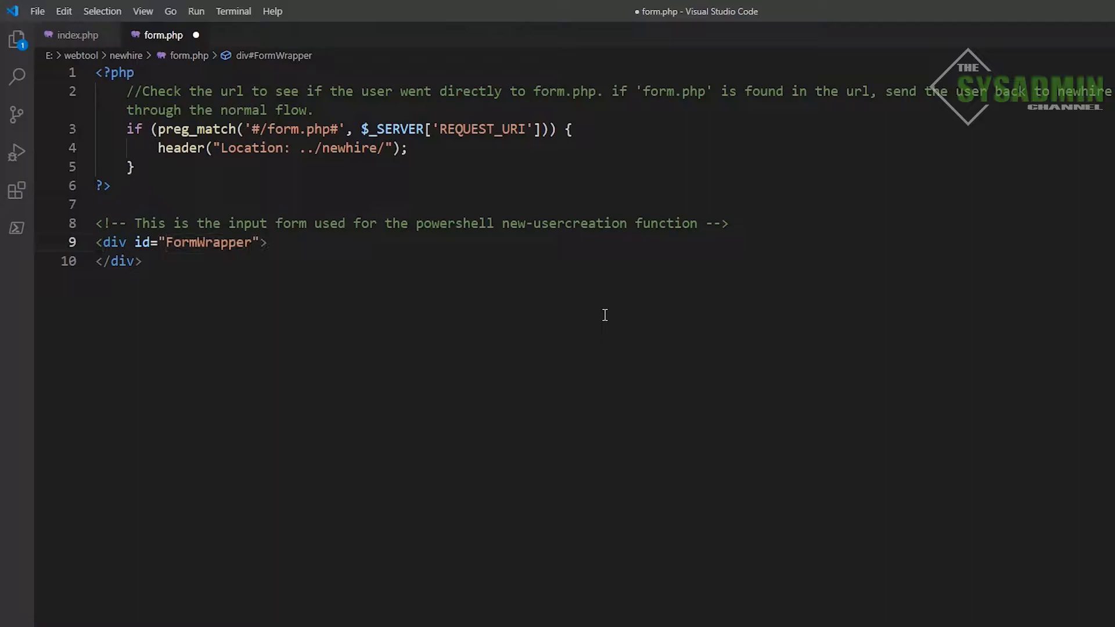
pyautogui.write('<div>')
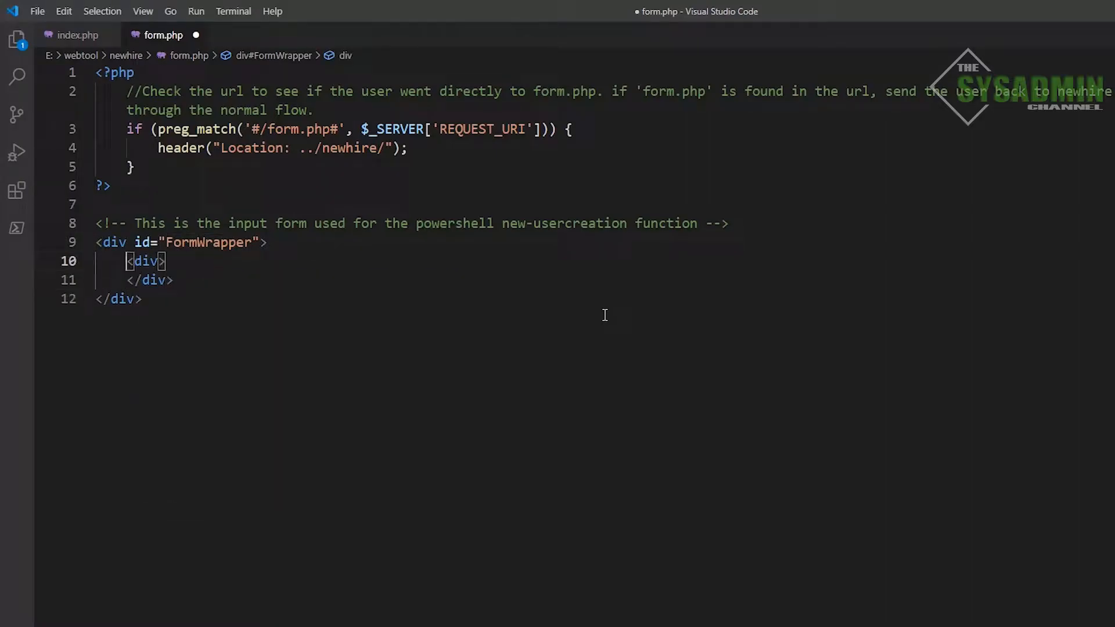
pyautogui.write('id="F"')
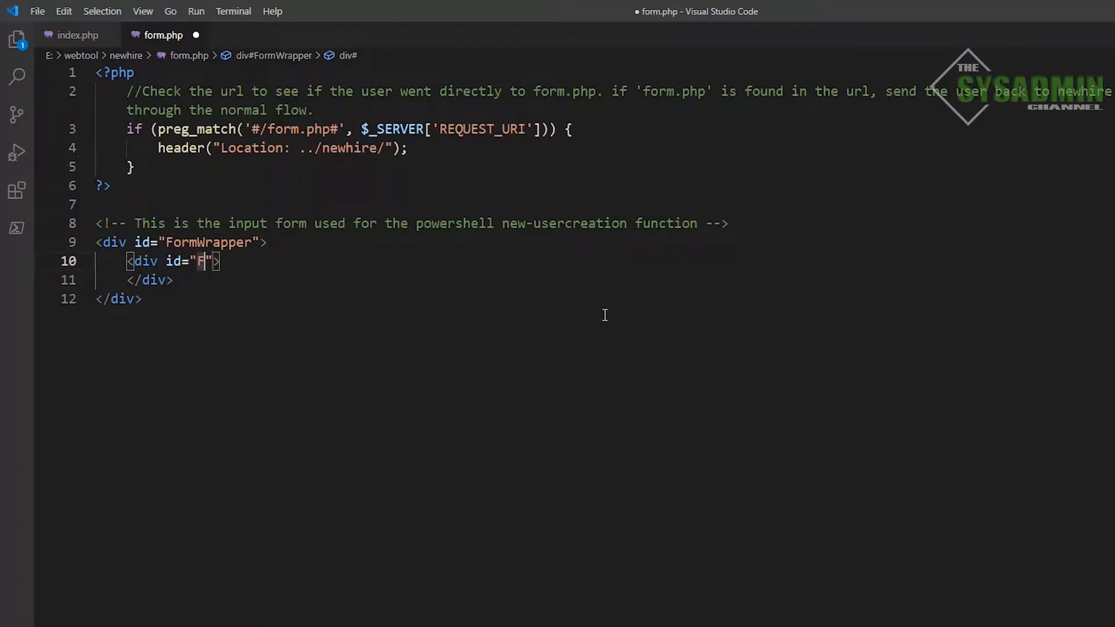
pyautogui.write('ormData')
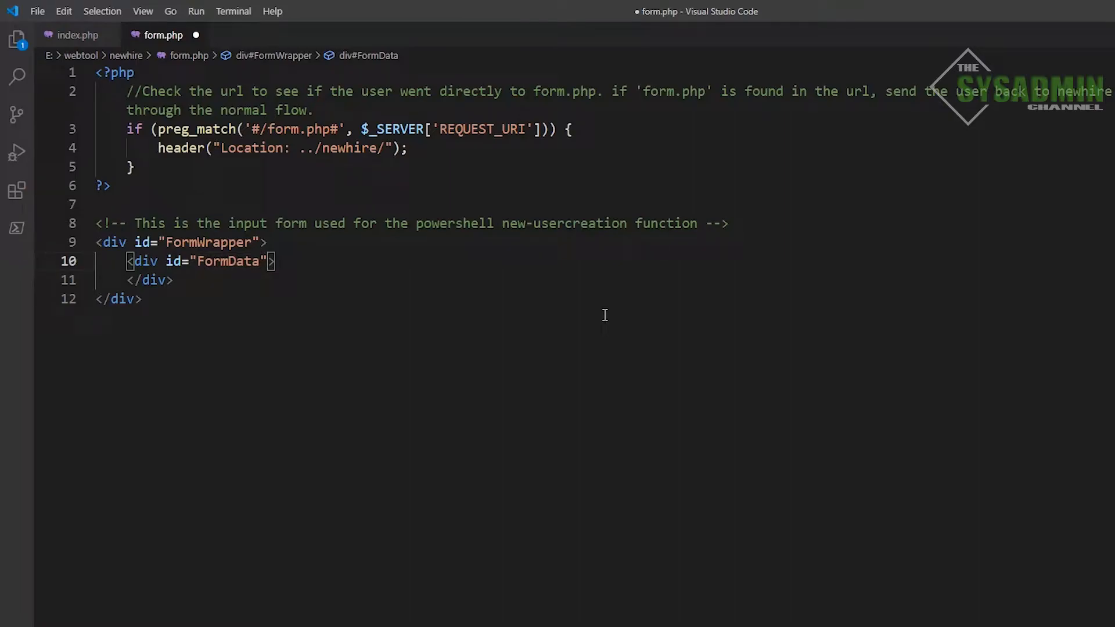
pyautogui.write('form')
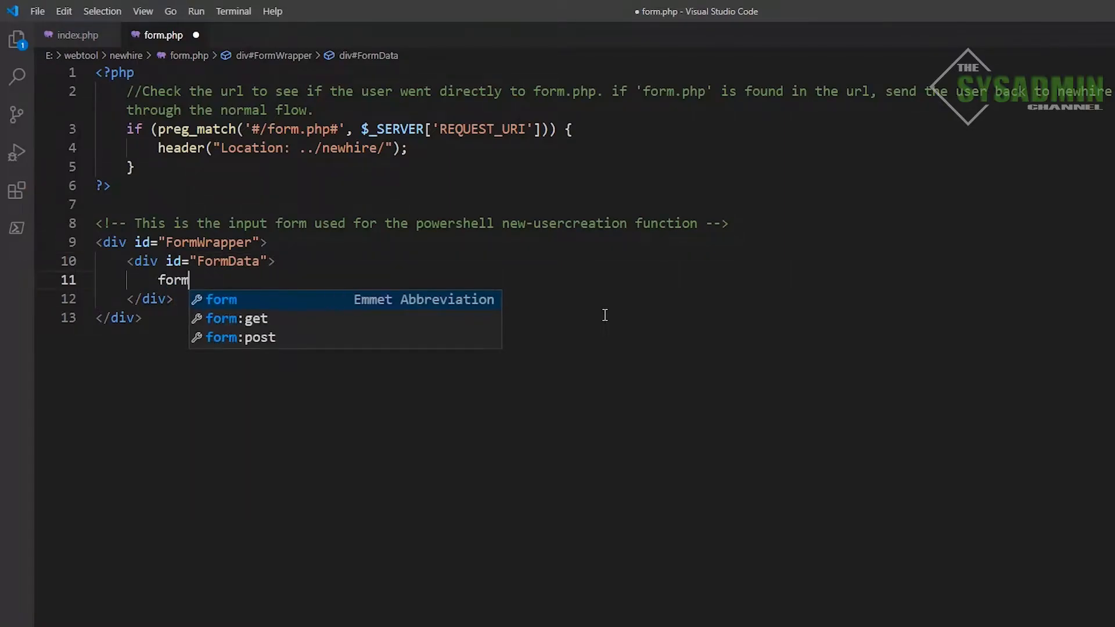
pyautogui.press('Tab')
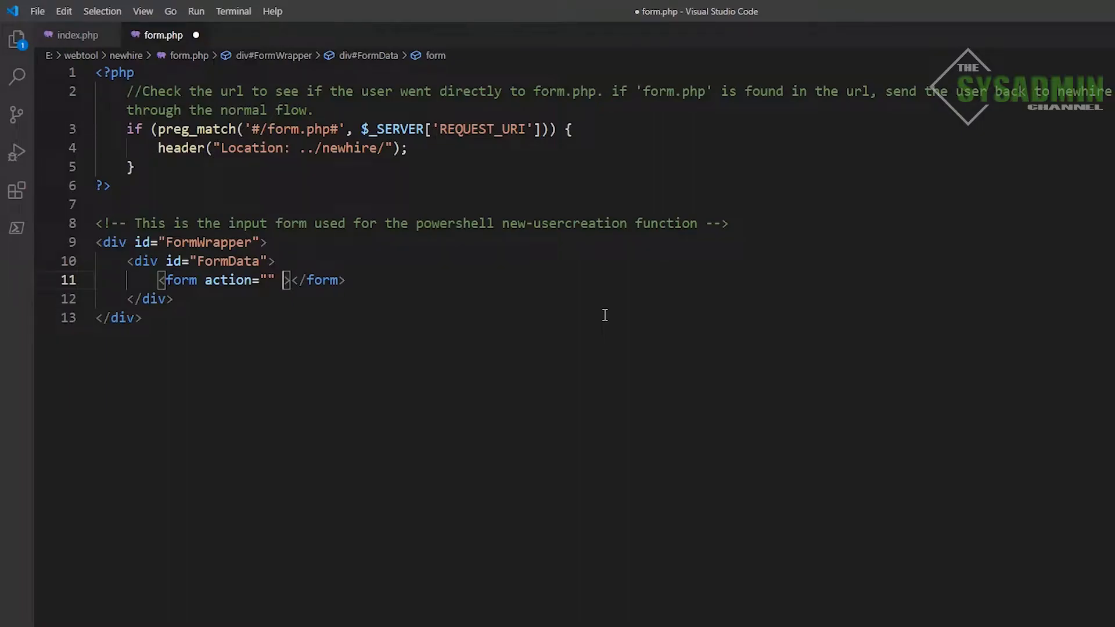
pyautogui.write('method="P"')
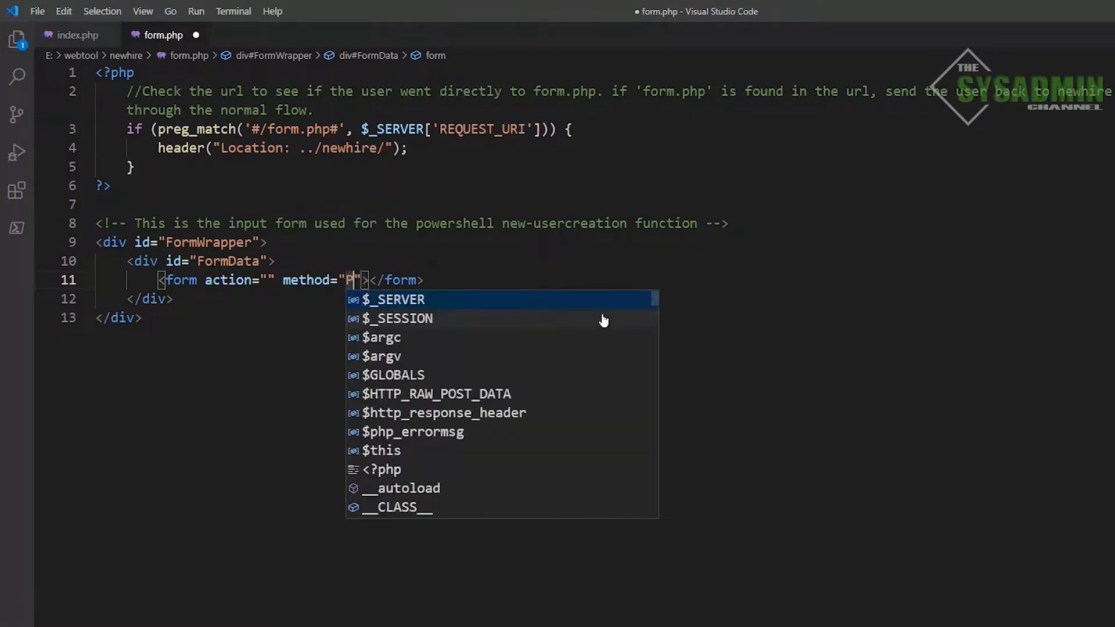
pyautogui.write('OST')
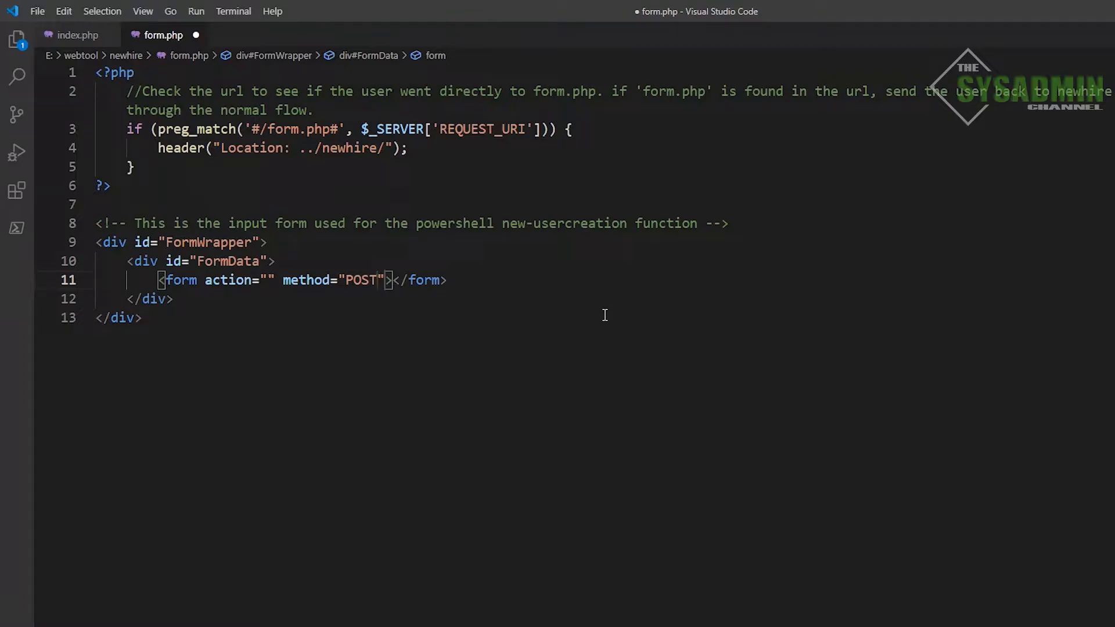
pyautogui.press('Enter')
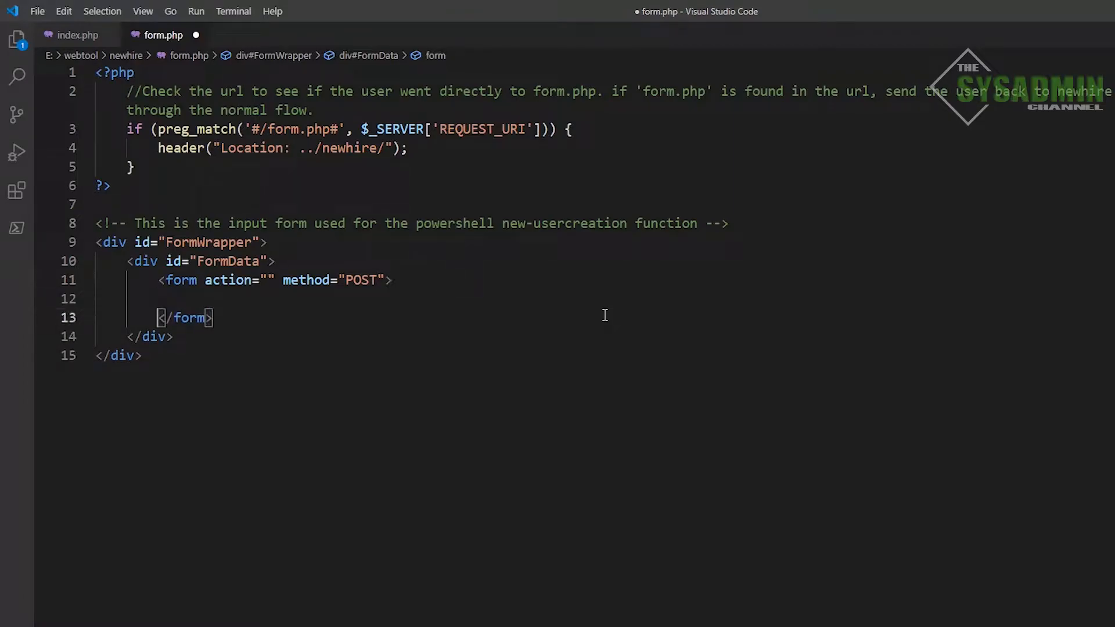
# Add a FirstName: label, <br>, and a required text input named firstname.
pyautogui.write('F')
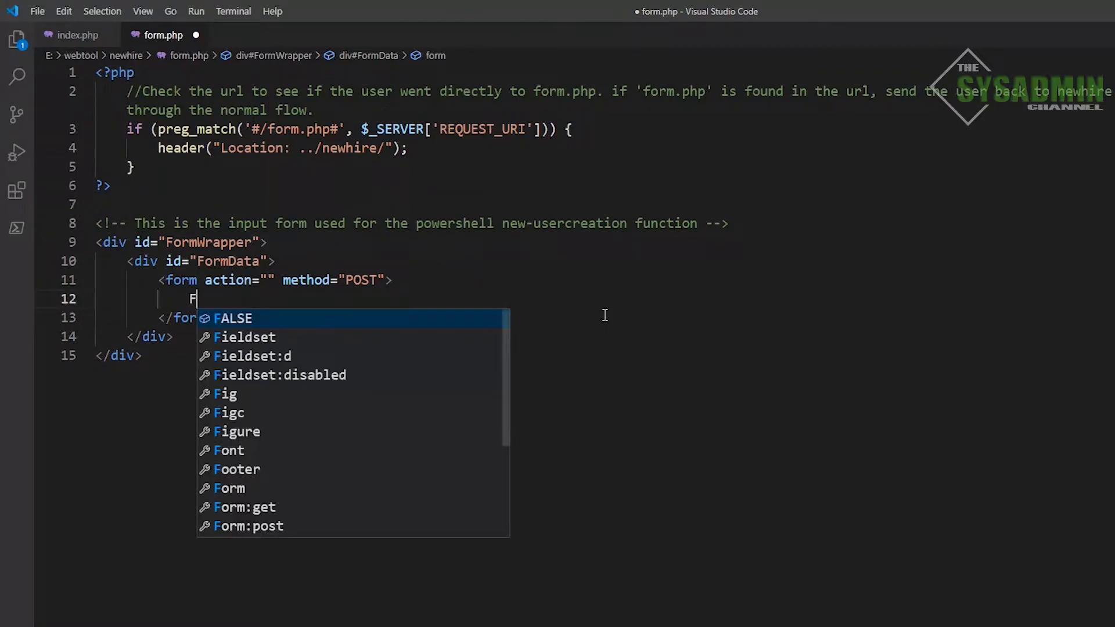
pyautogui.write('irst')
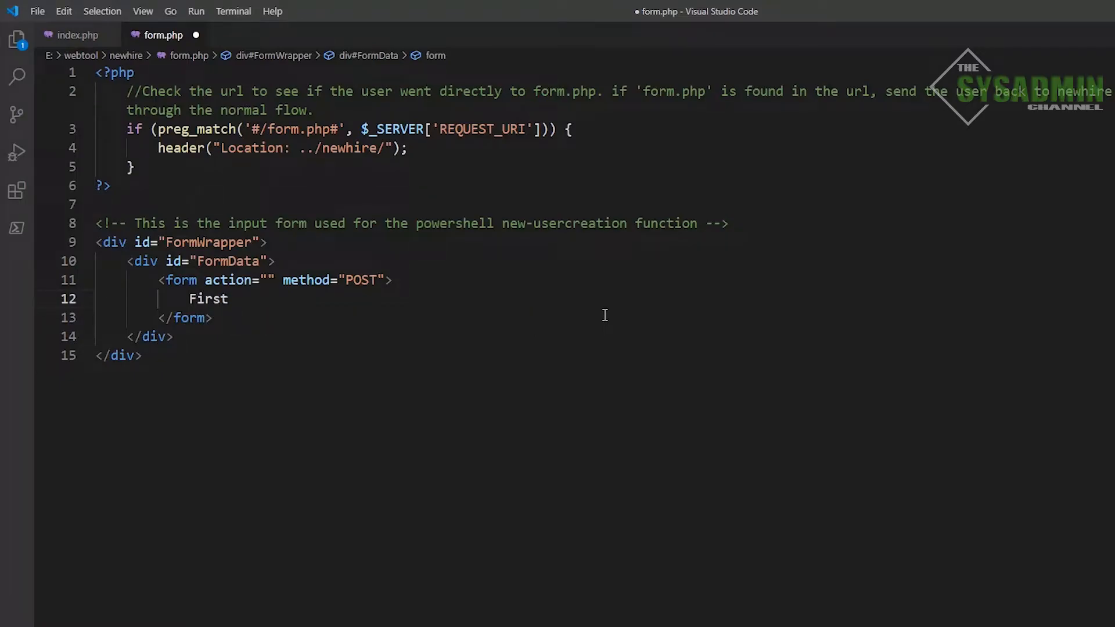
pyautogui.write('Name')
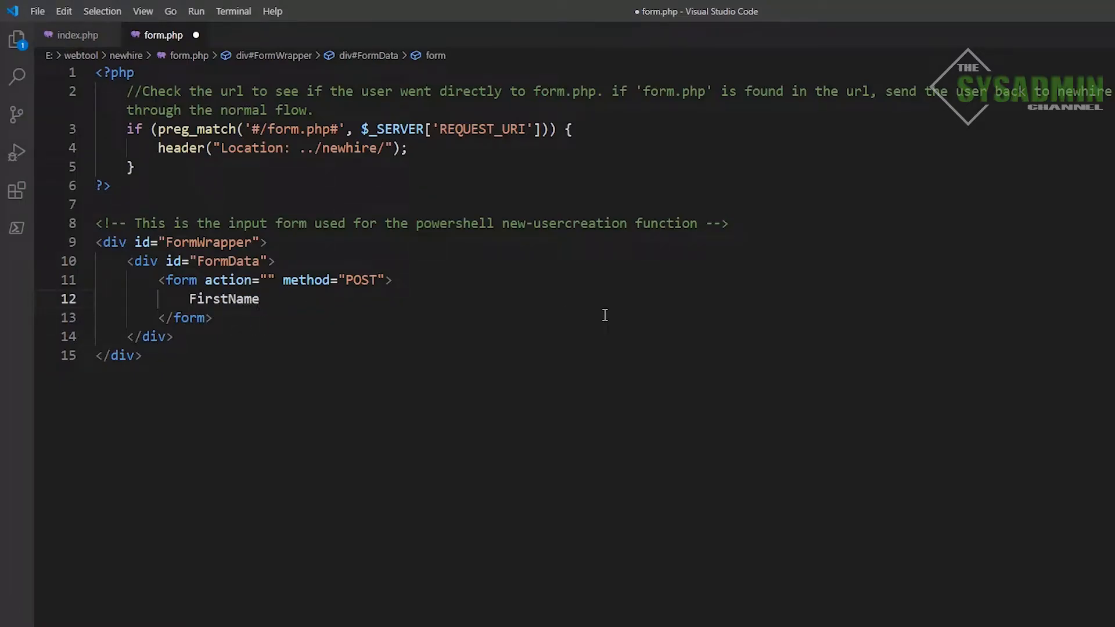
pyautogui.write(':')
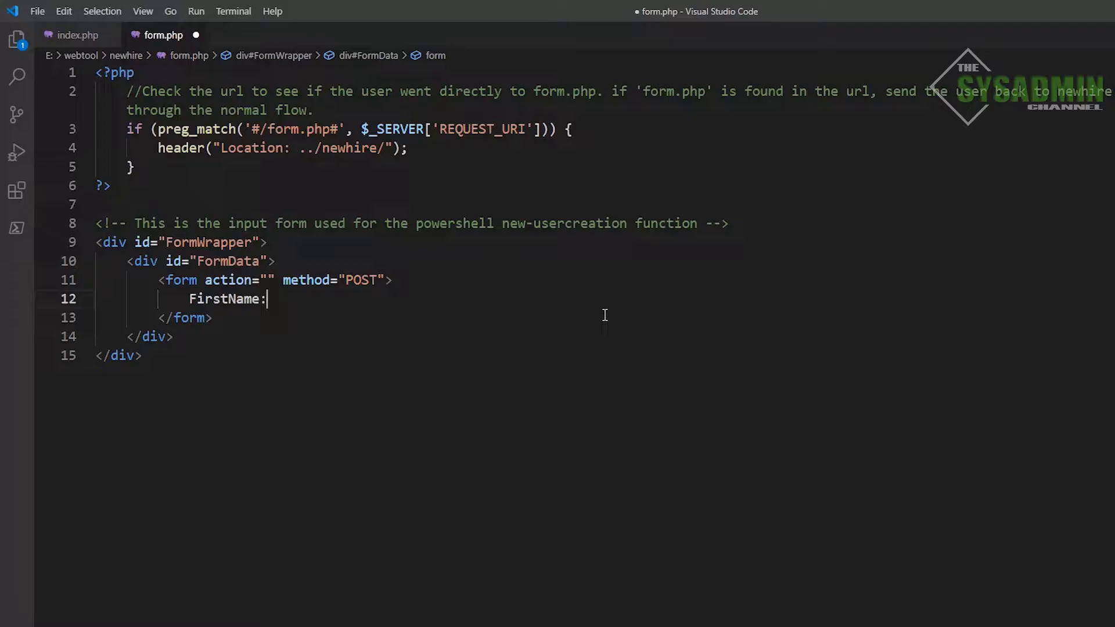
pyautogui.press('Enter')
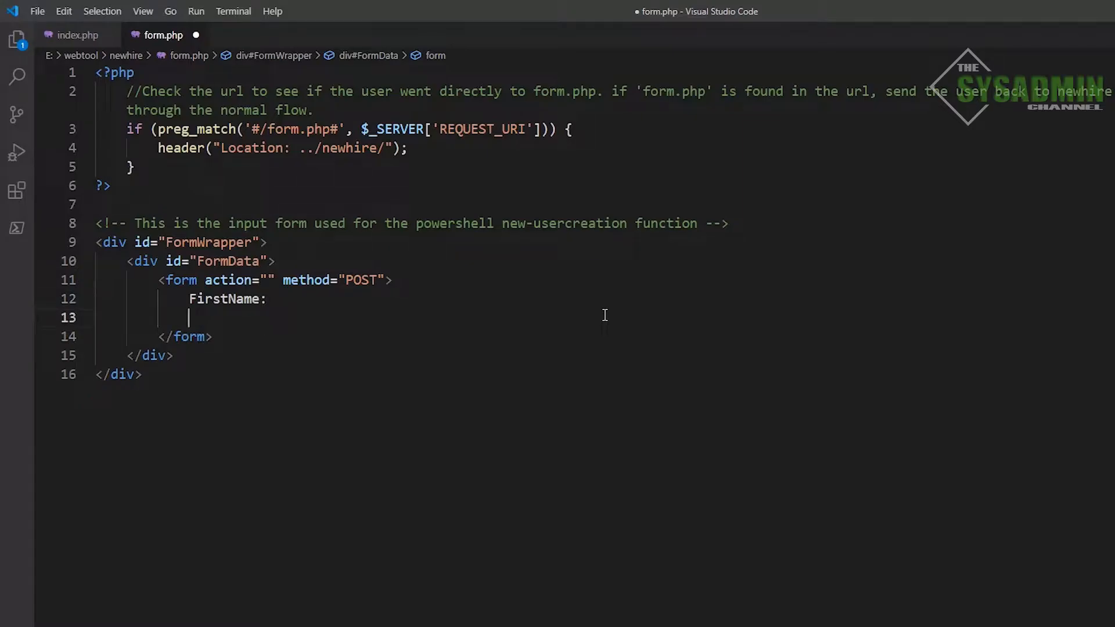
pyautogui.write('br>')
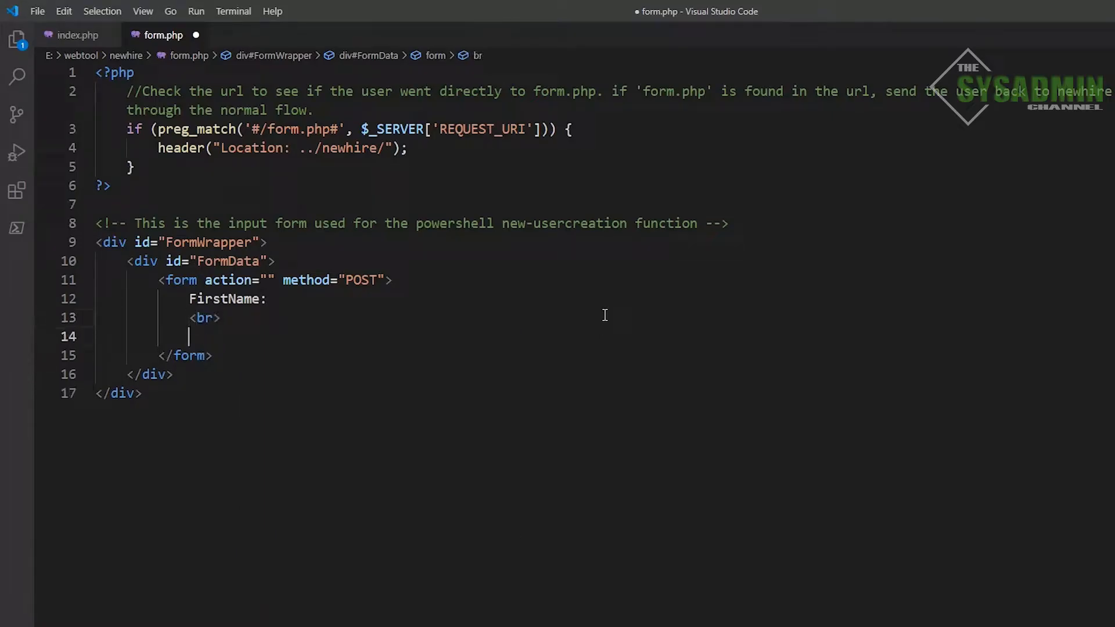
pyautogui.write('<input type="text">')
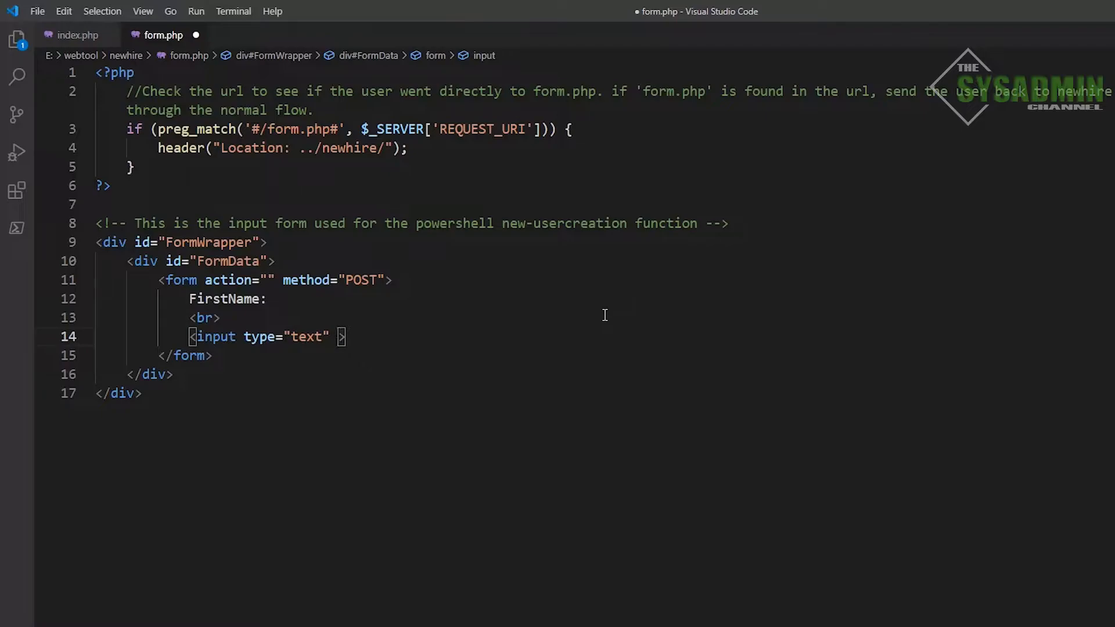
pyautogui.write('name="firstn"')
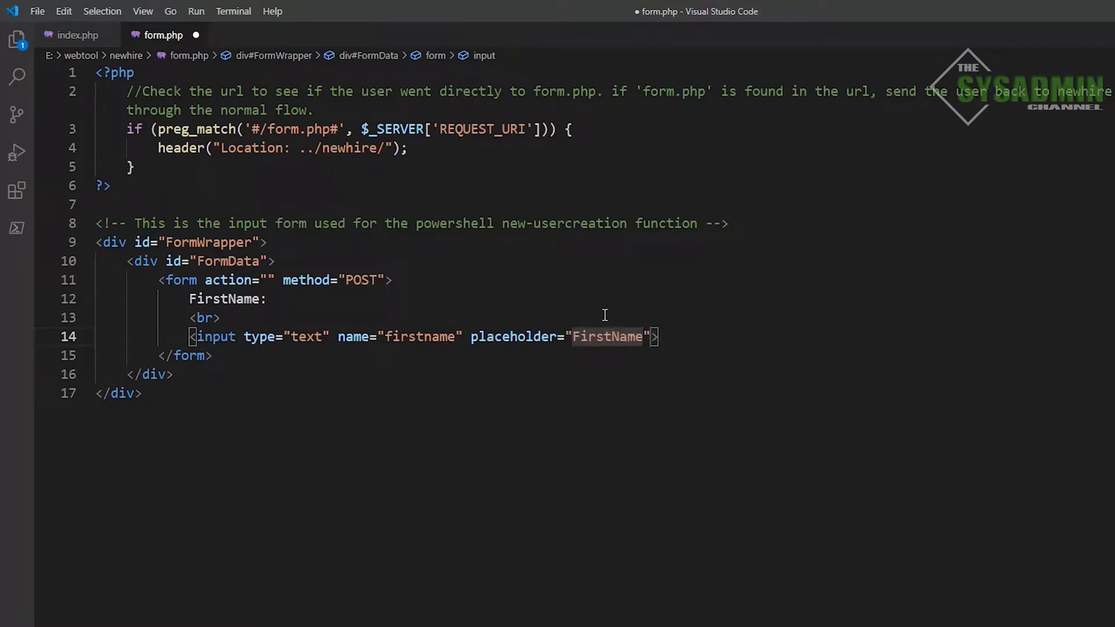
pyautogui.write('required')
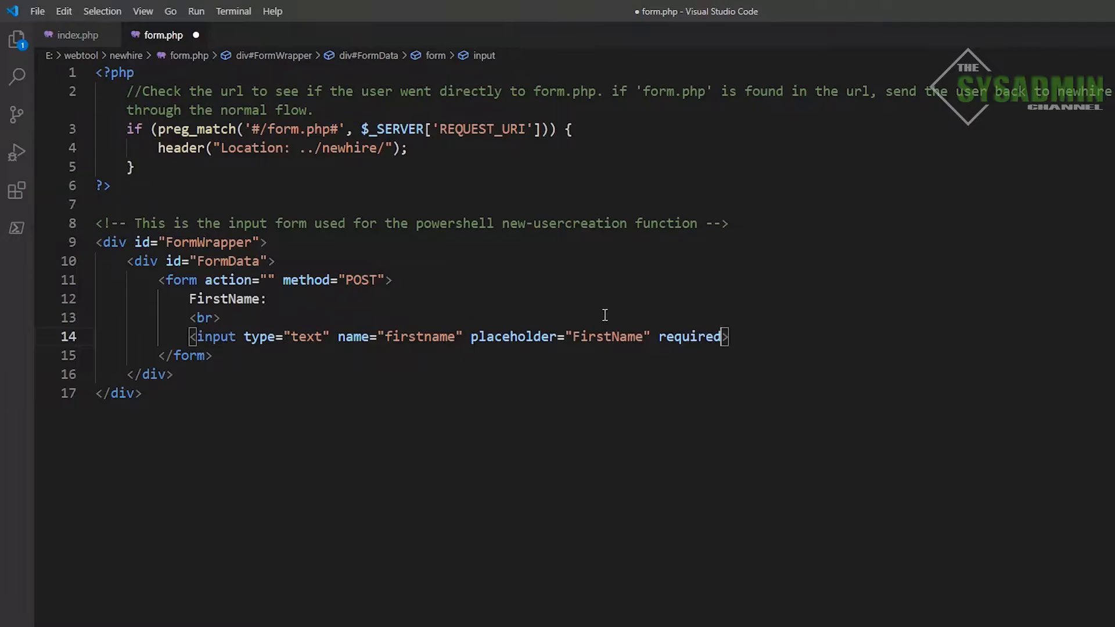
pyautogui.write('br>')
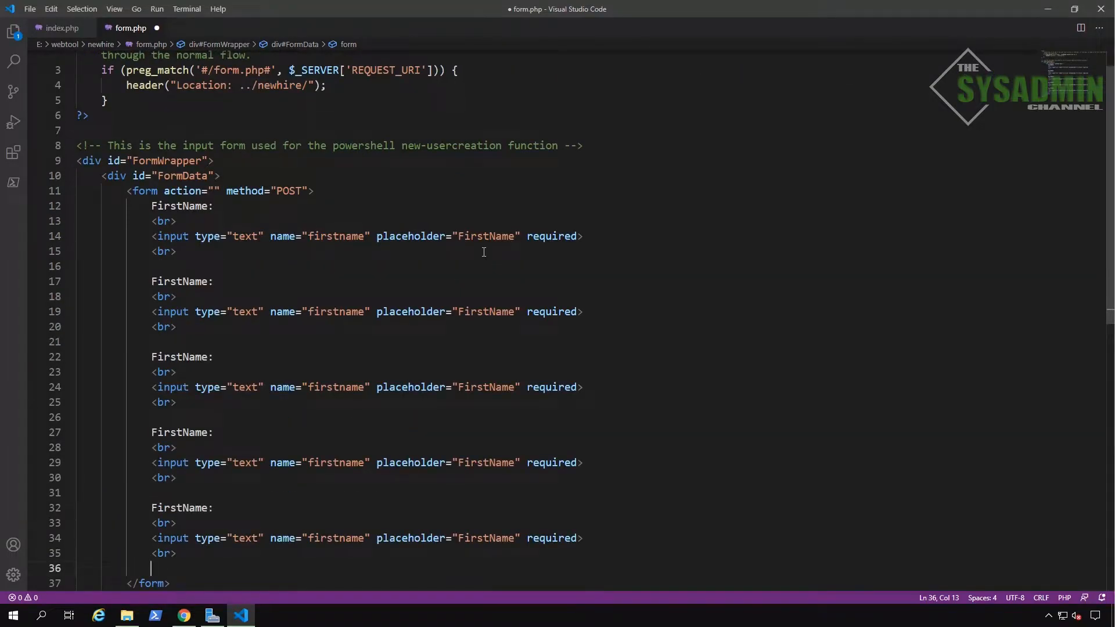
# Relabel the copied fields LastName, Employee ID, Manager's Email and Initiated By (initiatedby).
pyautogui.write('Last')
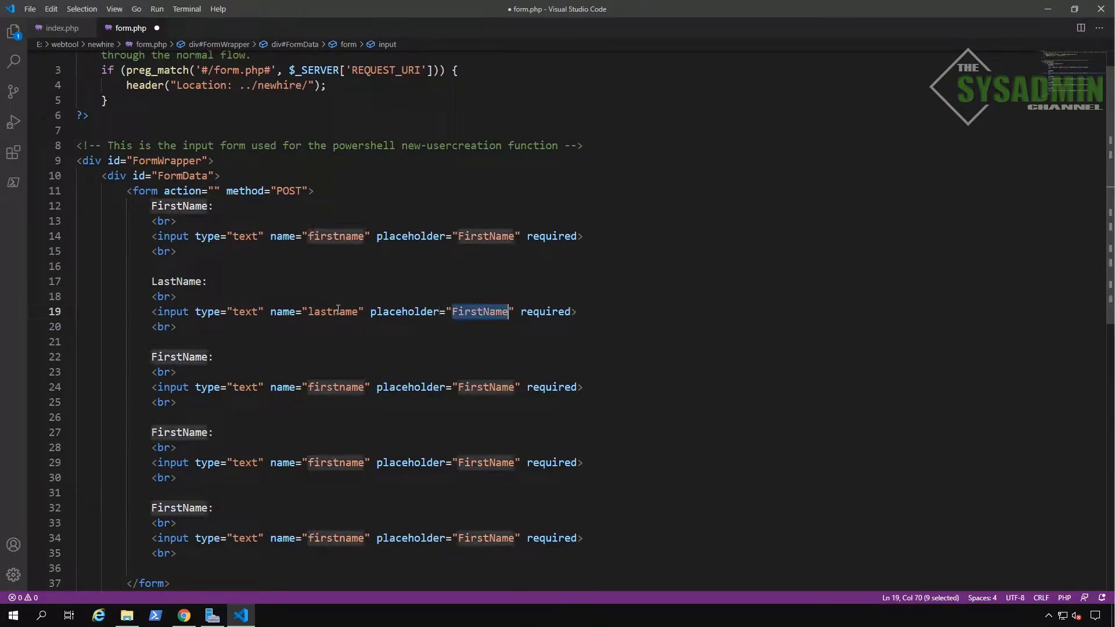
pyautogui.write('LastName')
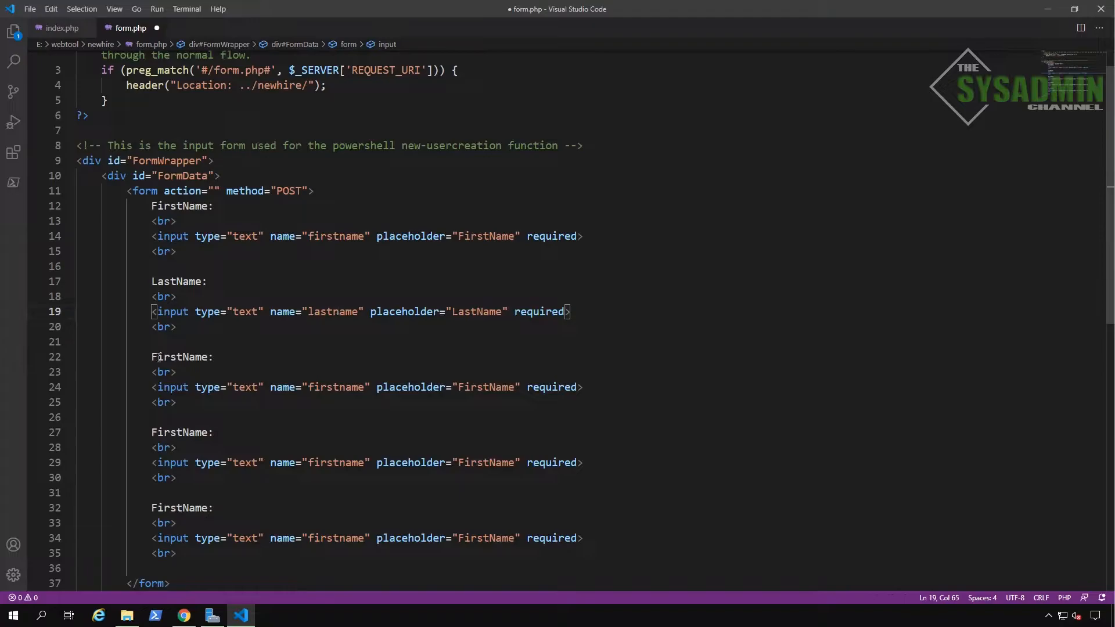
pyautogui.write('Emploiyee:')
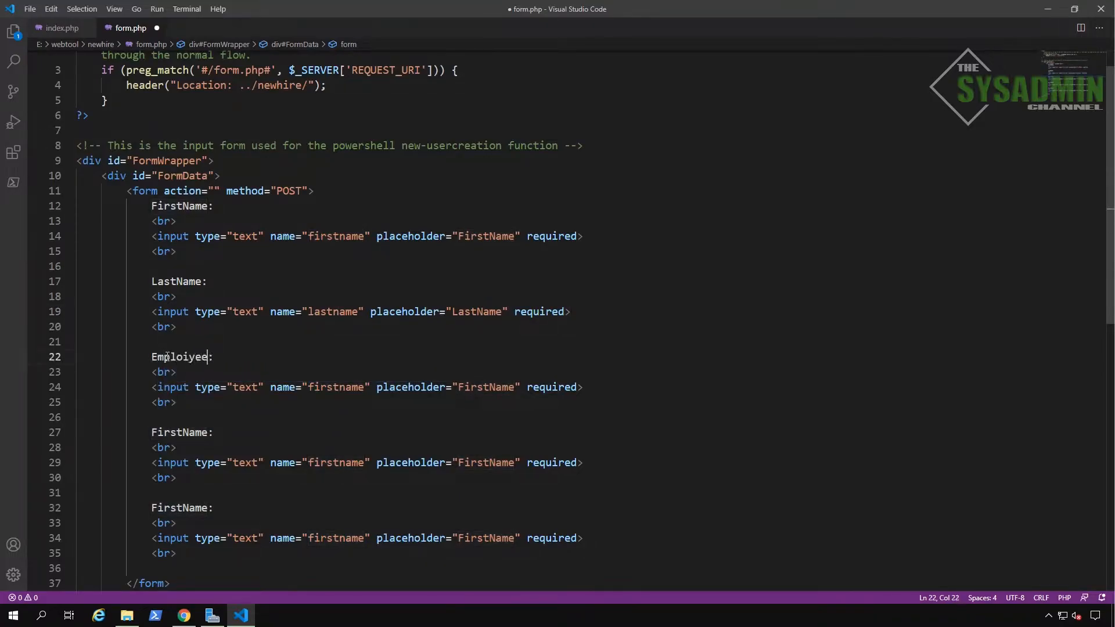
pyautogui.write('Employee ID:')
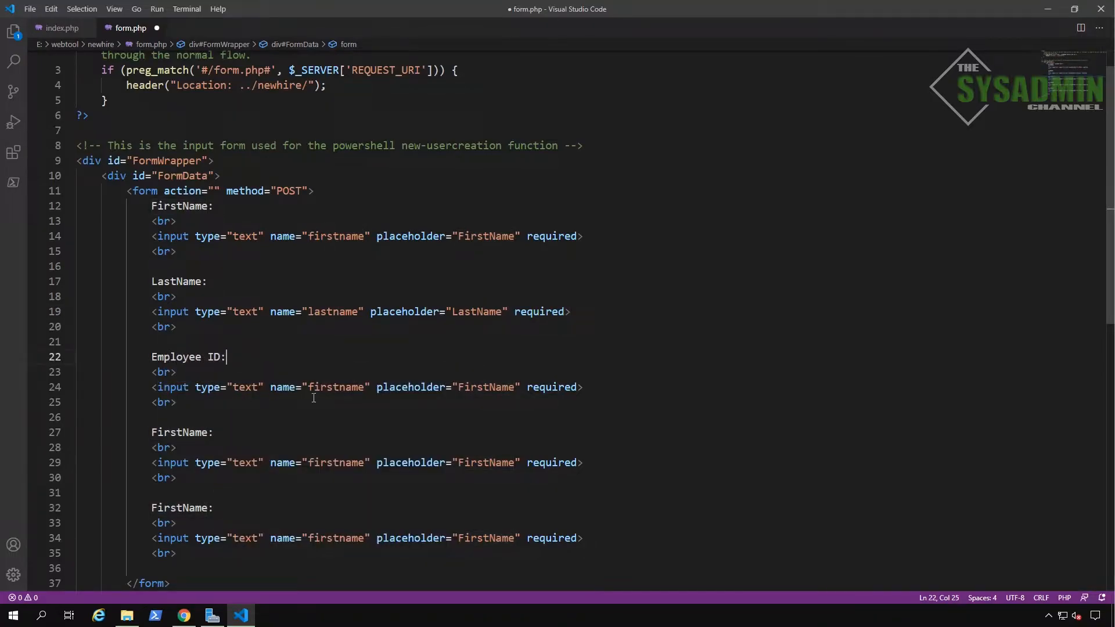
pyautogui.write('employeeid')
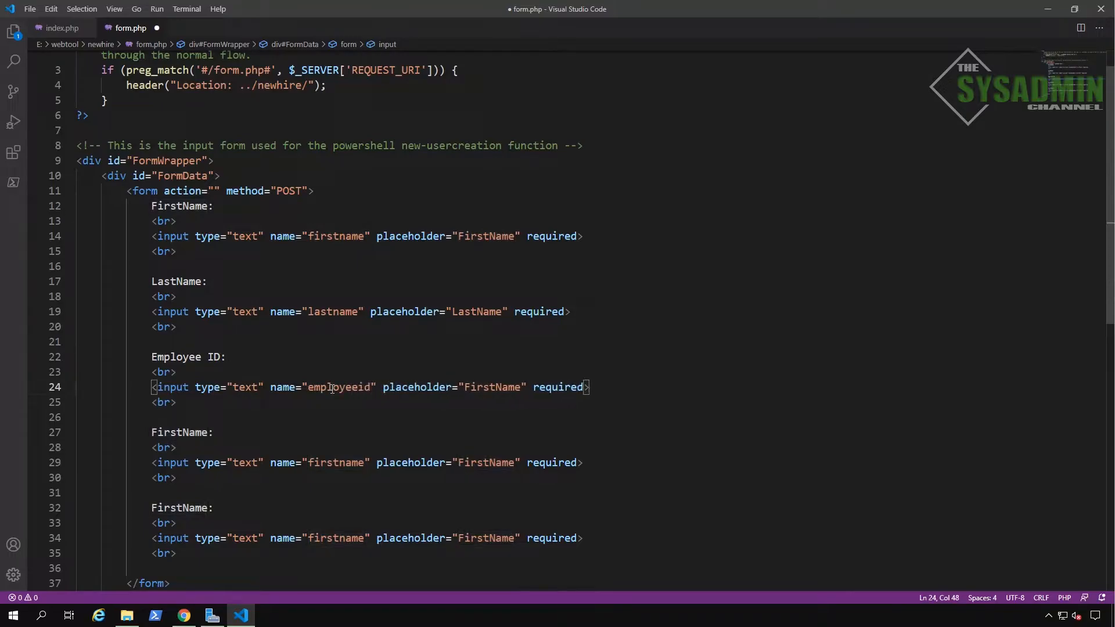
pyautogui.write('EmployeeID')
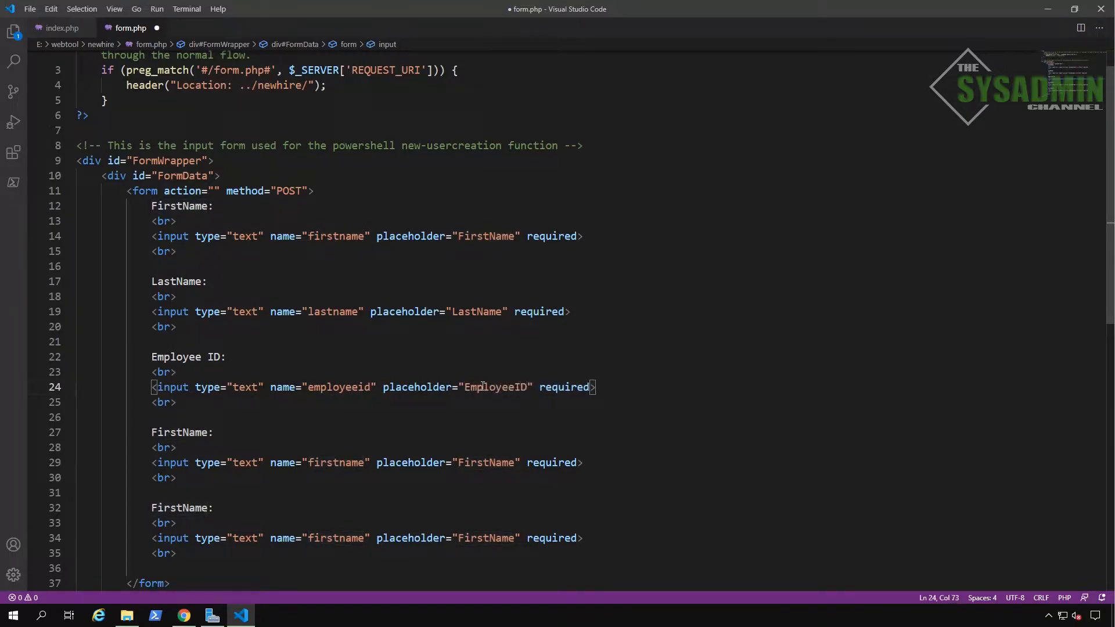
pyautogui.write('Manager Email:')
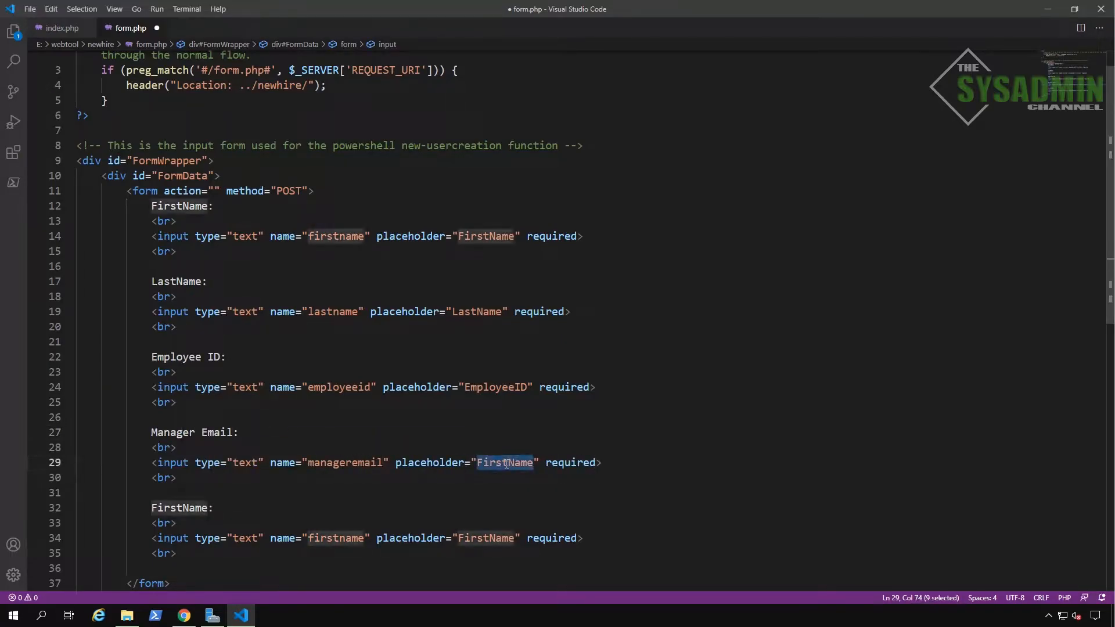
pyautogui.write("Manager's Email Address")
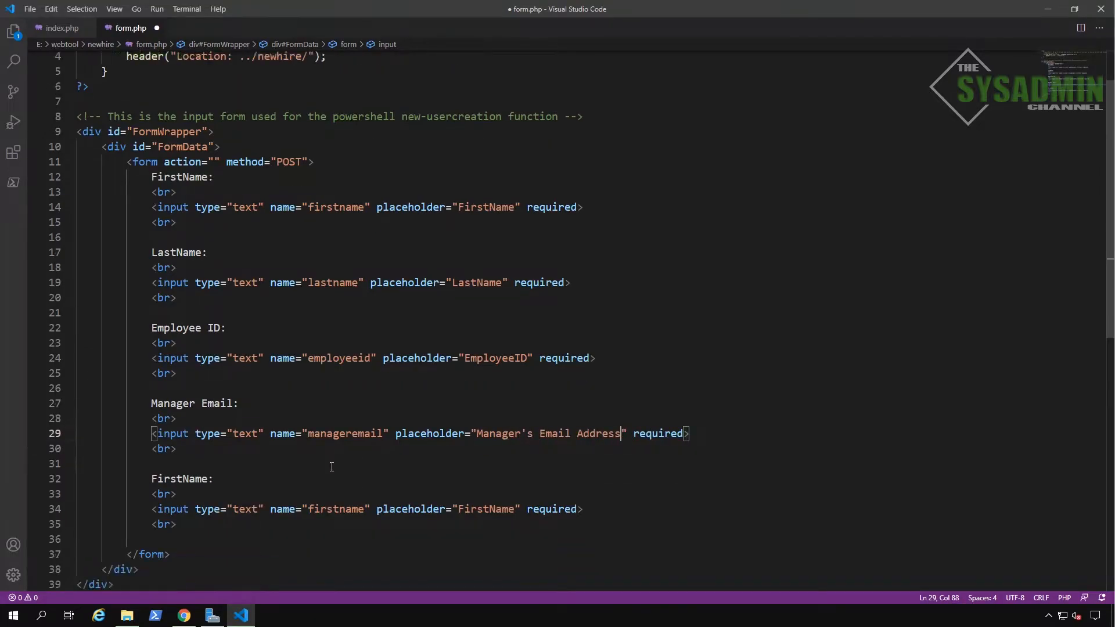
pyautogui.write('InitiatedB')
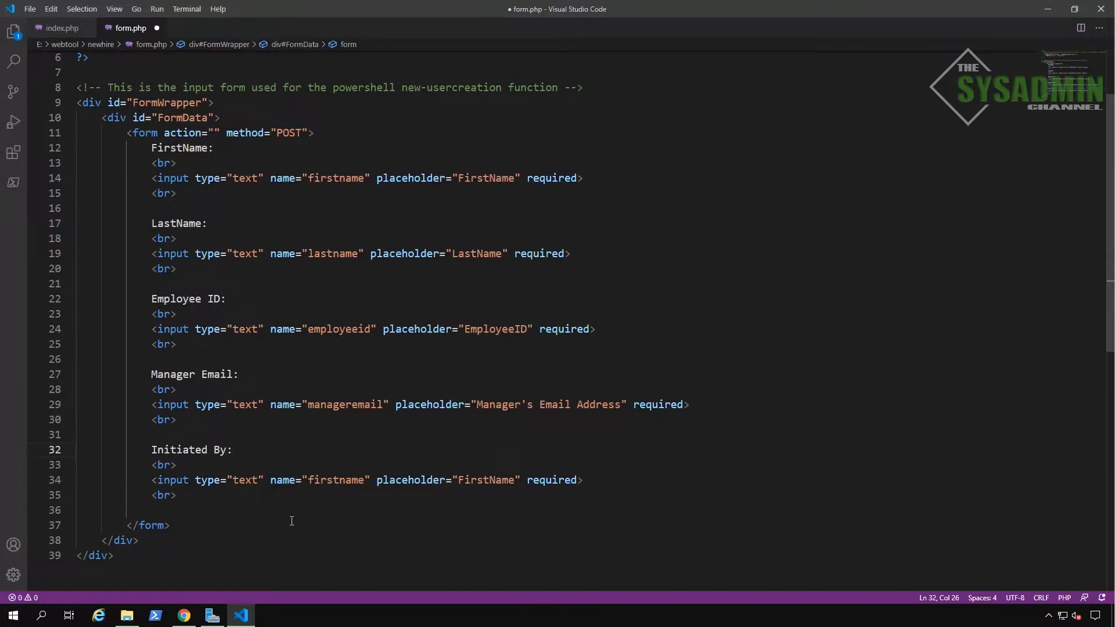
pyautogui.write('initiatedby')
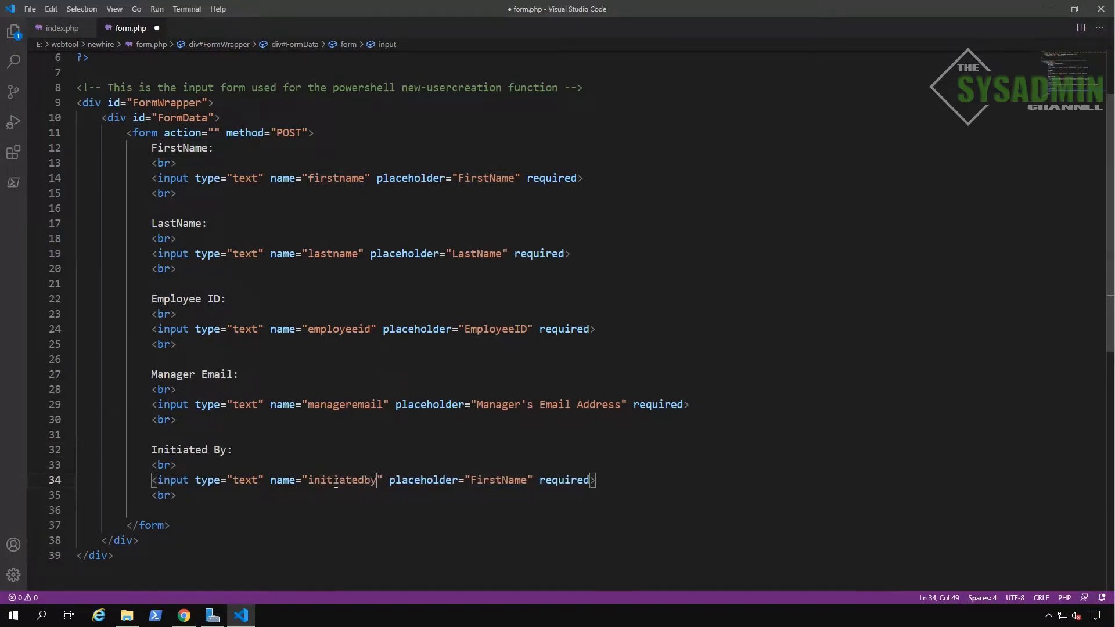
# Make the Initiated By input readonly with background-color #e3e3e3.
pyautogui.moveTo(389, 480); pyautogui.dragTo(512, 481)
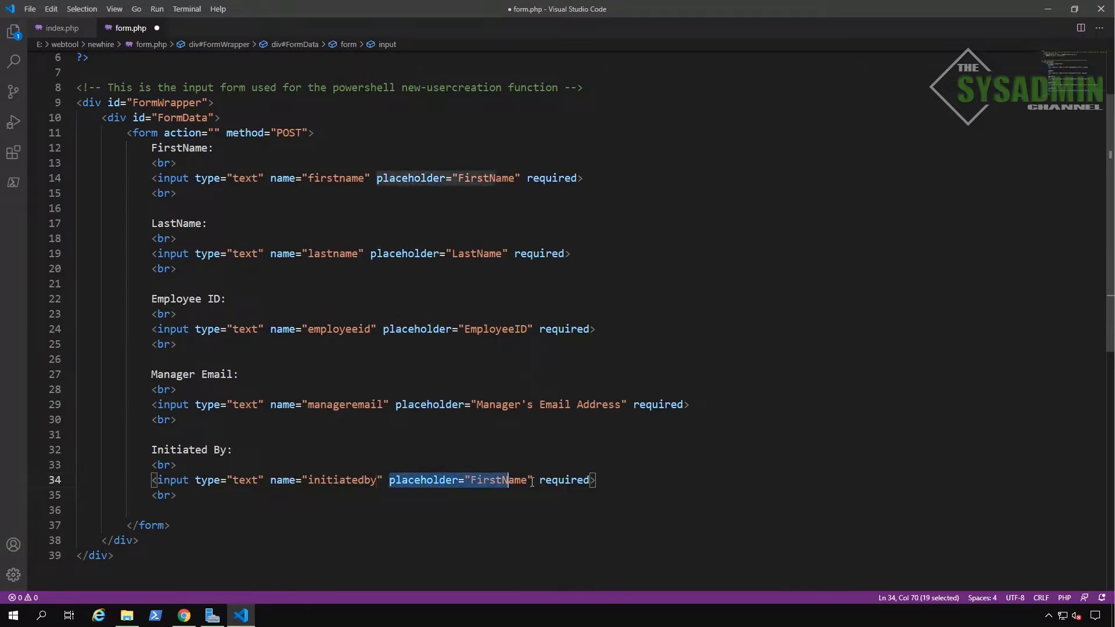
pyautogui.write('read')
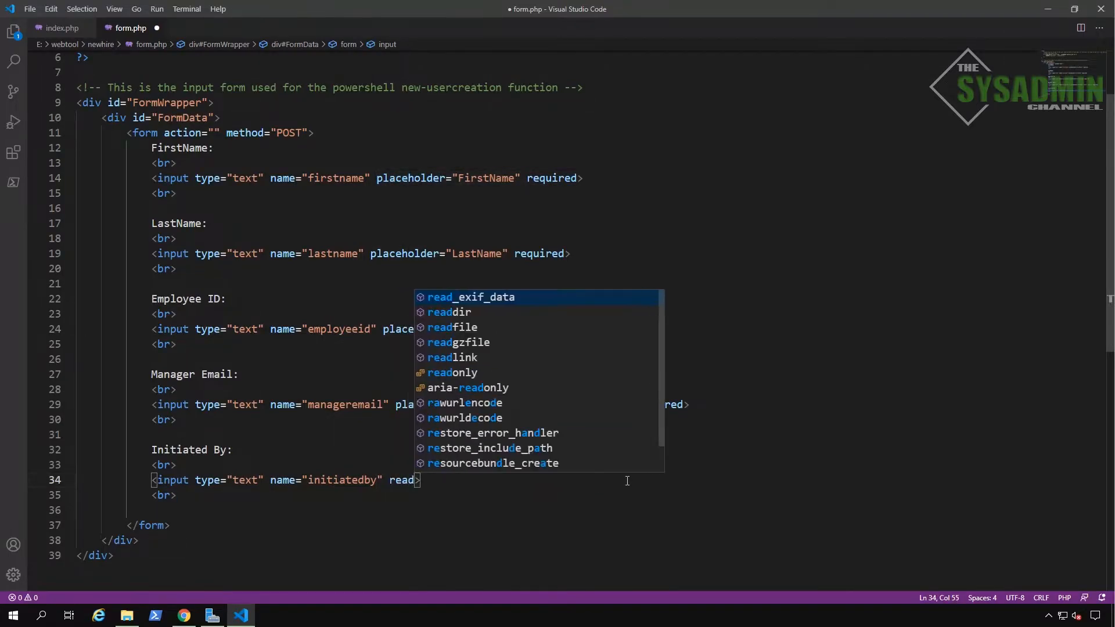
pyautogui.write('only style="')
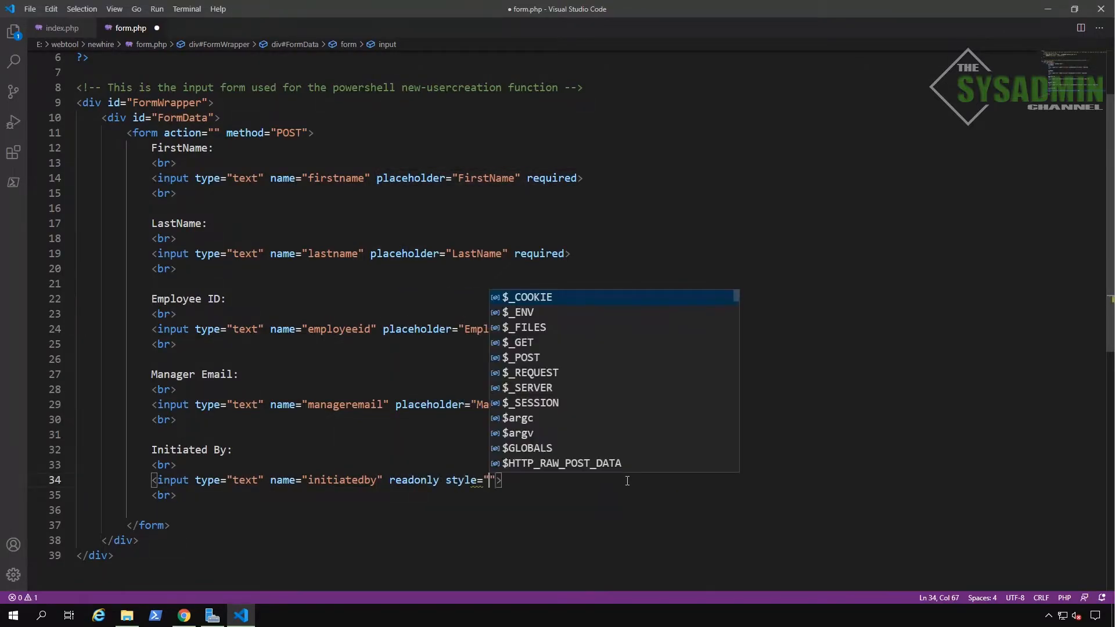
pyautogui.write('background-color: #;')
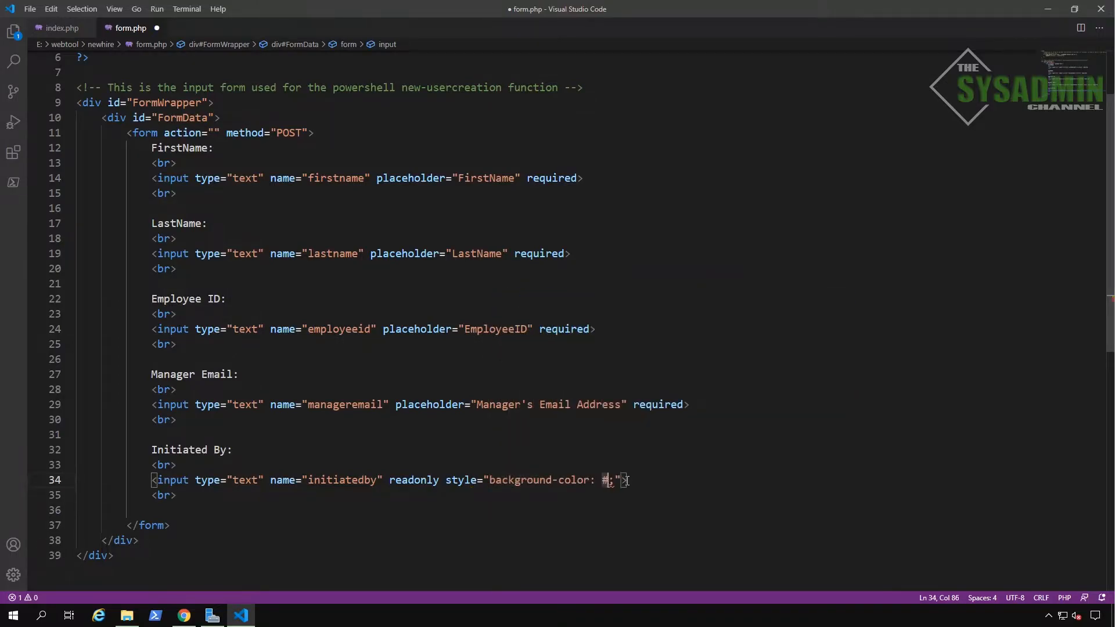
pyautogui.write('e3e3e3')
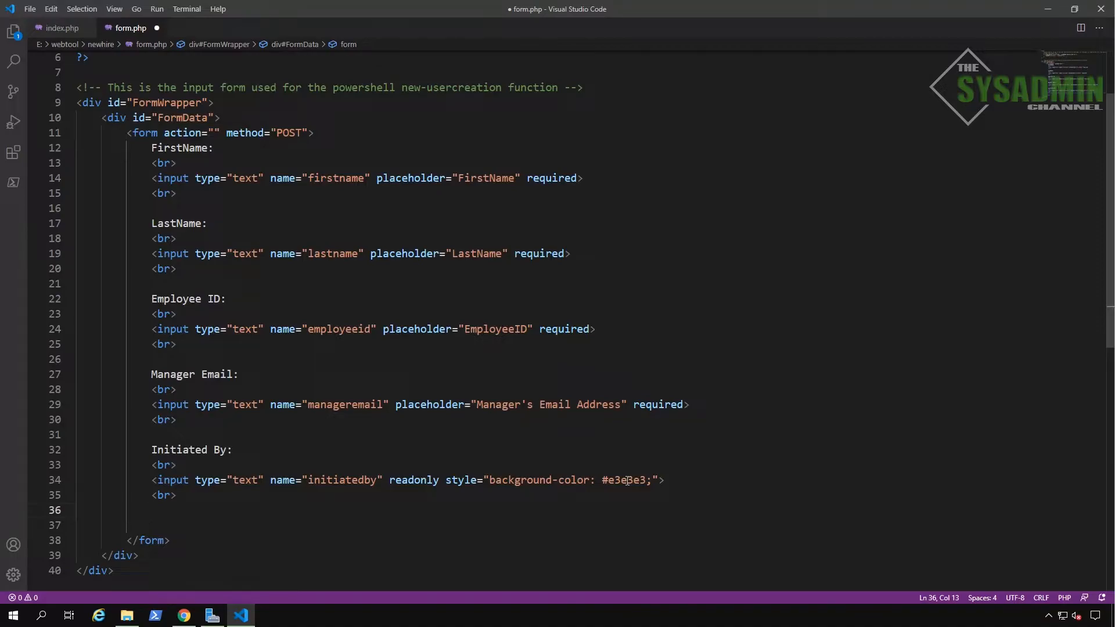
# Add a submit button named submit labelled Submit.
pyautogui.write('<button></button>')
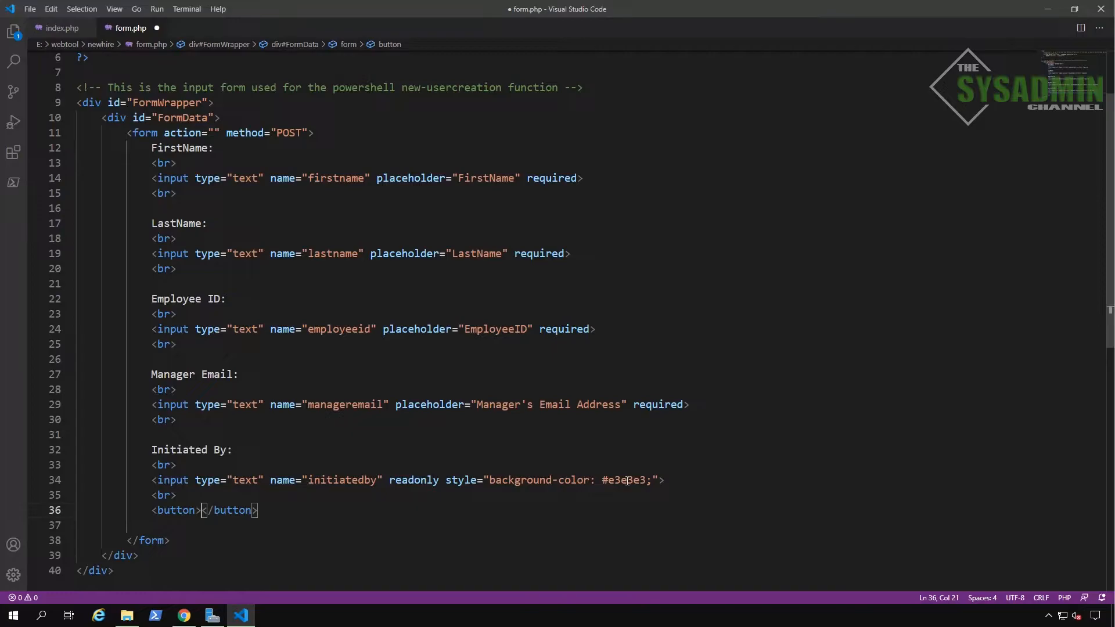
pyautogui.write('type="submit"')
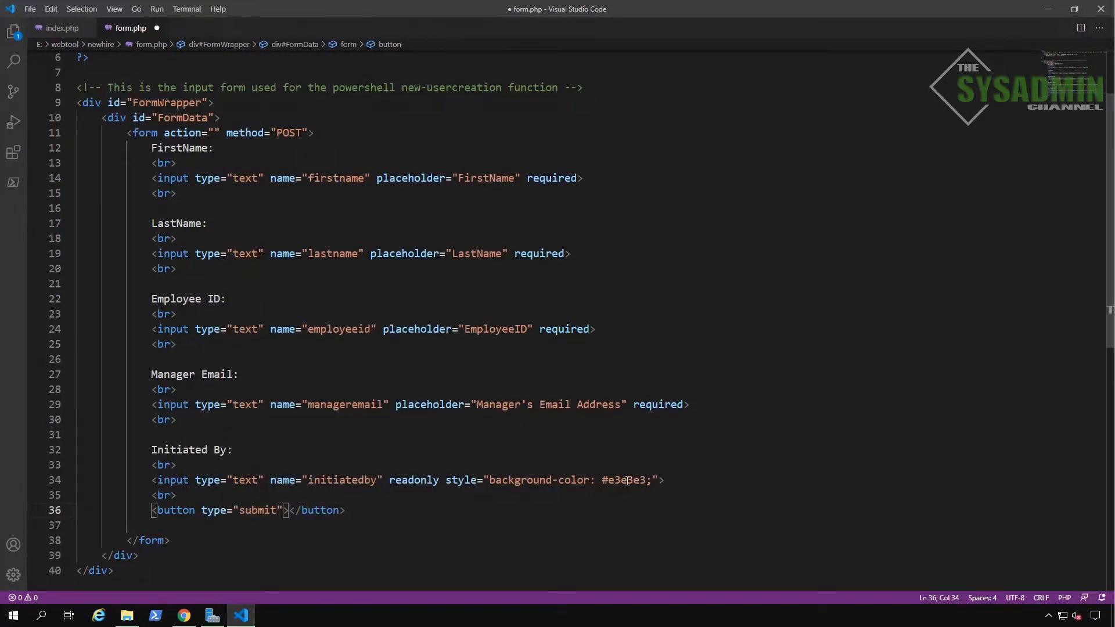
pyautogui.write('name="submit">Submit')
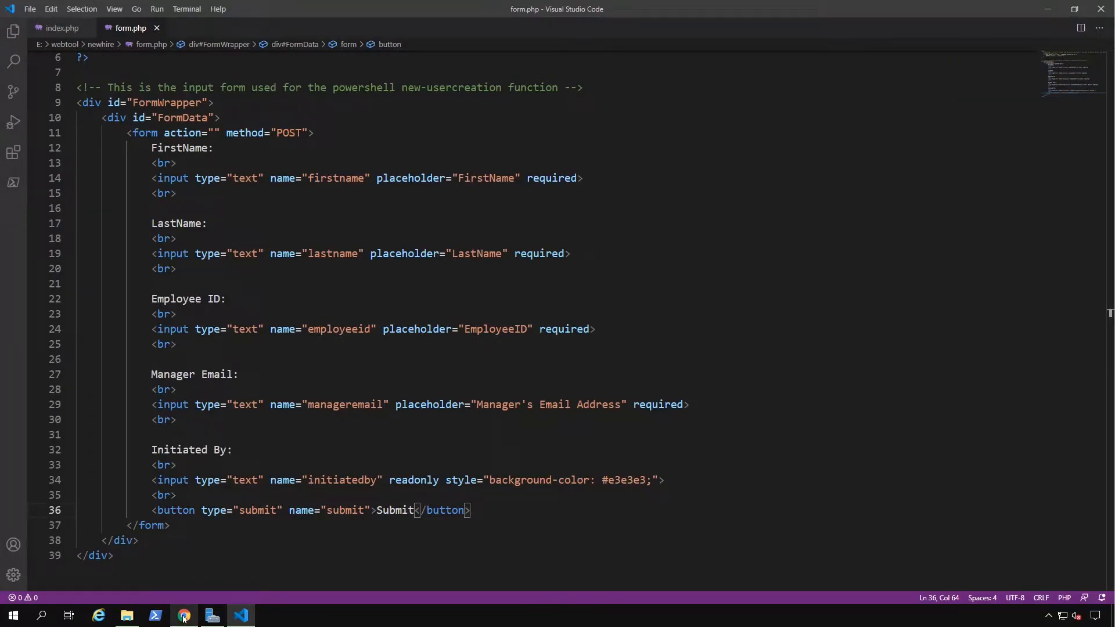
# Submit the NEW HIRE form in Chrome with test employee P Contreras, ID e849.
pyautogui.click(184, 615)
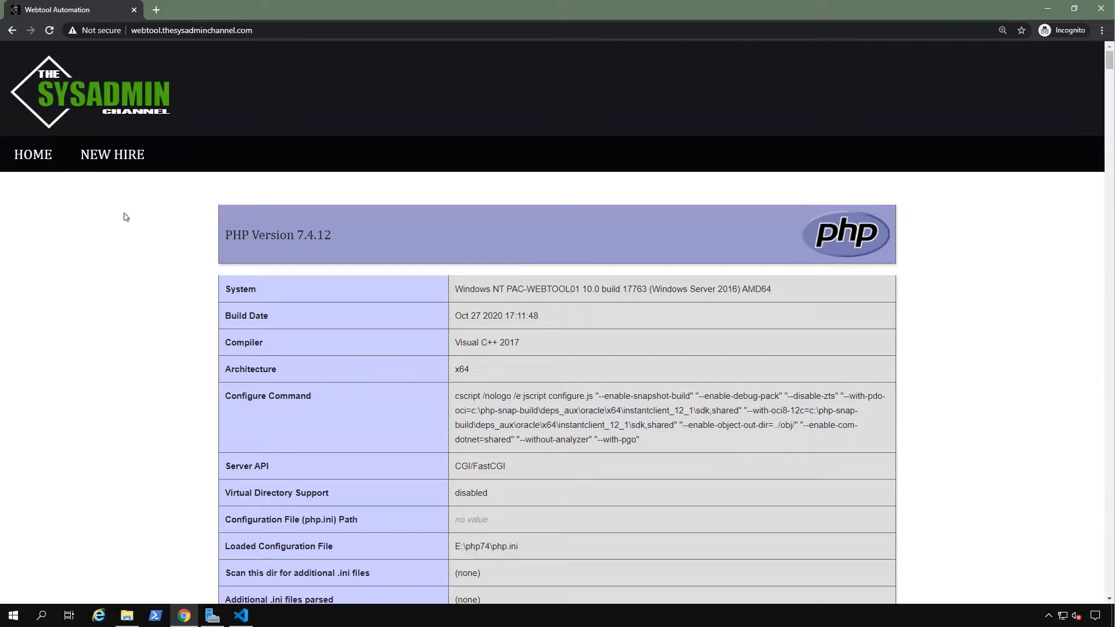
pyautogui.click(112, 155)
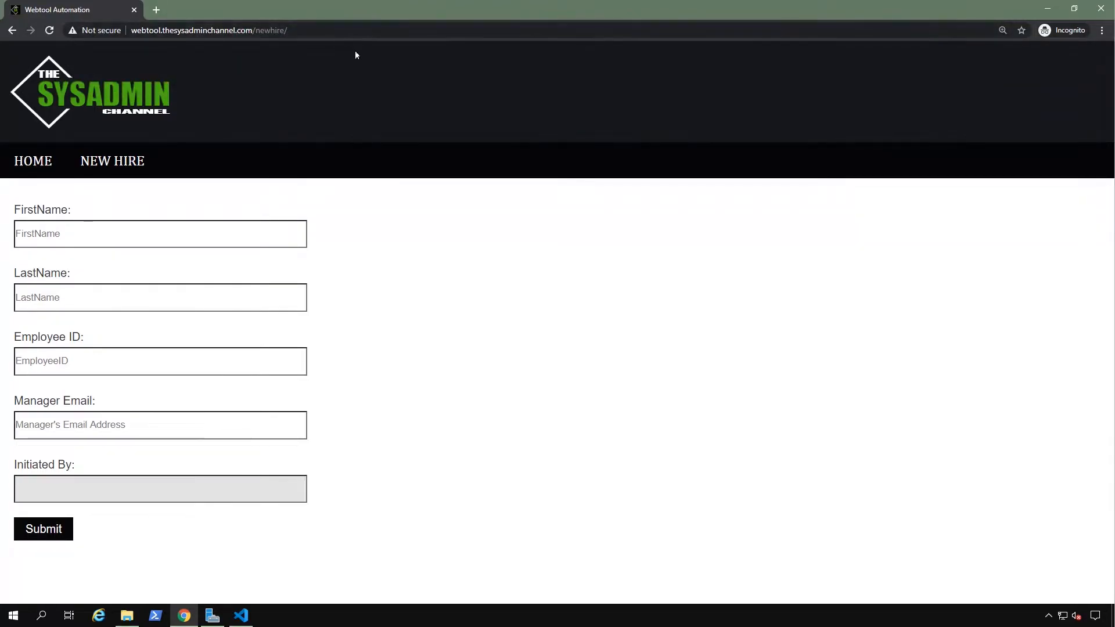
pyautogui.write('P')
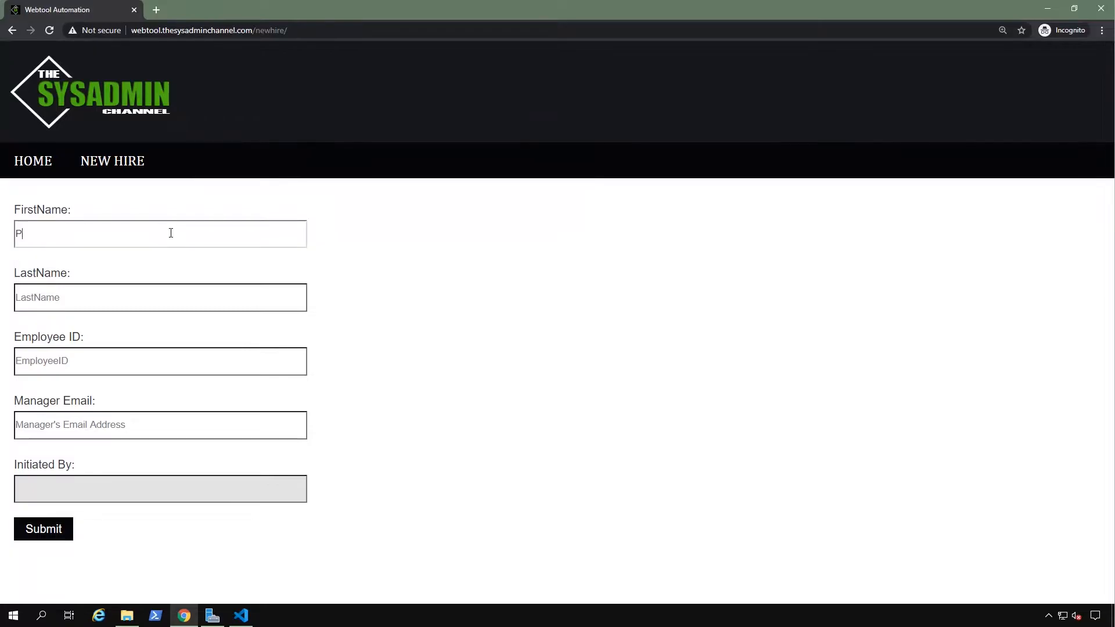
pyautogui.write('Contreras')
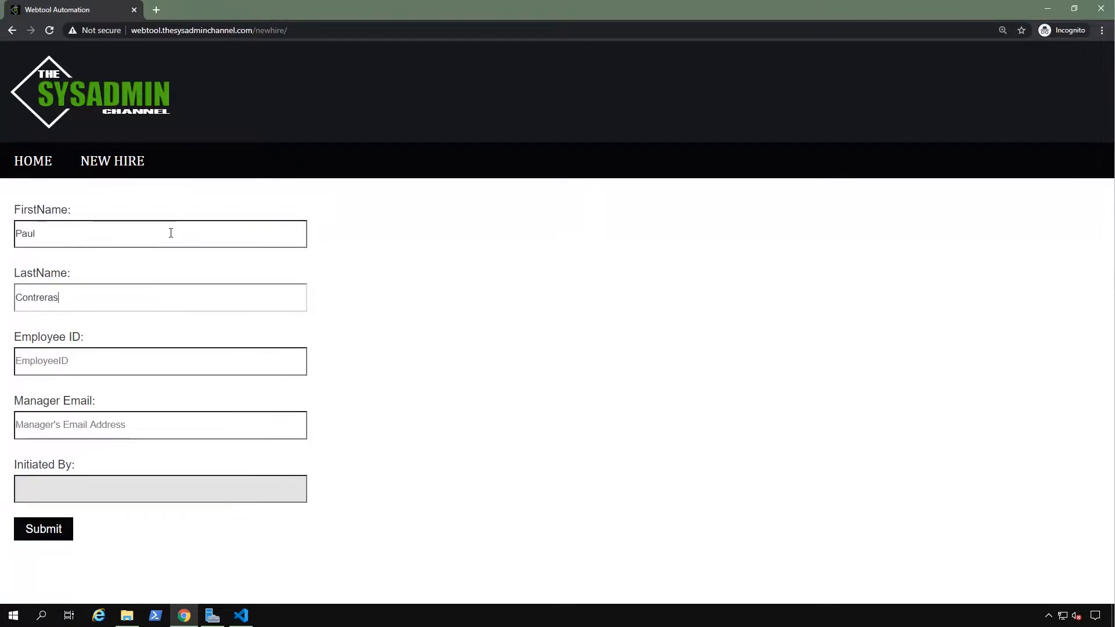
pyautogui.write('e849')
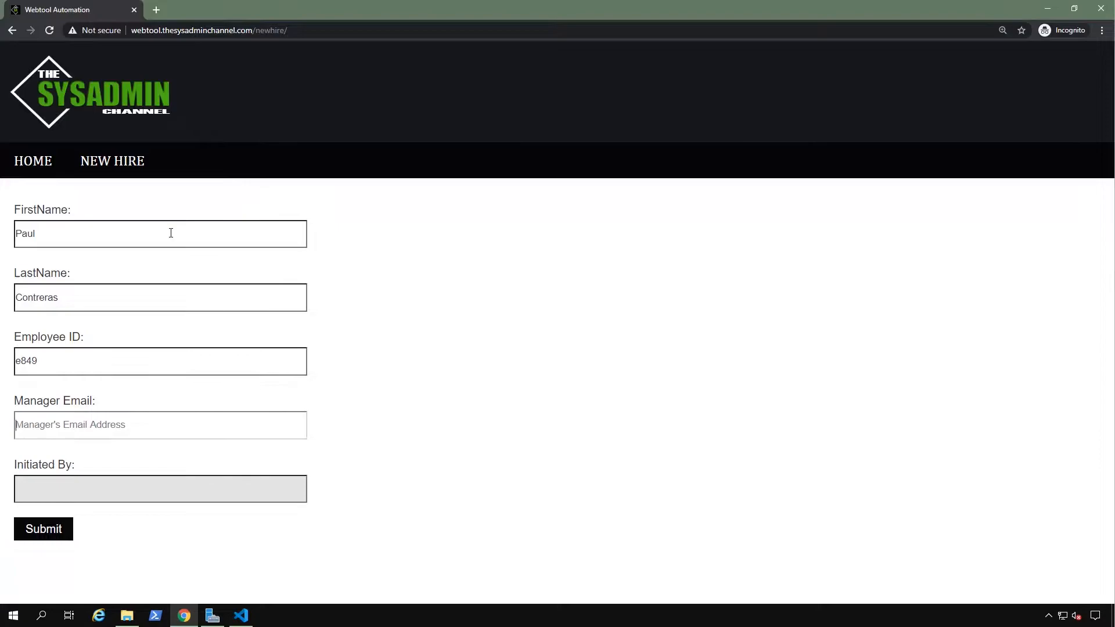
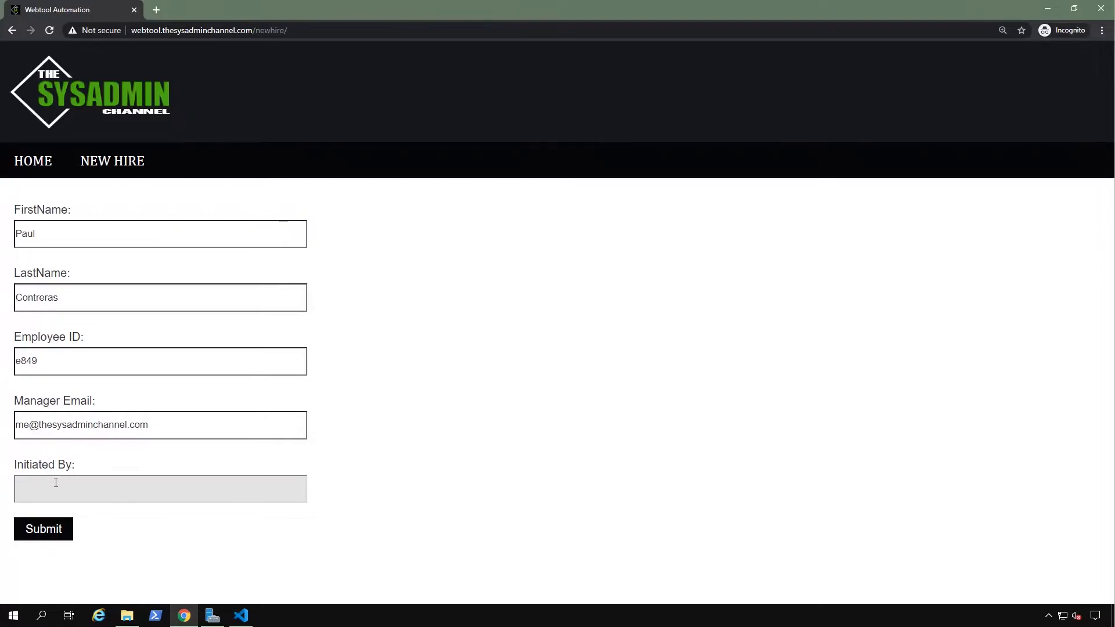
pyautogui.moveTo(43, 536)
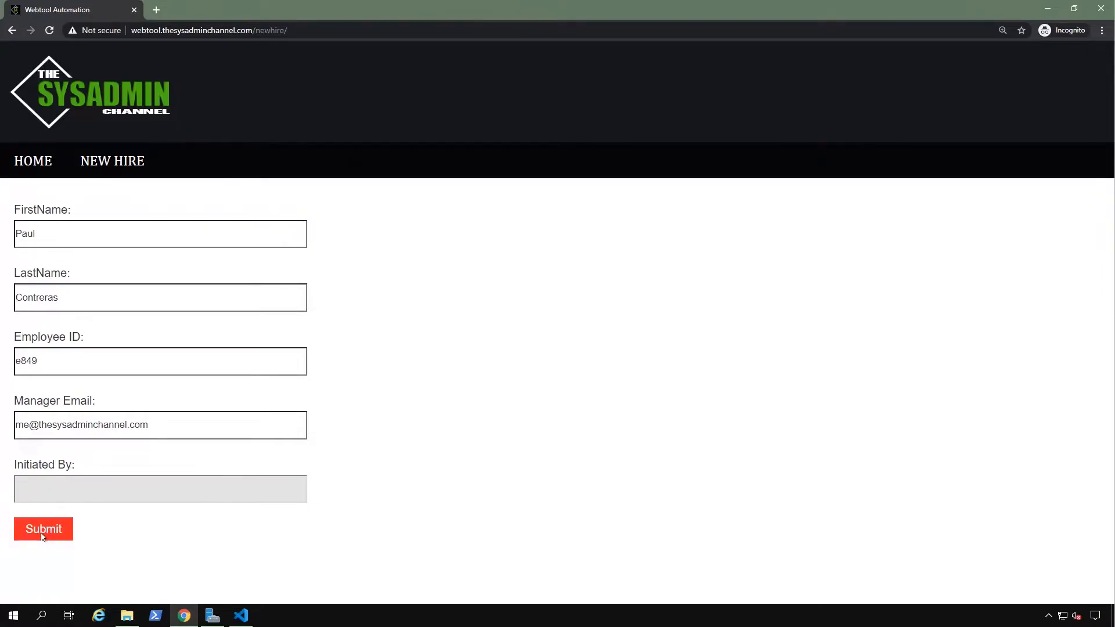
pyautogui.click(43, 528)
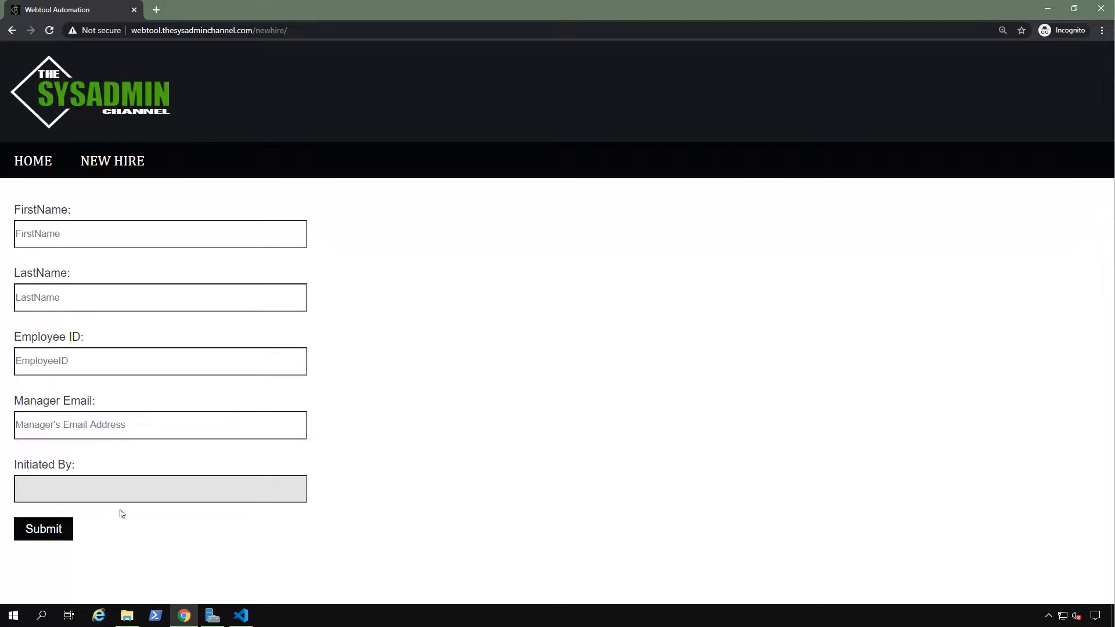
pyautogui.click(241, 615)
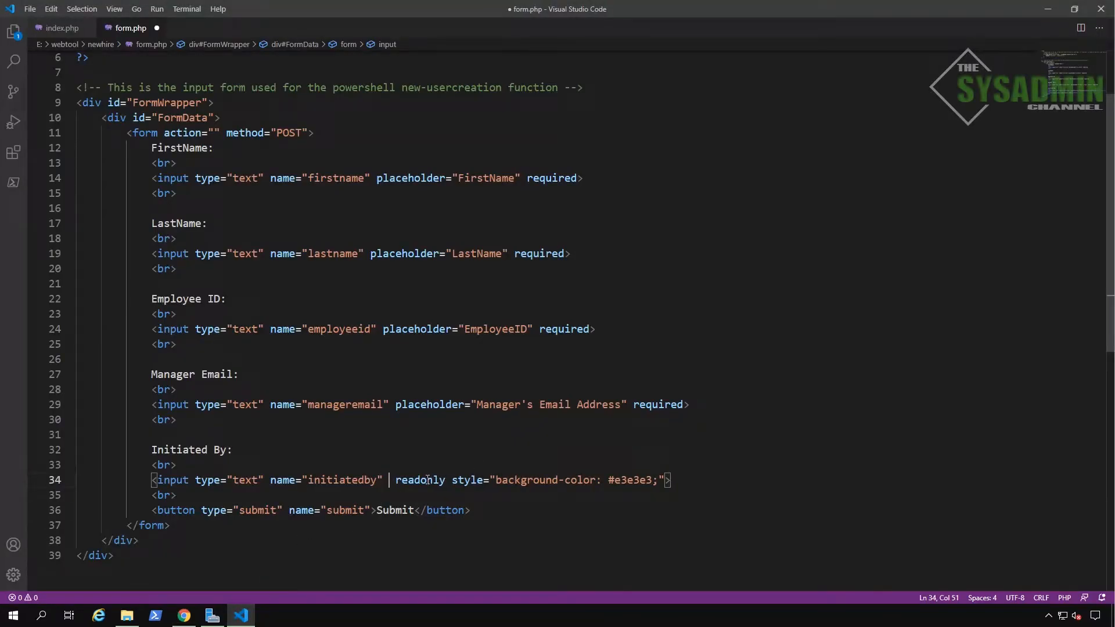
# Set the initiatedby input's value to <?= $InitiatedBy ?> and save form.php.
pyautogui.write('value="')
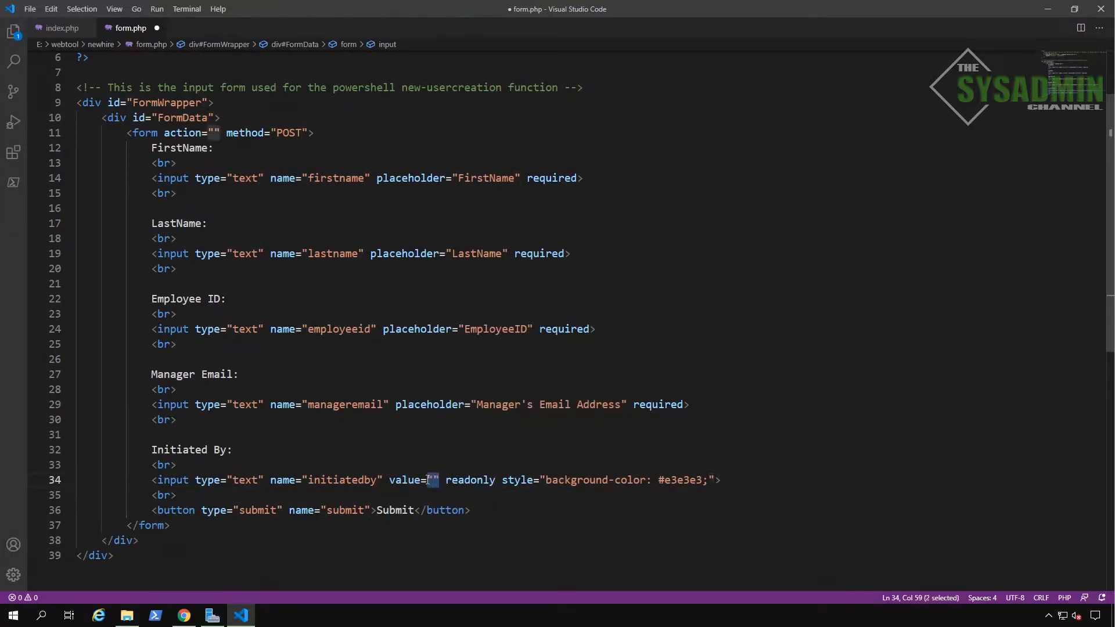
pyautogui.press('Delete')
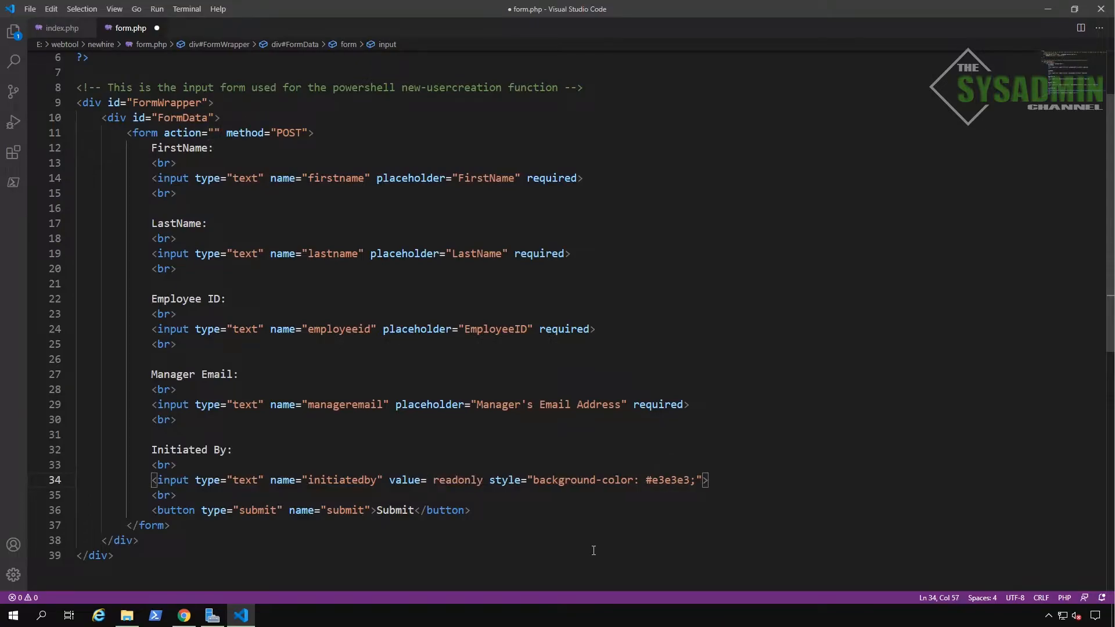
pyautogui.write('<?=')
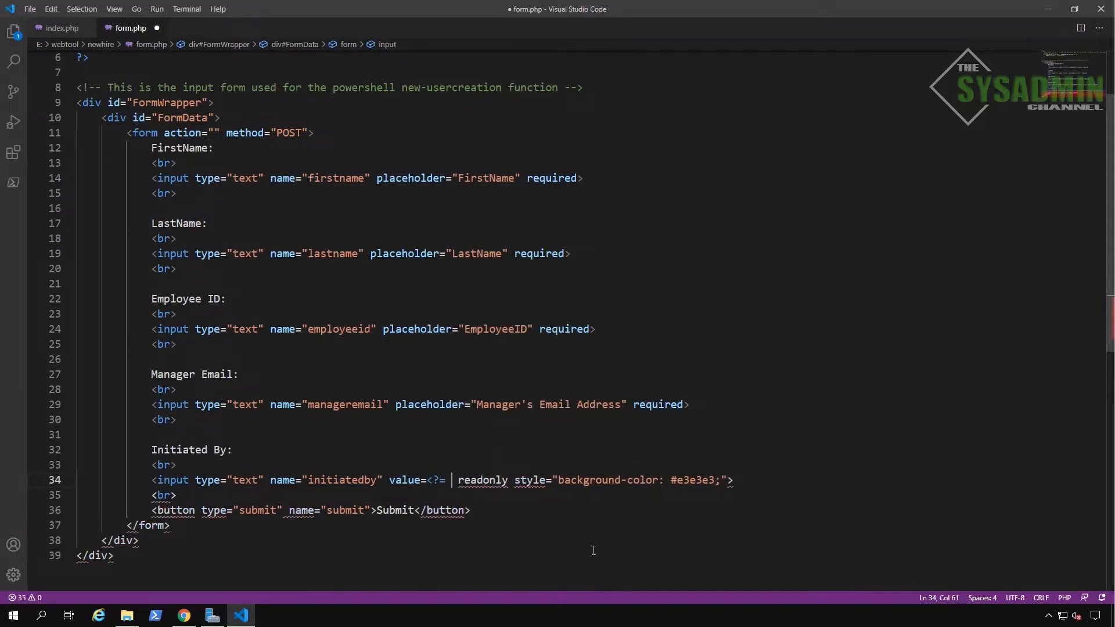
pyautogui.write('$InitiatedBy ?>')
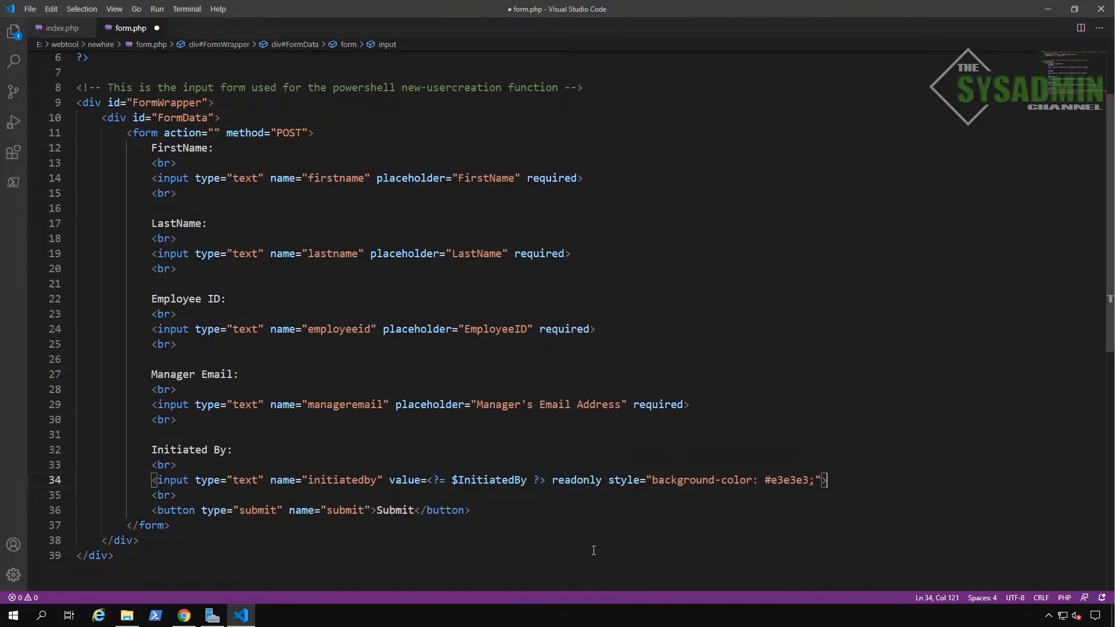
pyautogui.press('Ctrl+s')
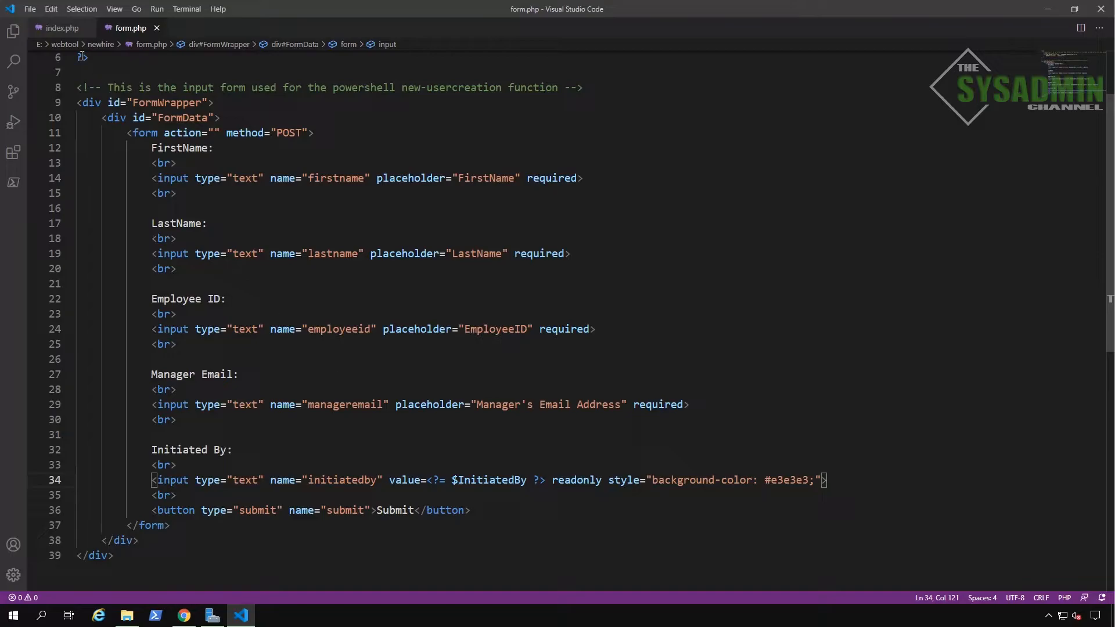
pyautogui.click(58, 28)
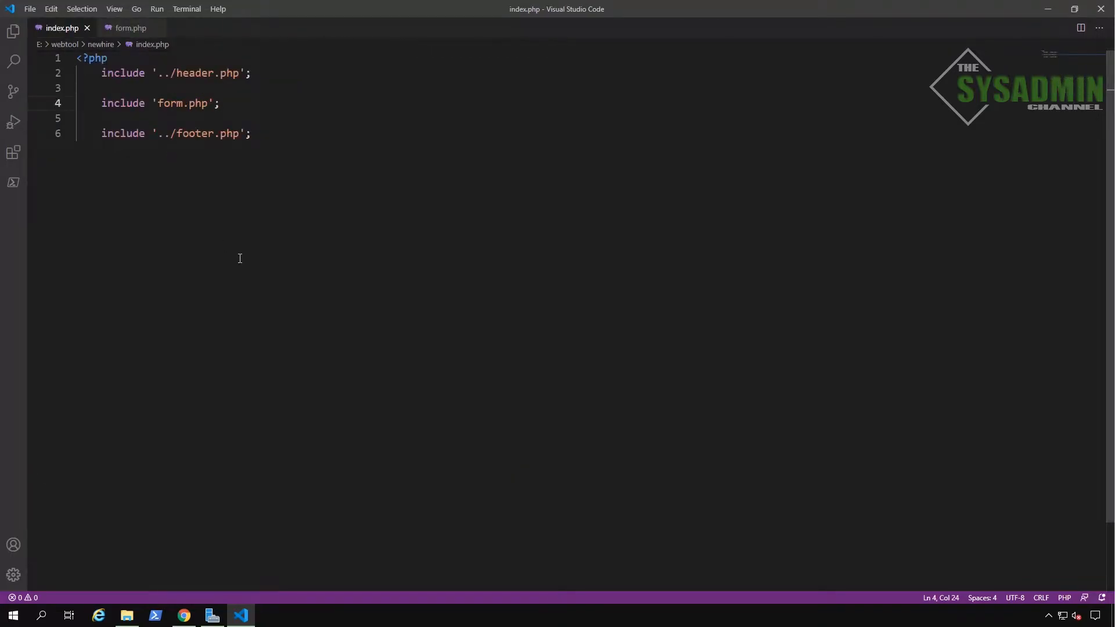
# Add a set_time_limit call after the header include in index.php.
pyautogui.click(78, 87)
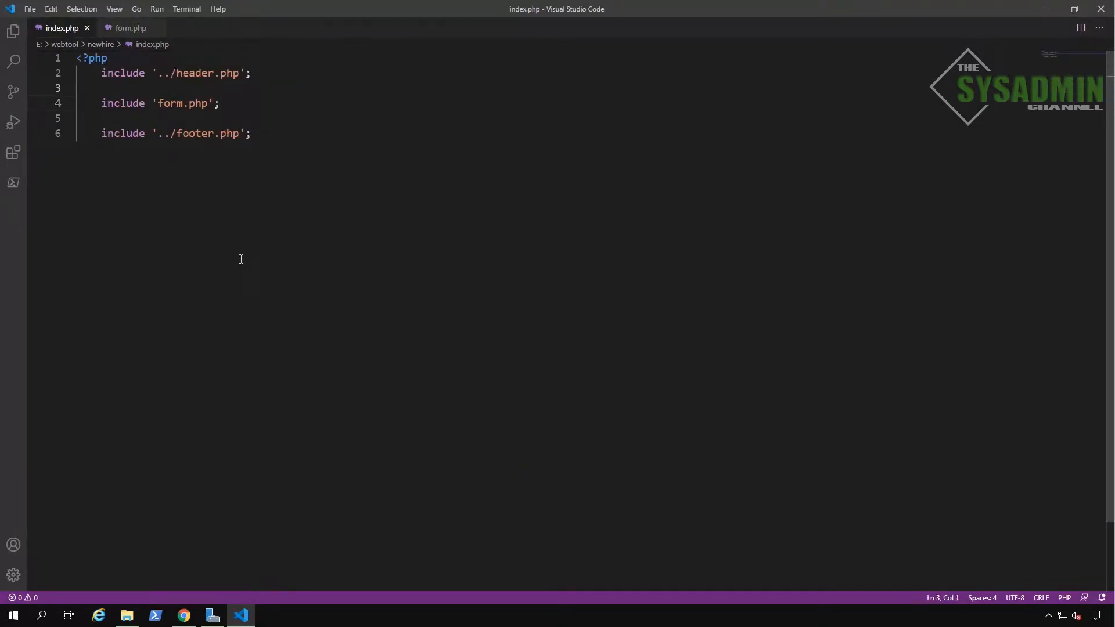
pyautogui.press('Enter')
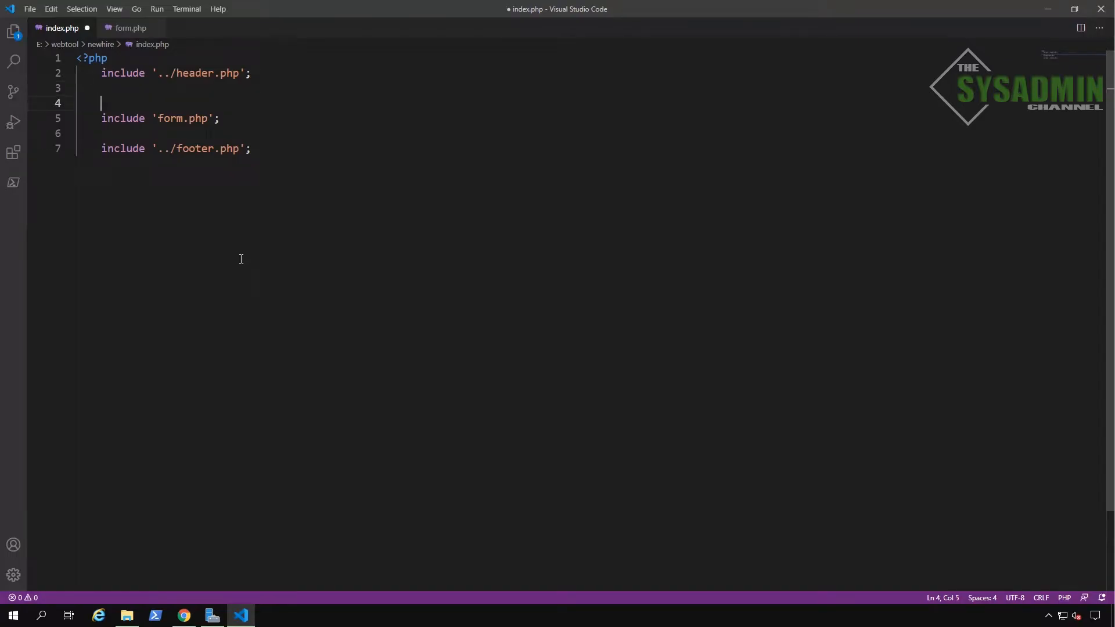
pyautogui.write('set_time_limit(500);')
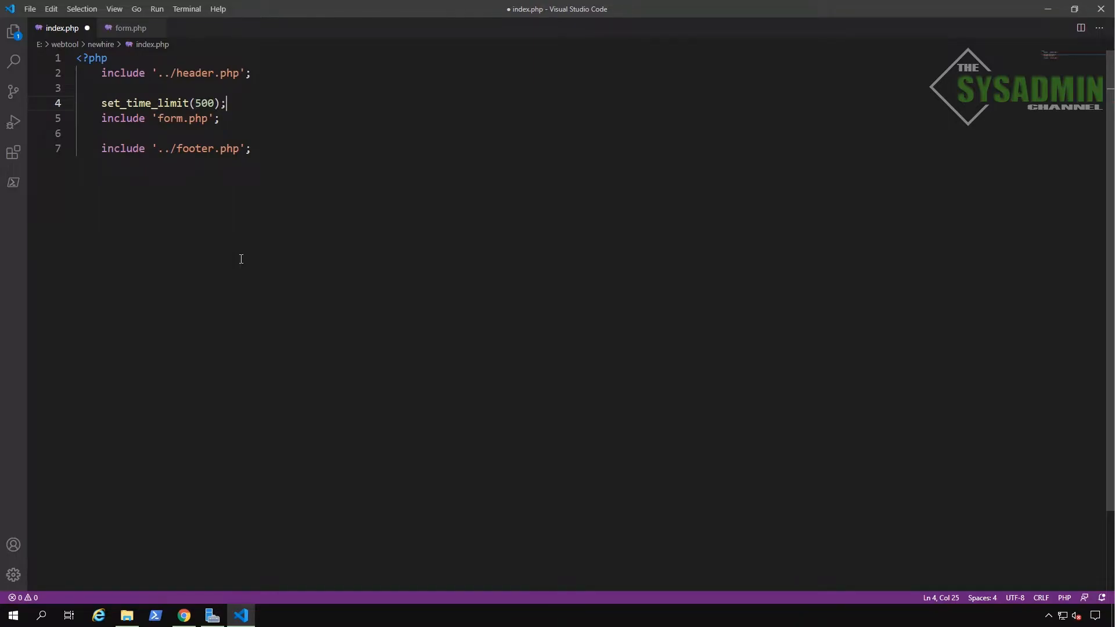
pyautogui.press('Enter')
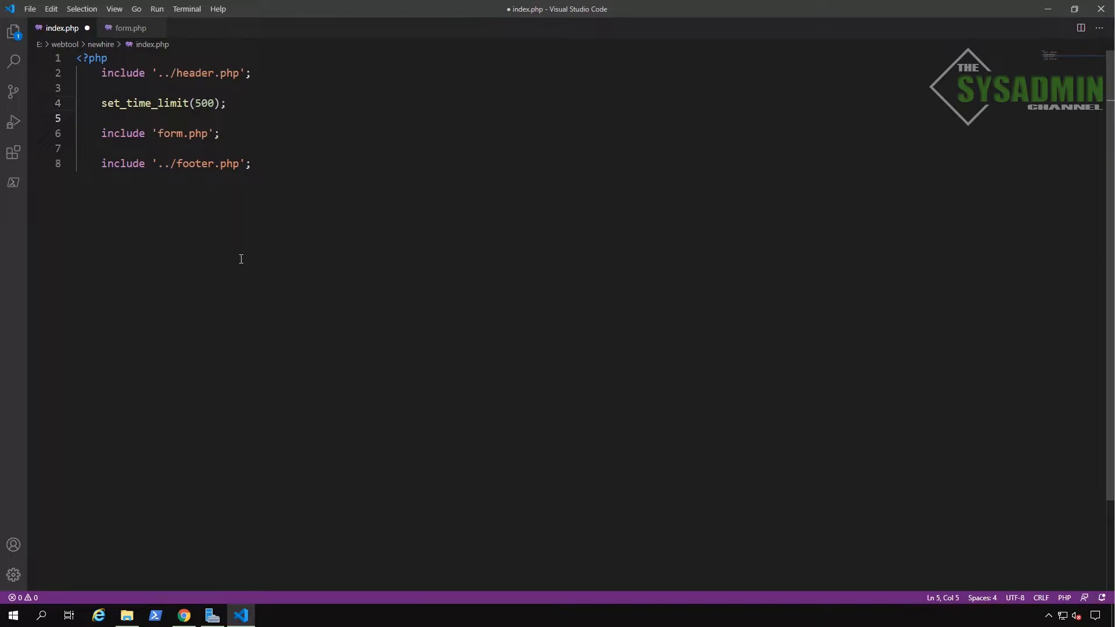
pyautogui.write('$Azure')
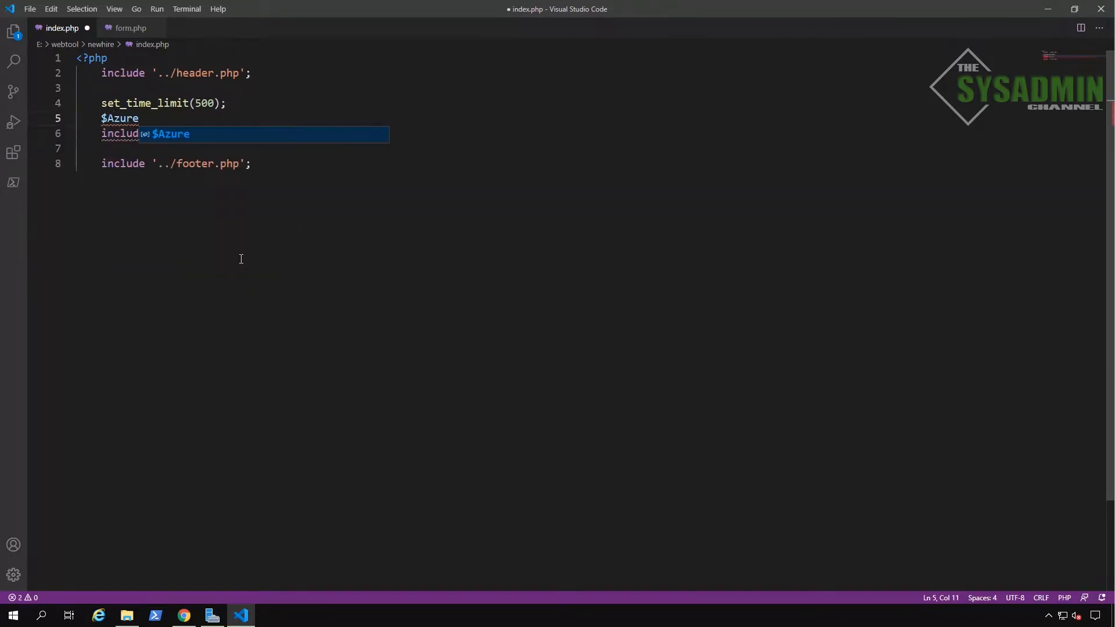
pyautogui.write('AuthUser')
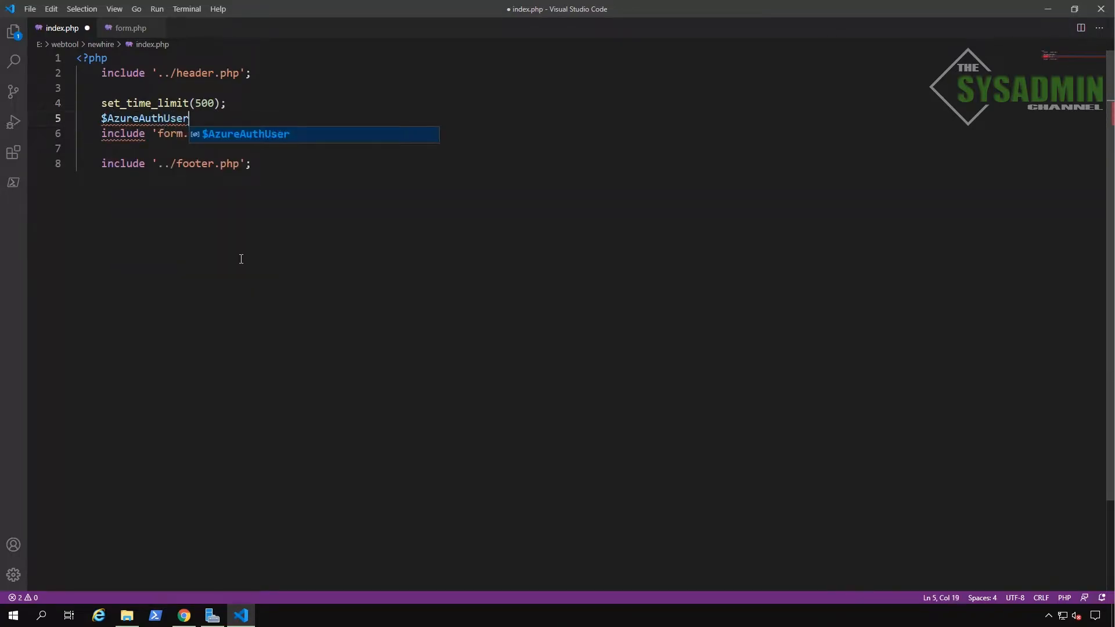
pyautogui.press('Escape')
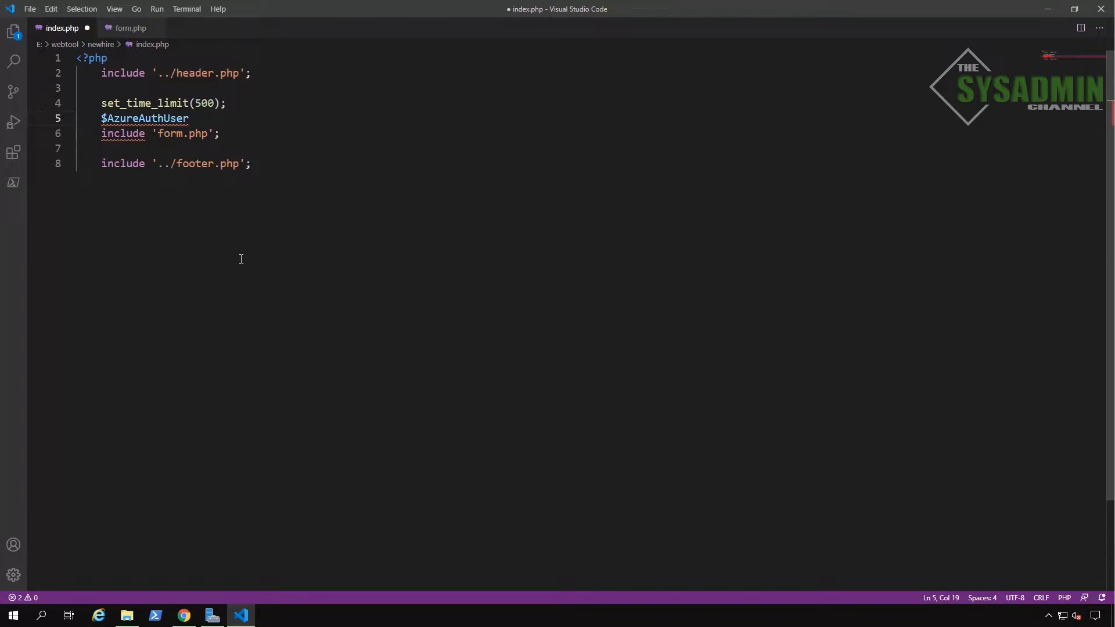
pyautogui.write("= ''")
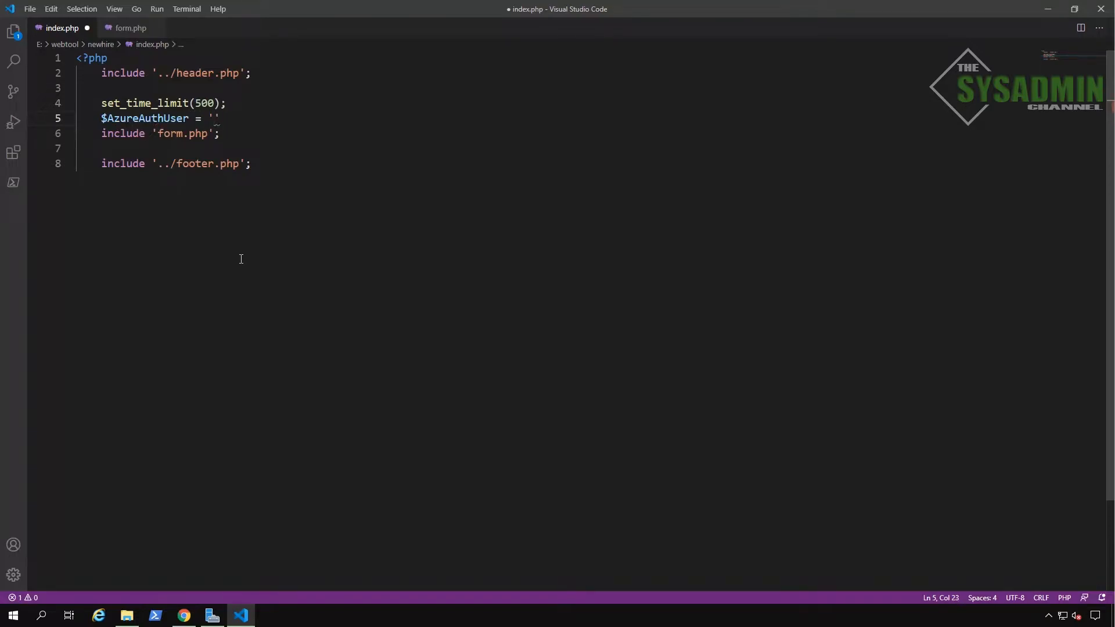
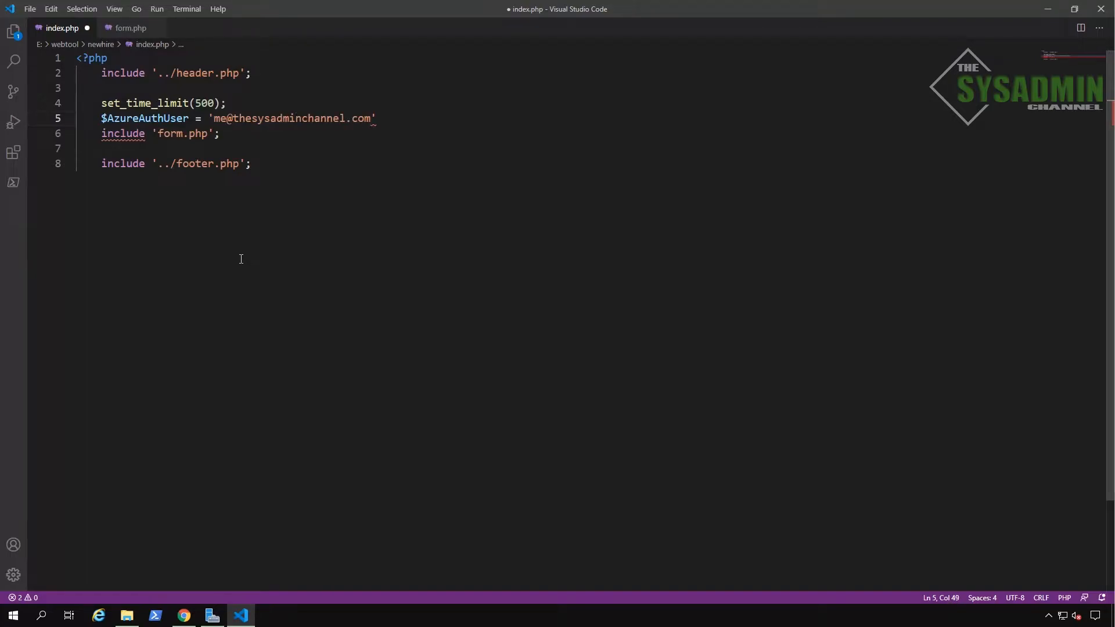
pyautogui.write('; // hardcoded for now until we implement the Azure Enterprise SSO flow')
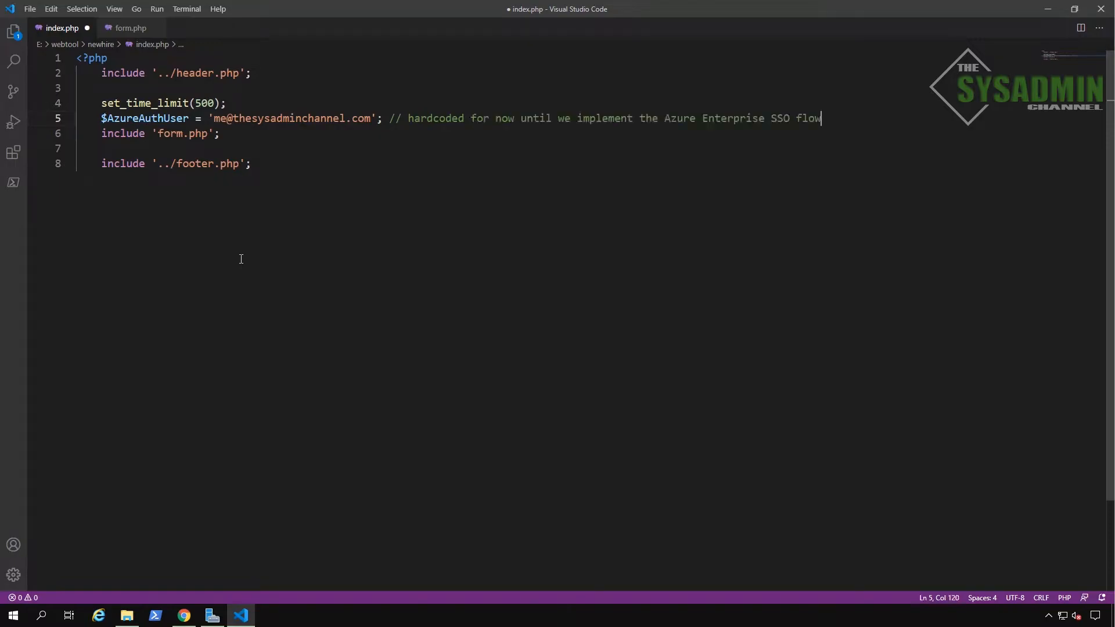
# Set $InitiatedBy to escapeshellarg(filter_var($AzureAuthUser, FILTER_SANITIZE_EMAIL)).
pyautogui.press('Enter')
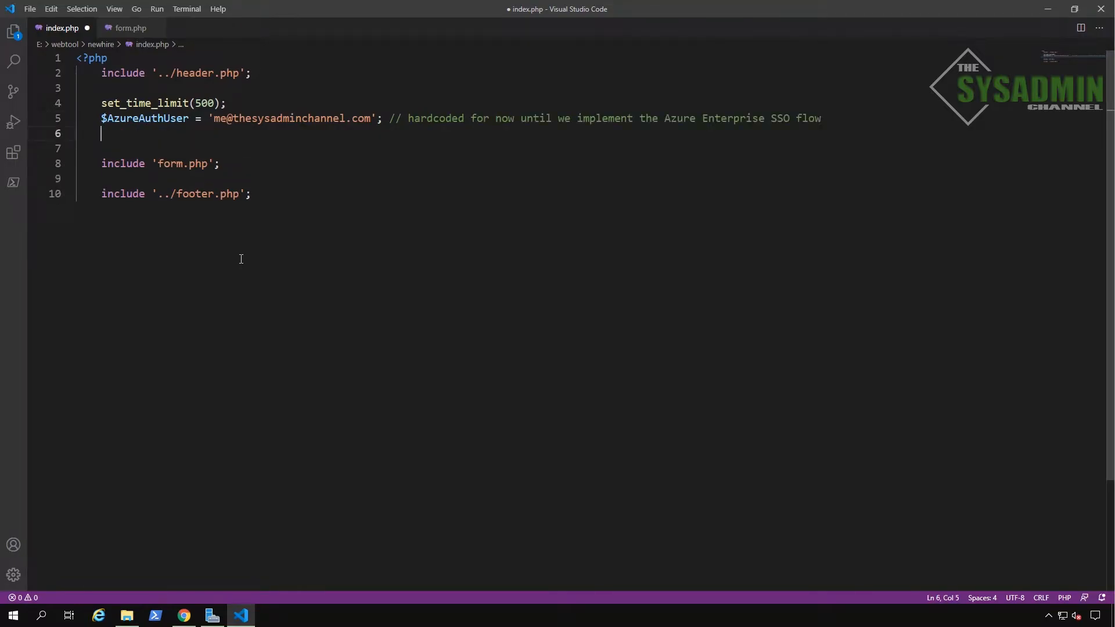
pyautogui.write('$')
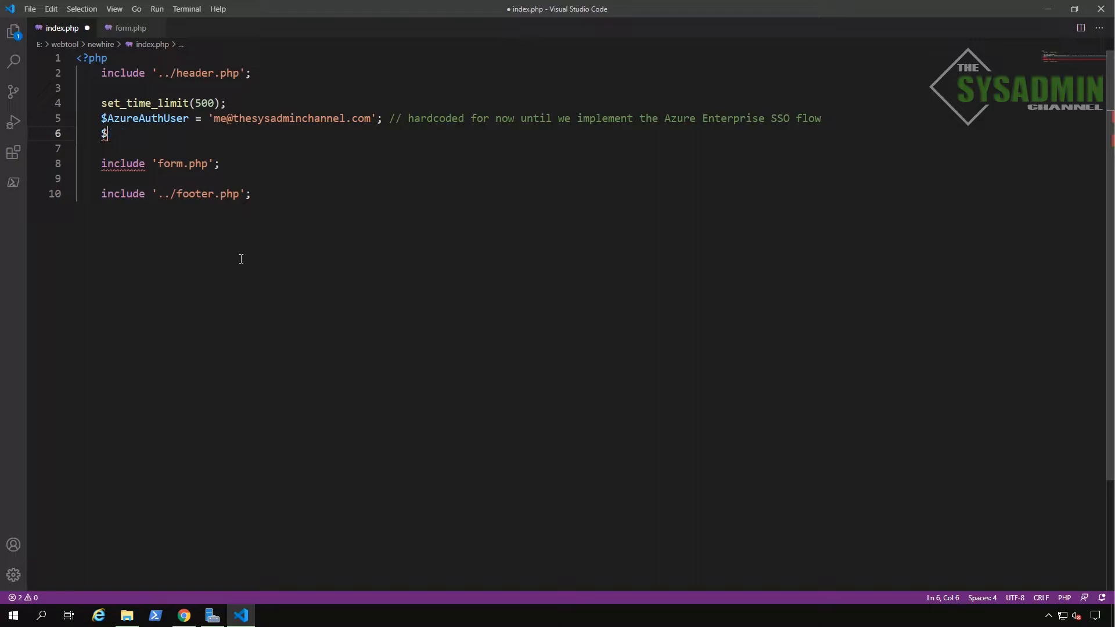
pyautogui.write('Initiated')
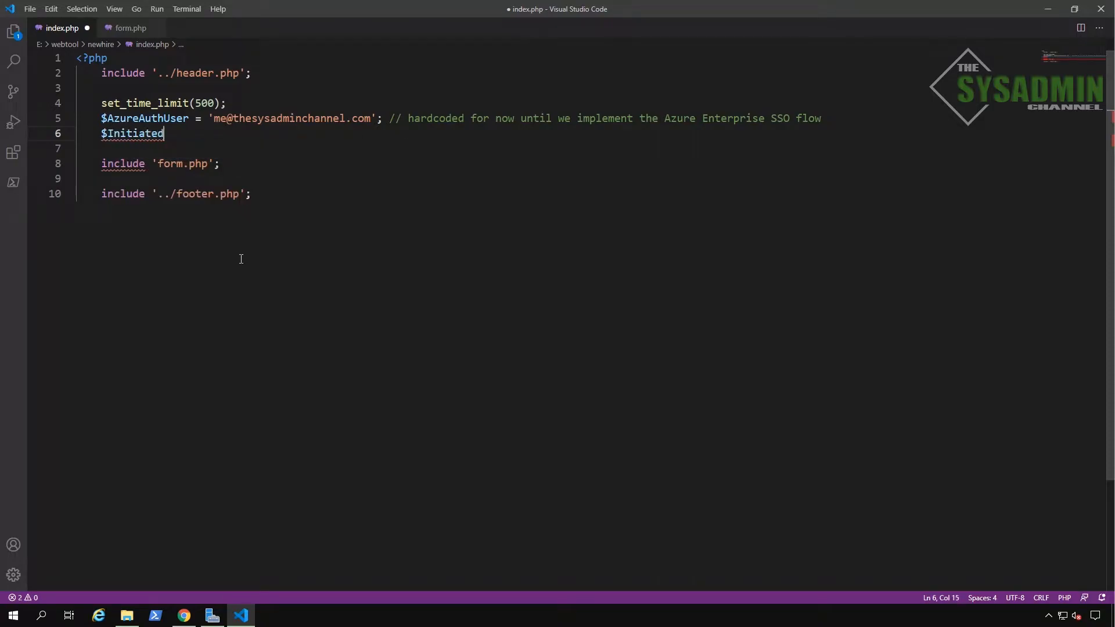
pyautogui.write('By =')
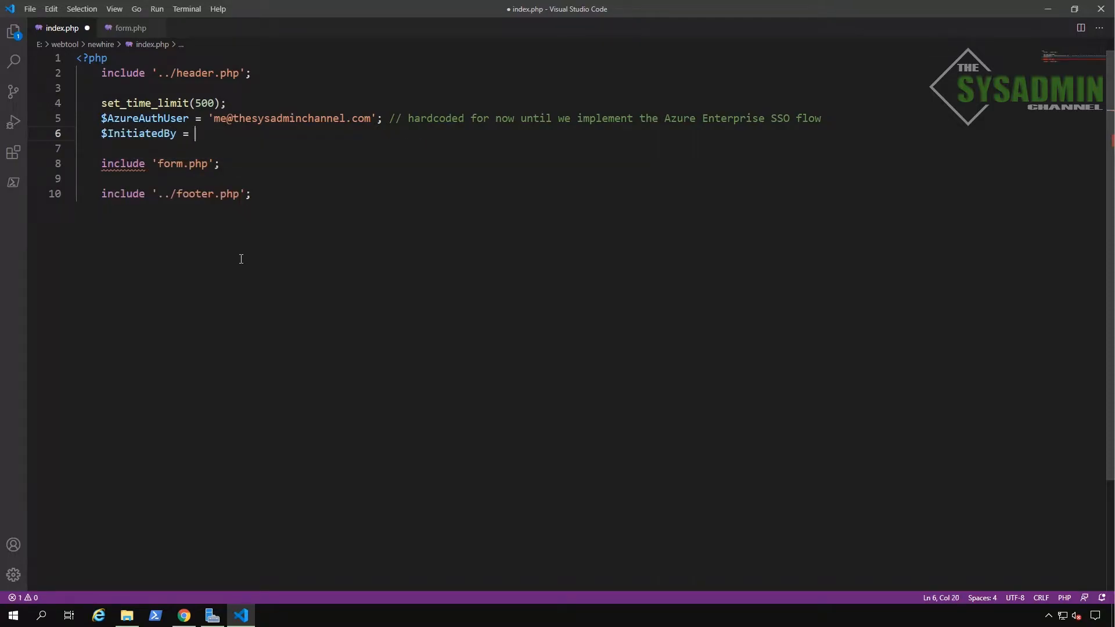
pyautogui.write('escapeshellarg()')
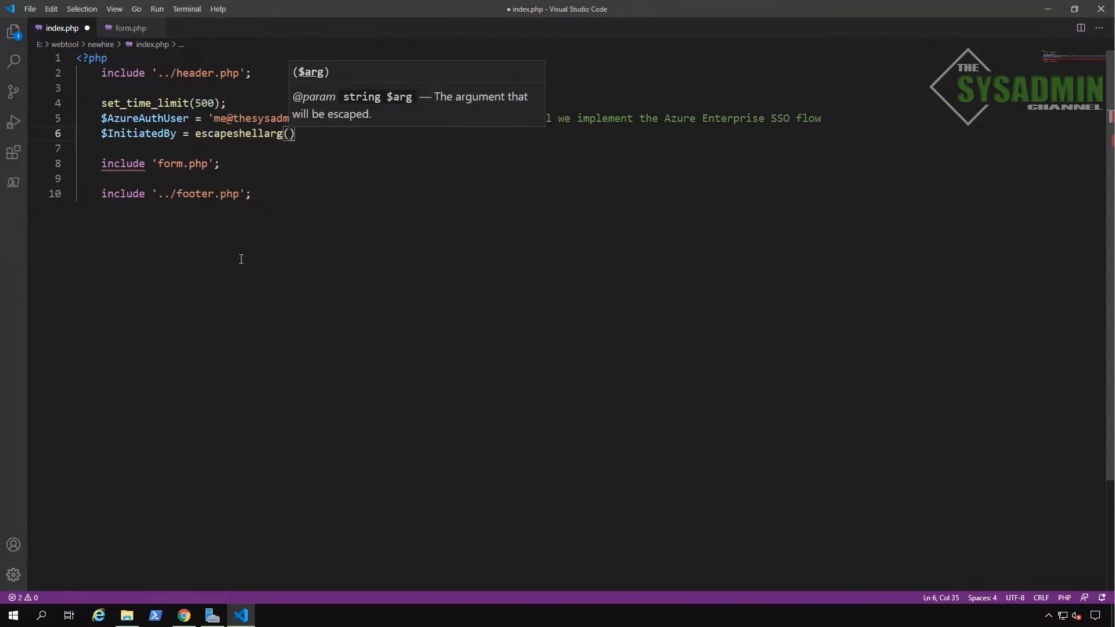
pyautogui.write('filter_var($az')
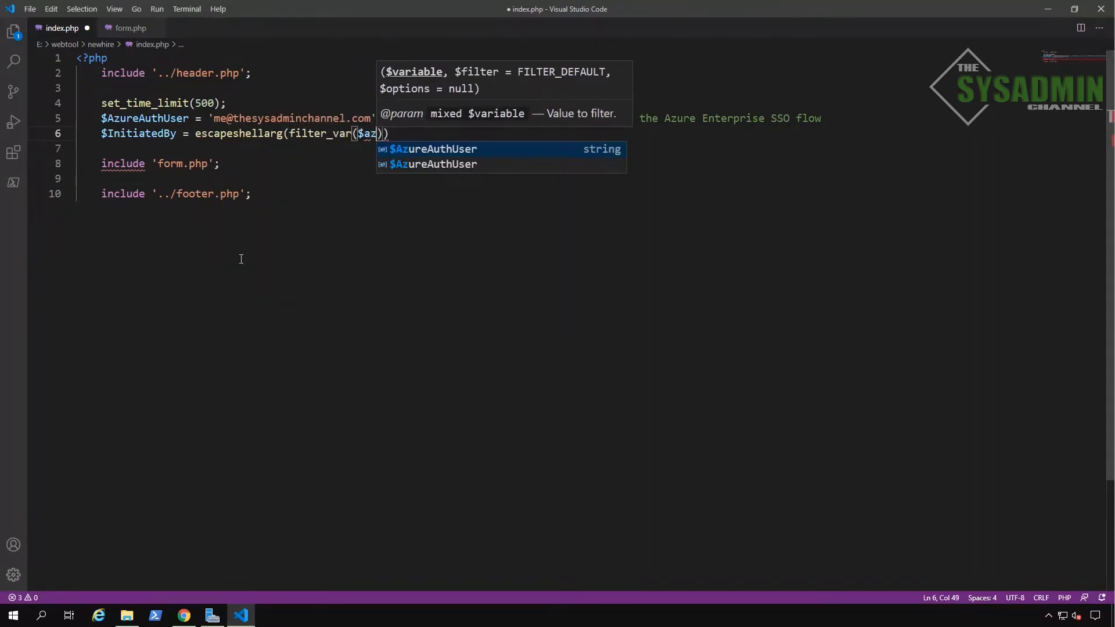
pyautogui.press('Tab')
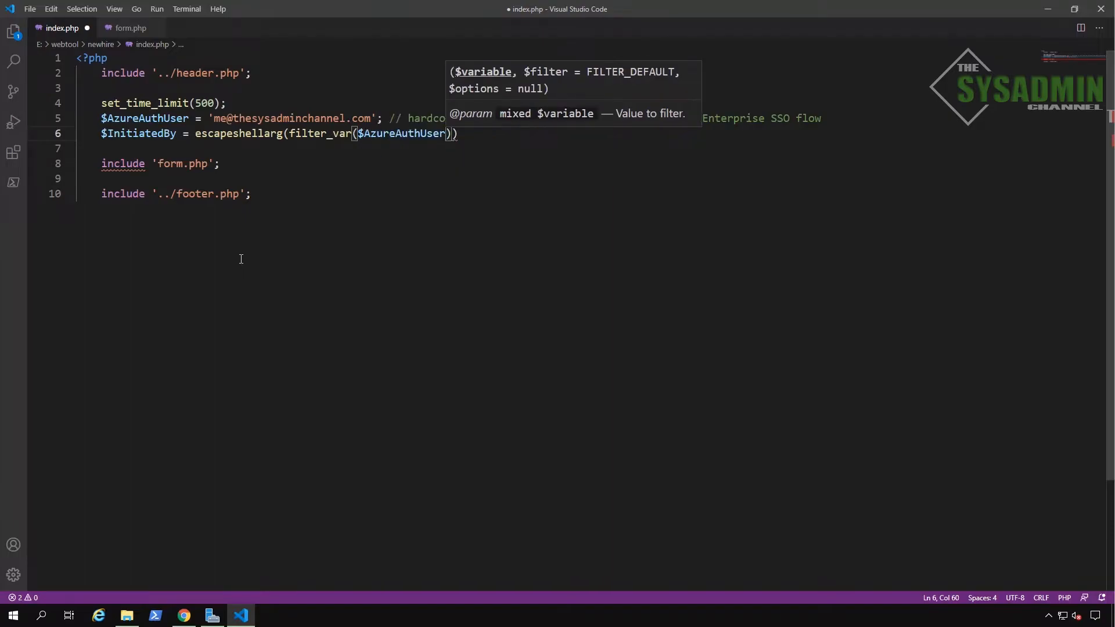
pyautogui.write(', FILTER')
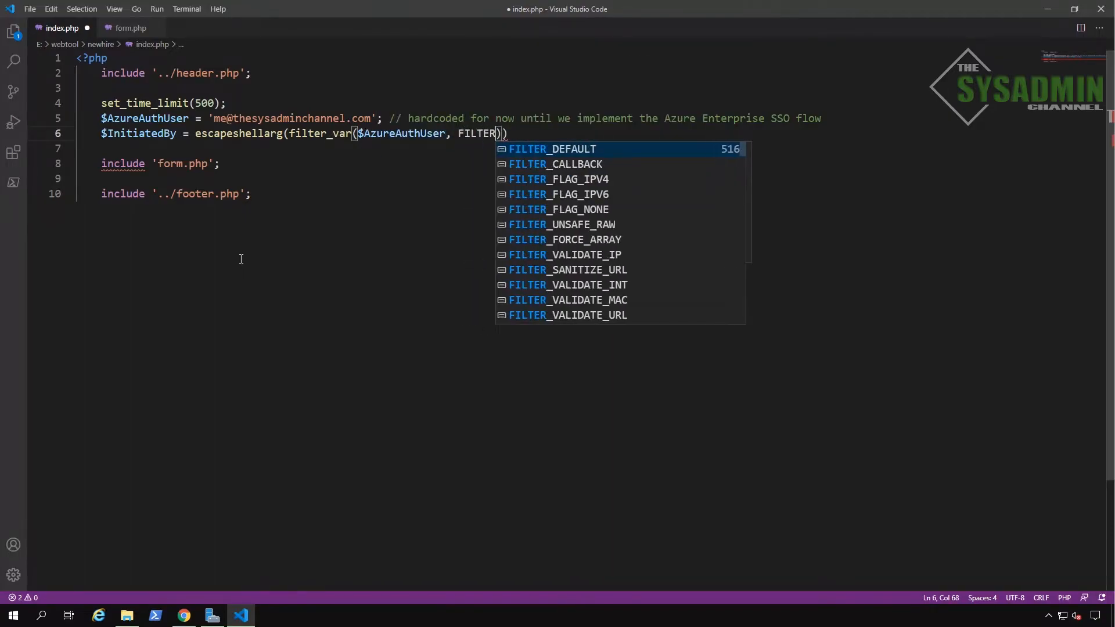
pyautogui.write('_SANA')
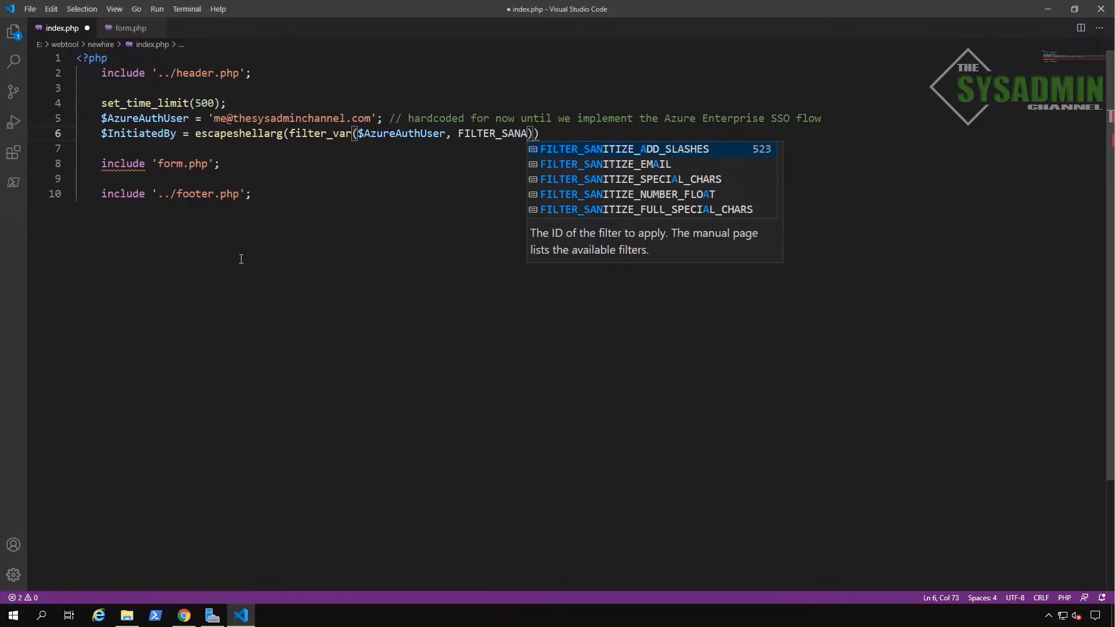
pyautogui.click(602, 164)
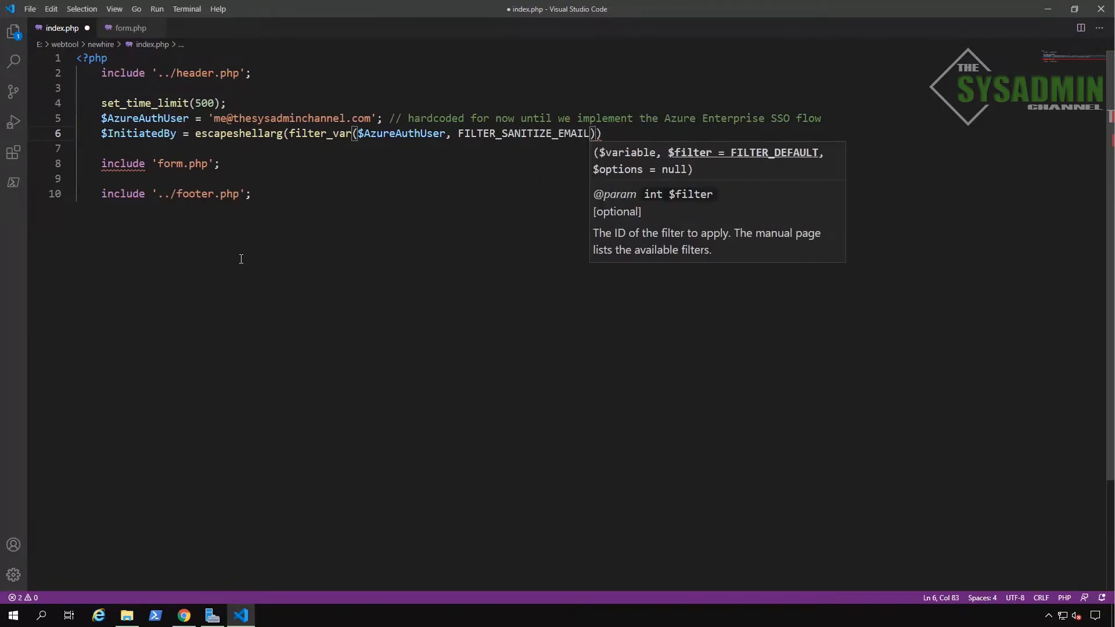
pyautogui.write(');')
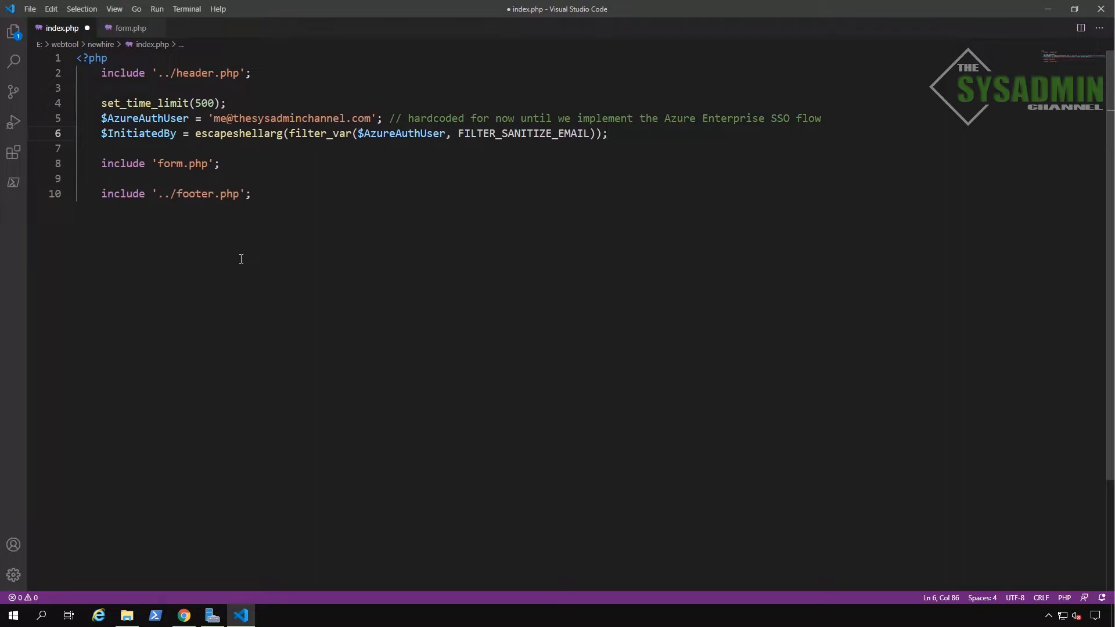
pyautogui.press('Enter')
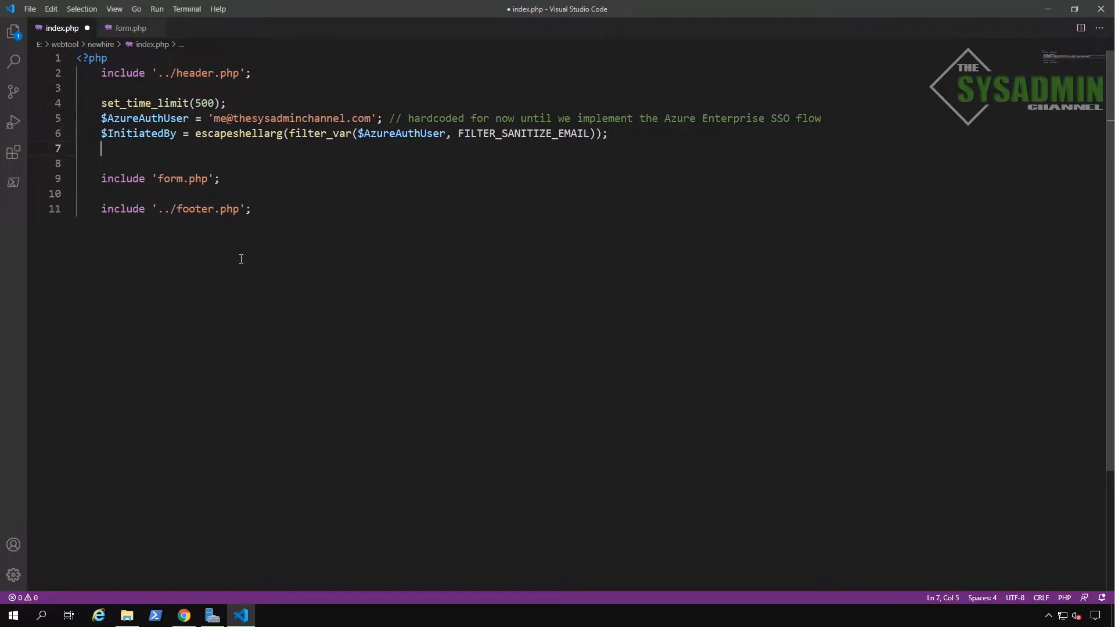
# Wrap include 'form.php'; in if (!isset($_POST['submit'])) { } with a '//Checking' comment.
pyautogui.press('Enter')
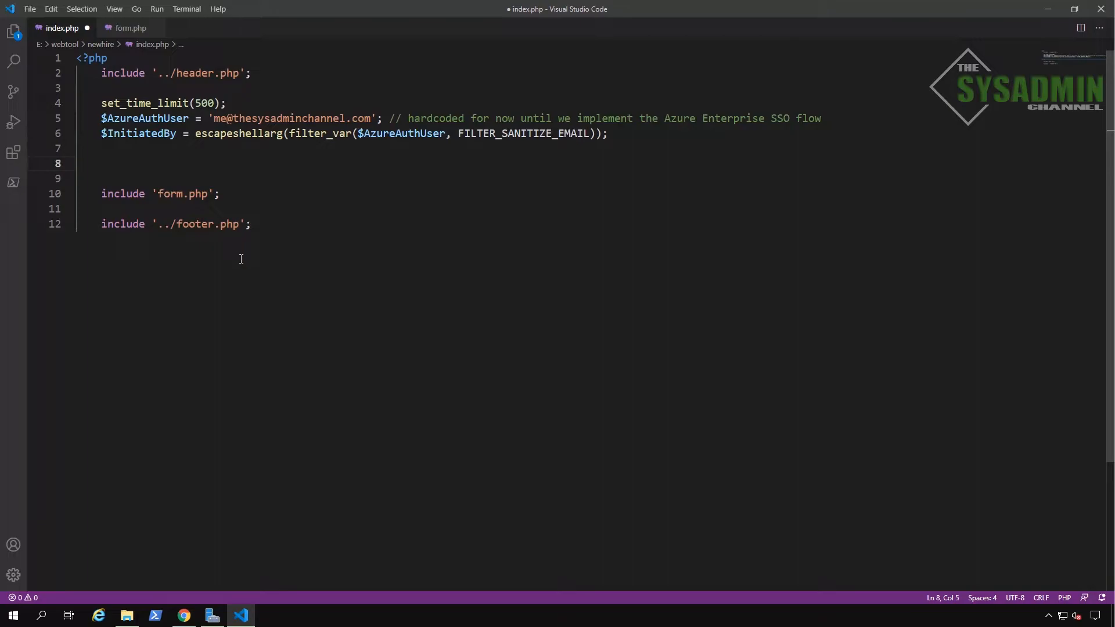
pyautogui.write('if (')
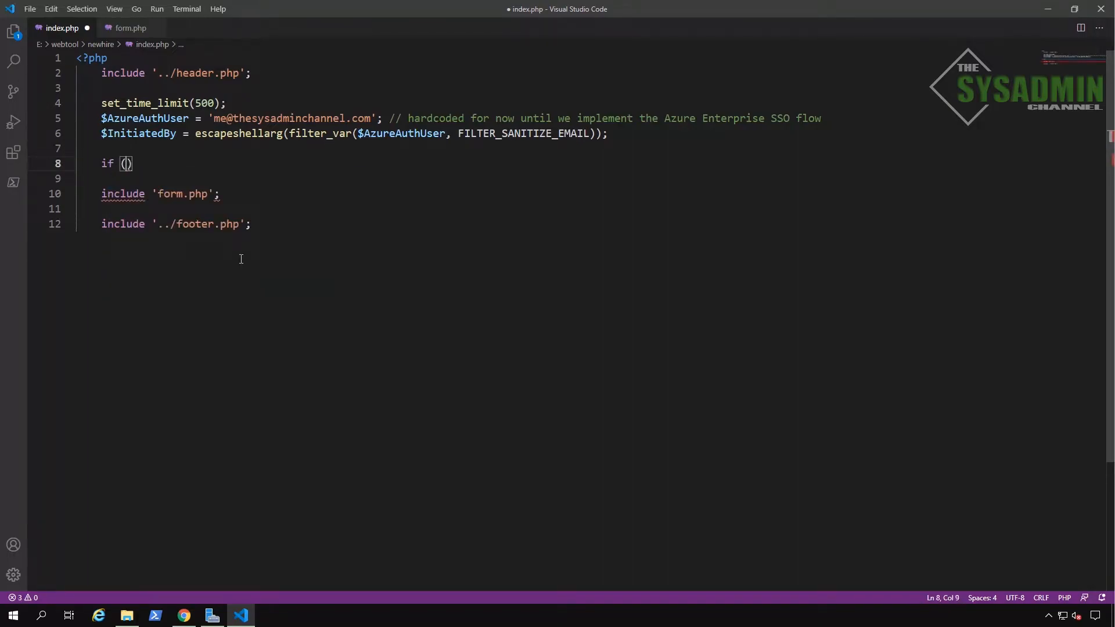
pyautogui.write('!isset')
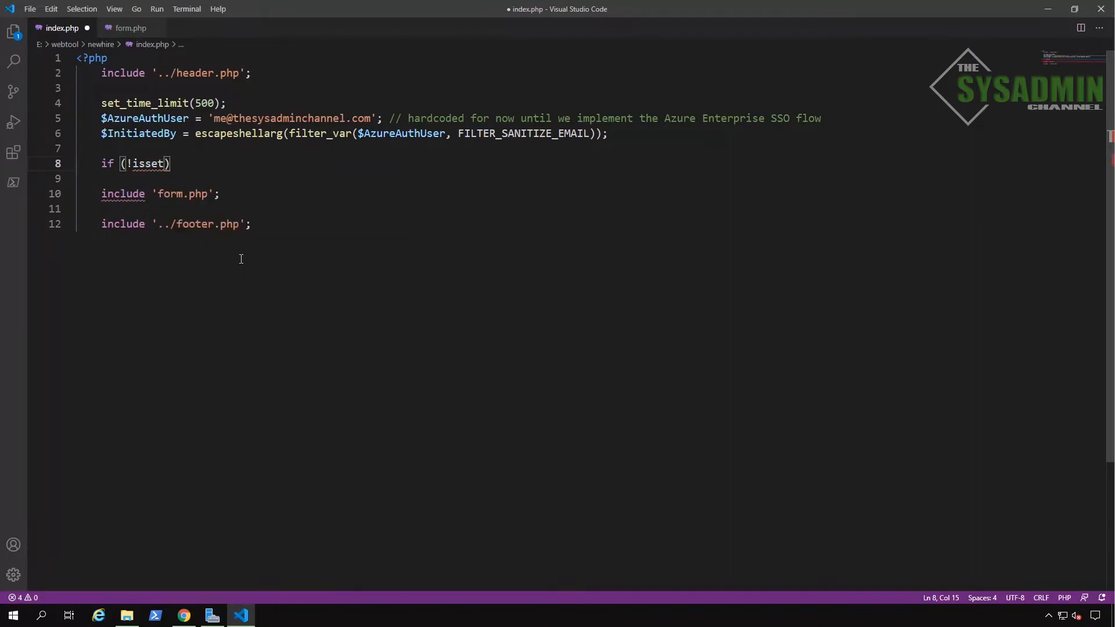
pyautogui.write('(')
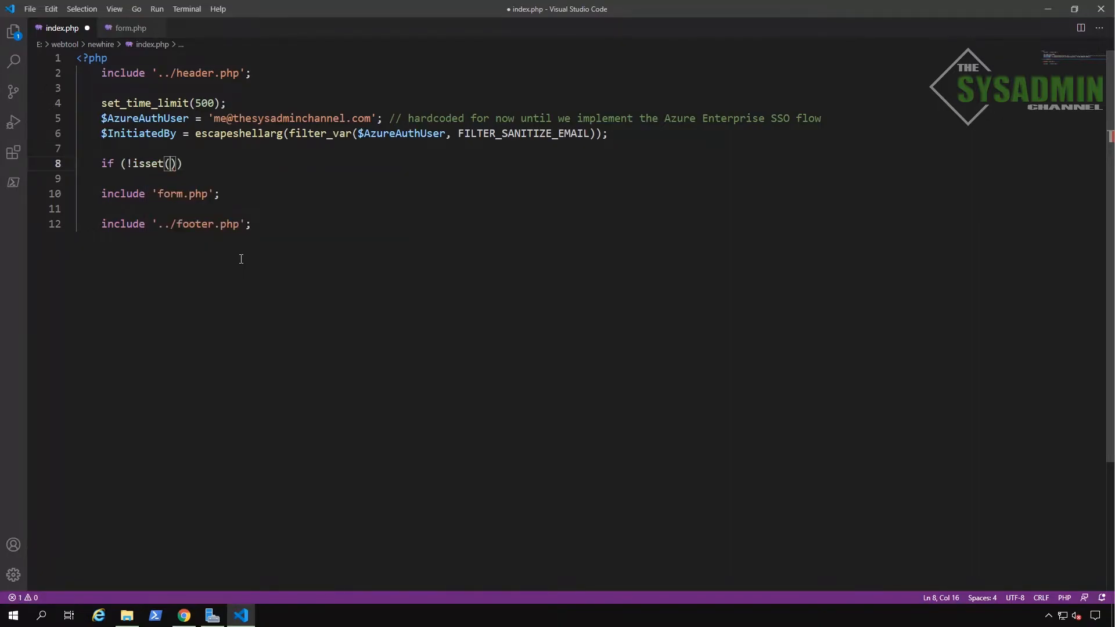
pyautogui.write('$_POST')
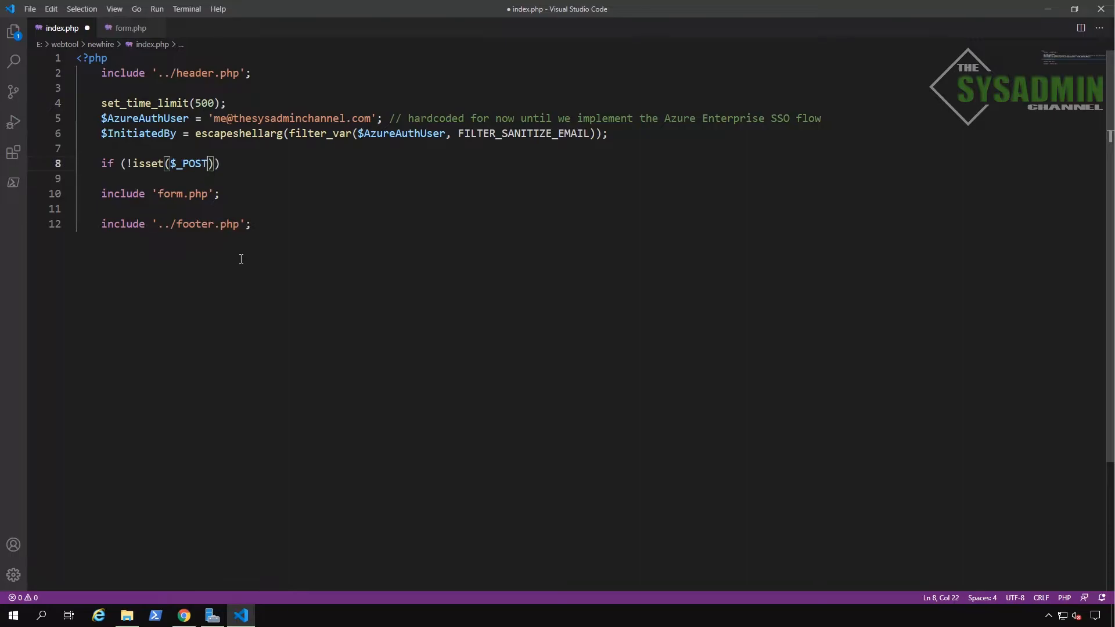
pyautogui.write("['submit']")
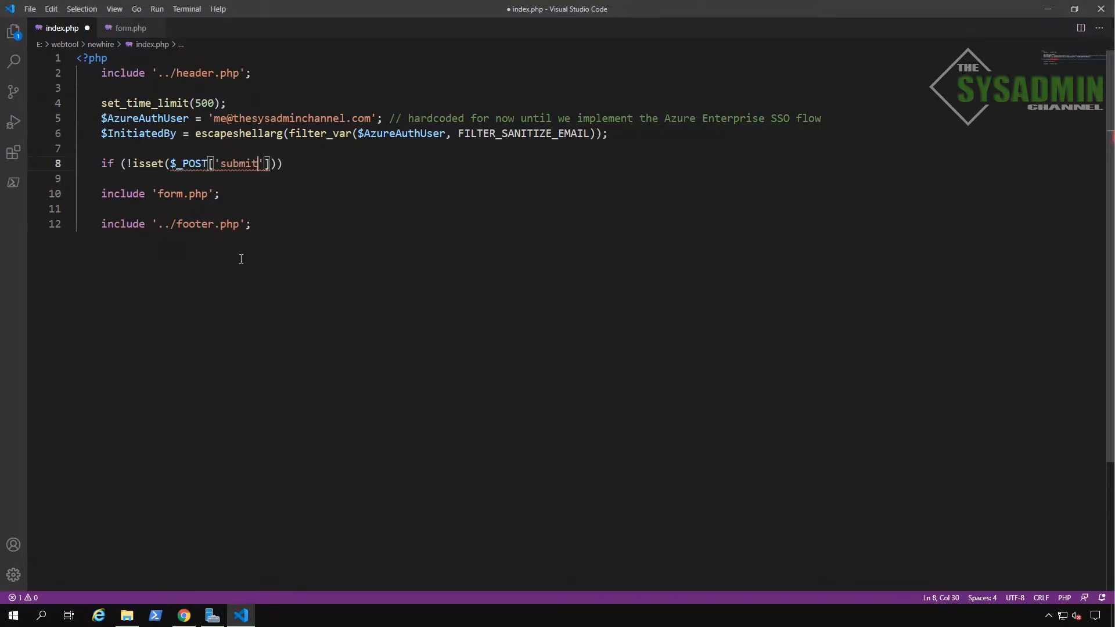
pyautogui.write('{}')
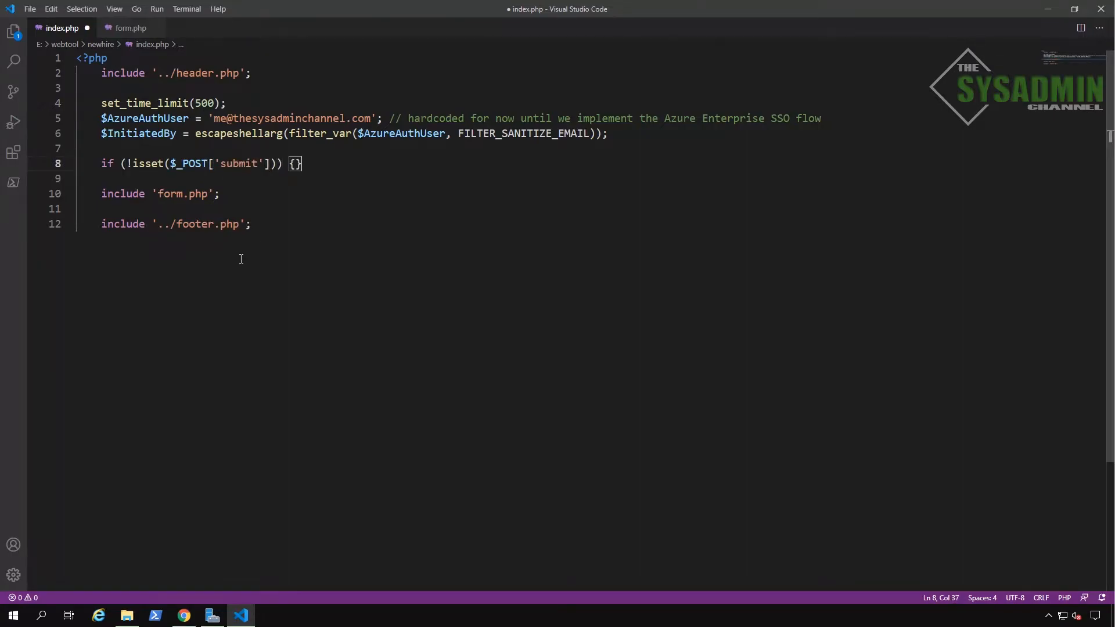
pyautogui.press('Enter')
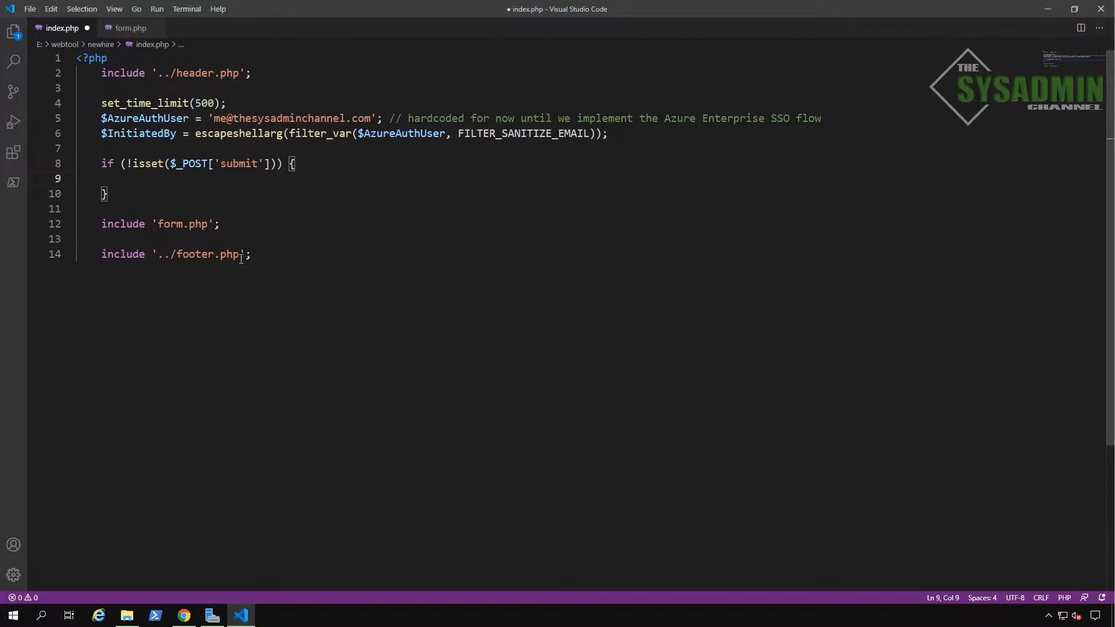
pyautogui.write('//Checking')
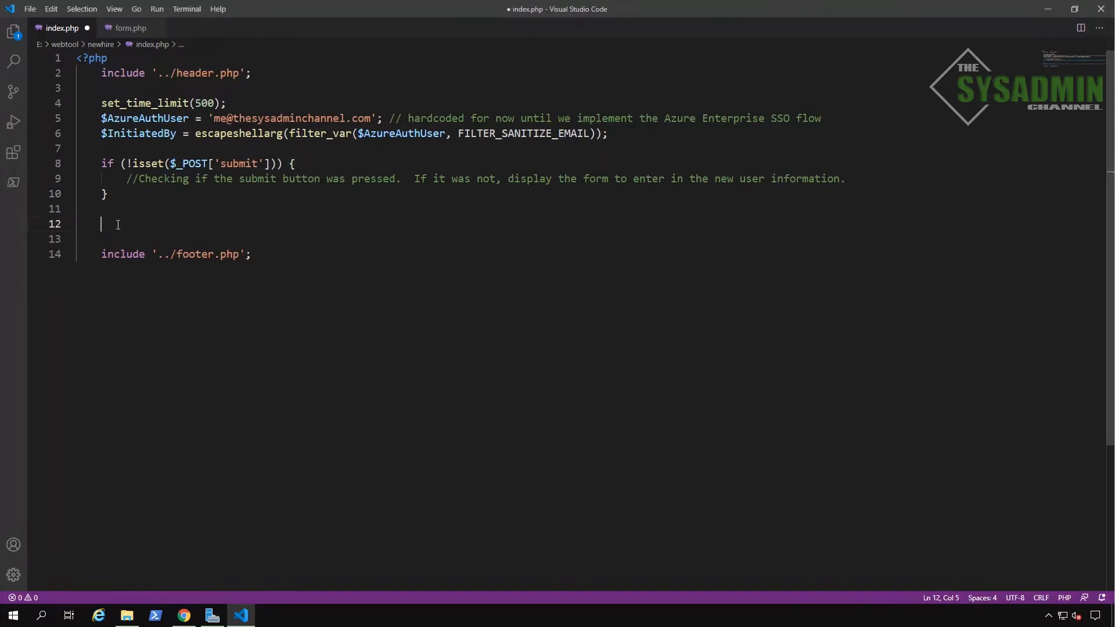
pyautogui.write("include 'form.php';")
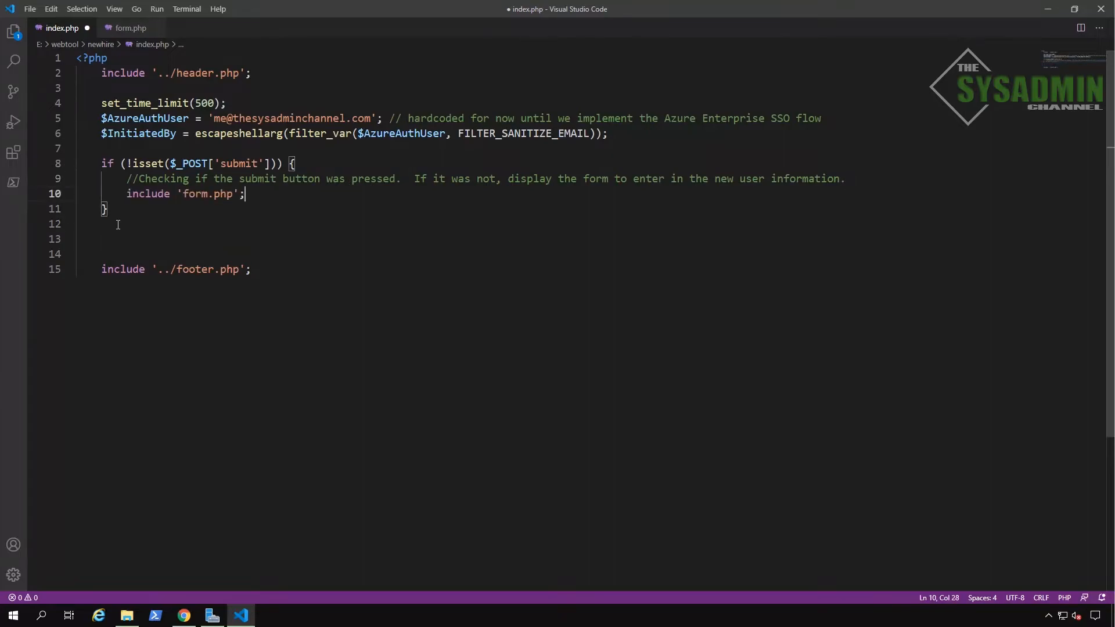
# Add an else block commented 'Checking if all the required html fields are set. If not, spit an error'.
pyautogui.write('else')
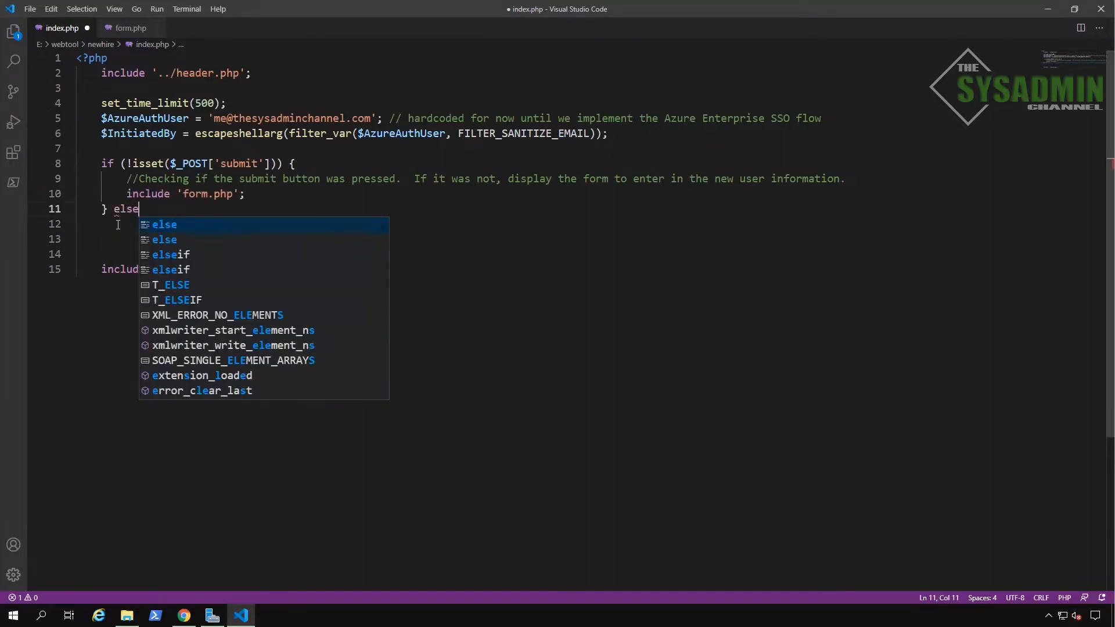
pyautogui.write('{')
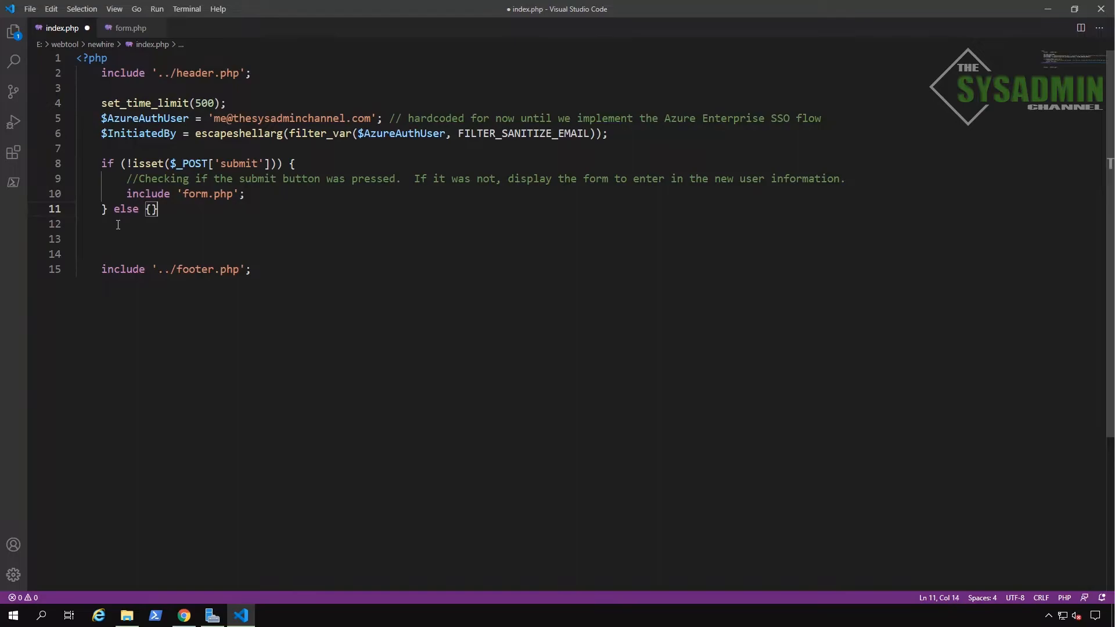
pyautogui.press('Enter')
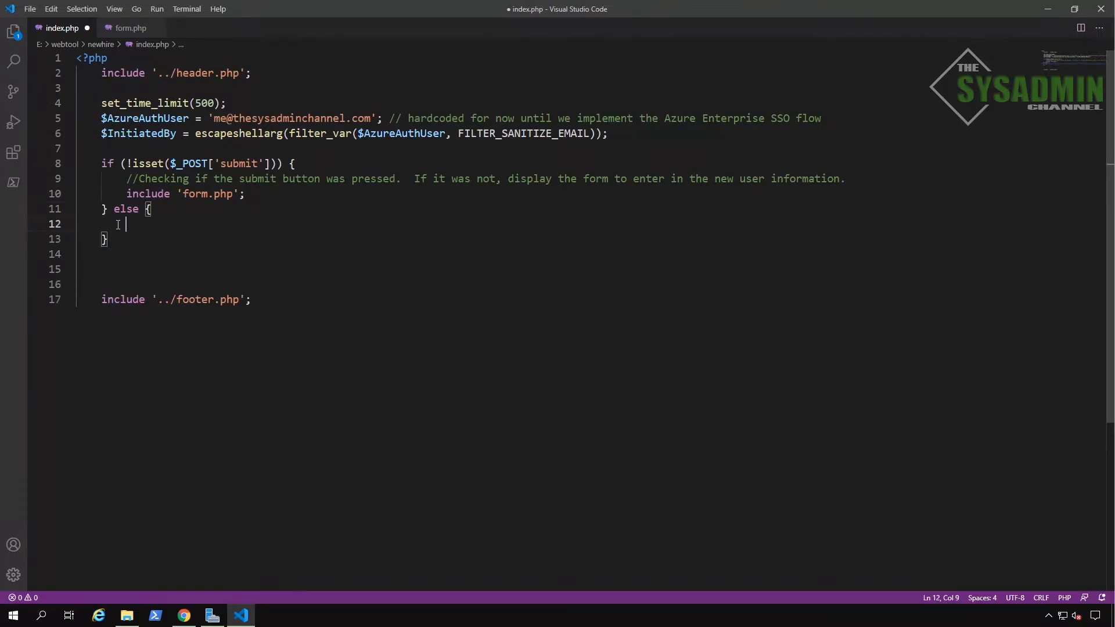
pyautogui.write('//')
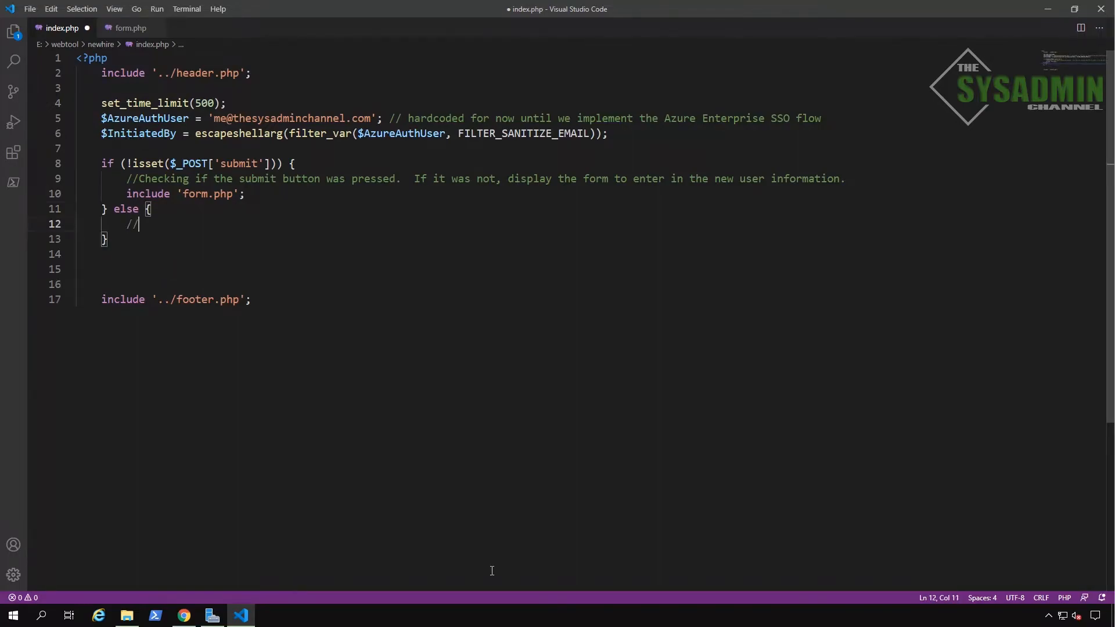
pyautogui.write('Checking if all the required html fields are set.  If not, spit an error')
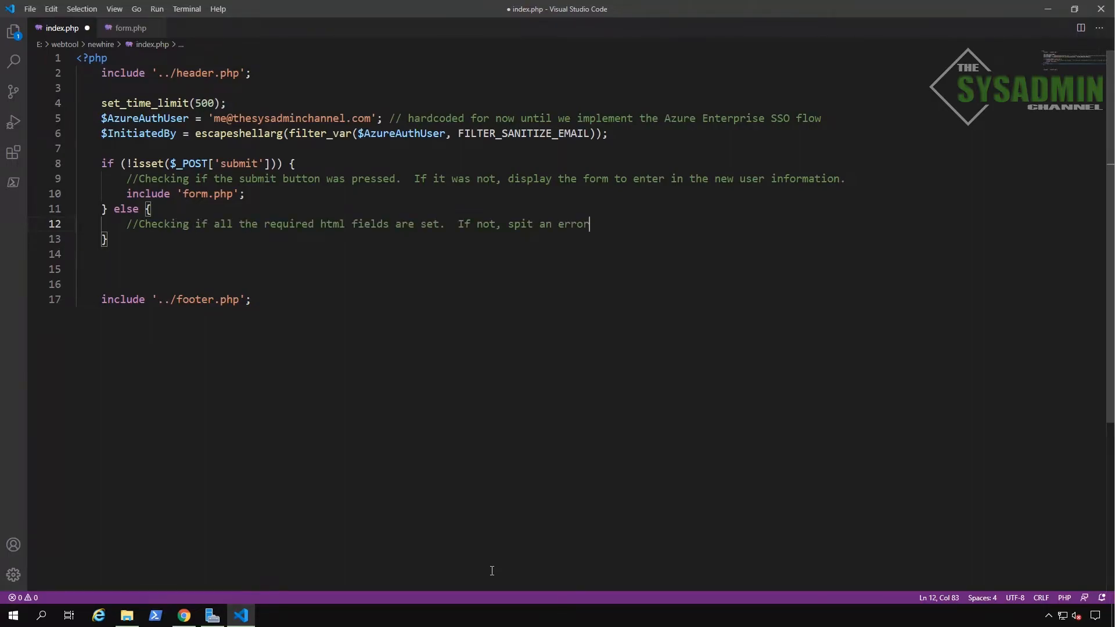
pyautogui.press('Enter')
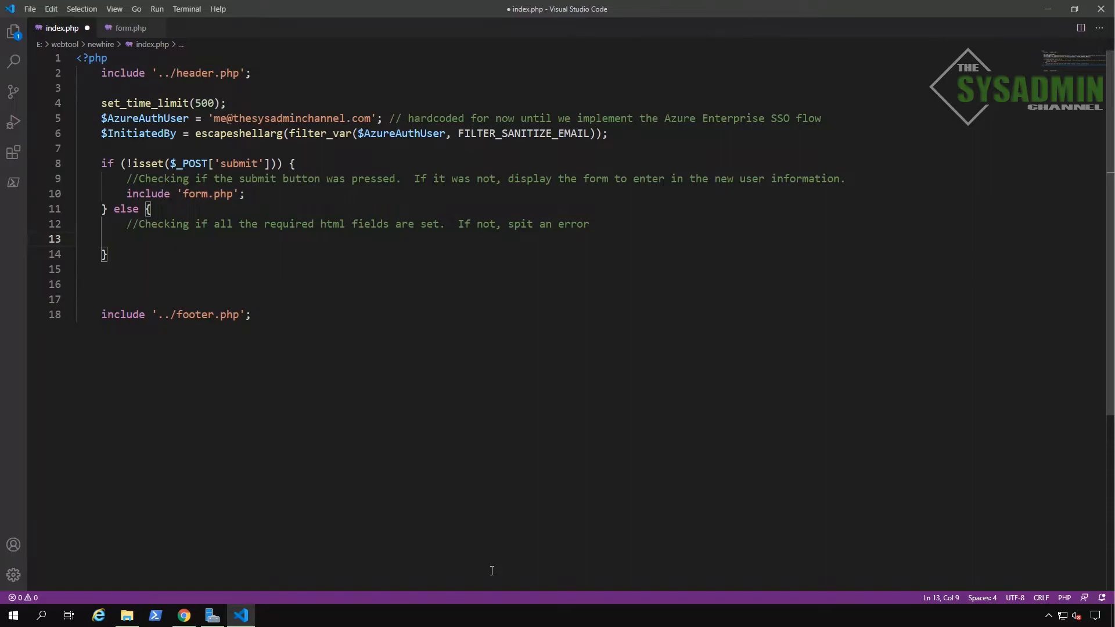
pyautogui.write('i')
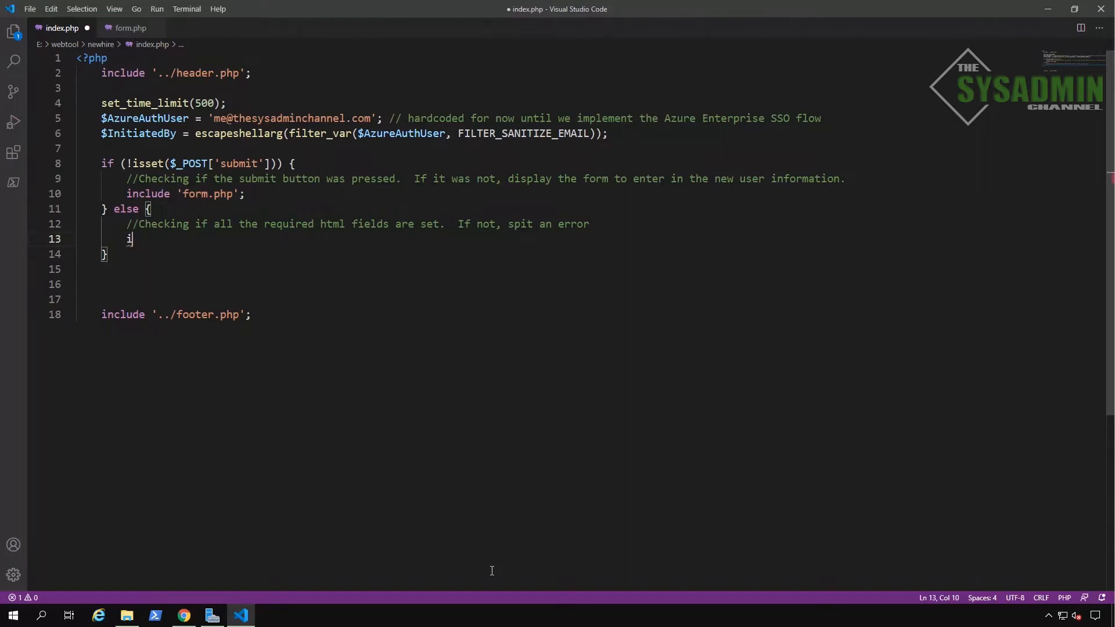
# Write the if condition testing empty firstname, lastname, employeeid or manageremail fields.
pyautogui.write('f')
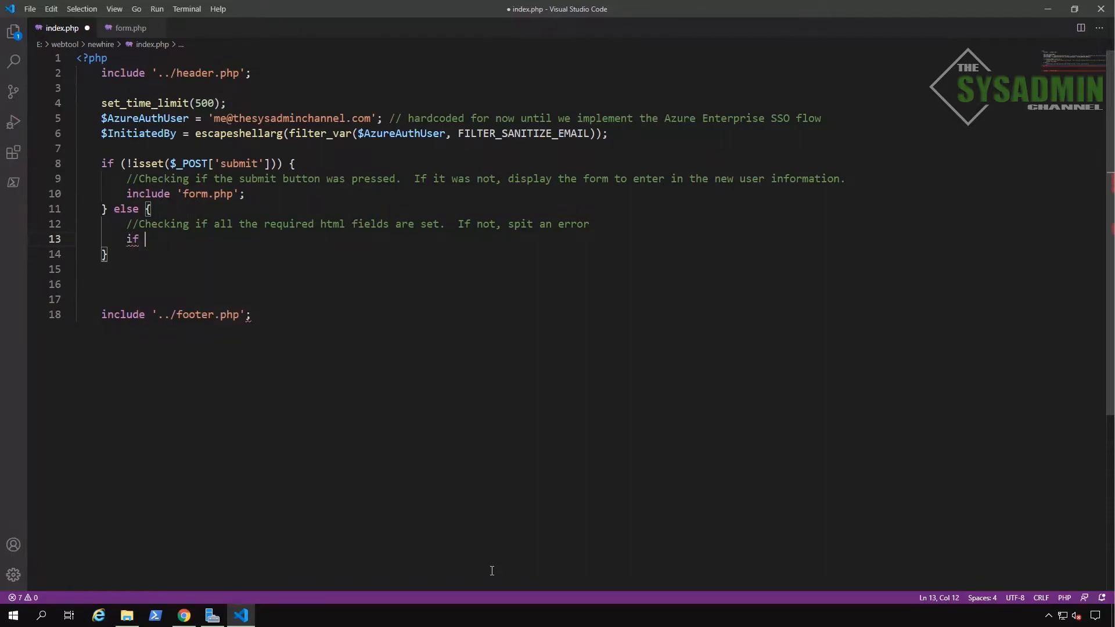
pyautogui.write('()')
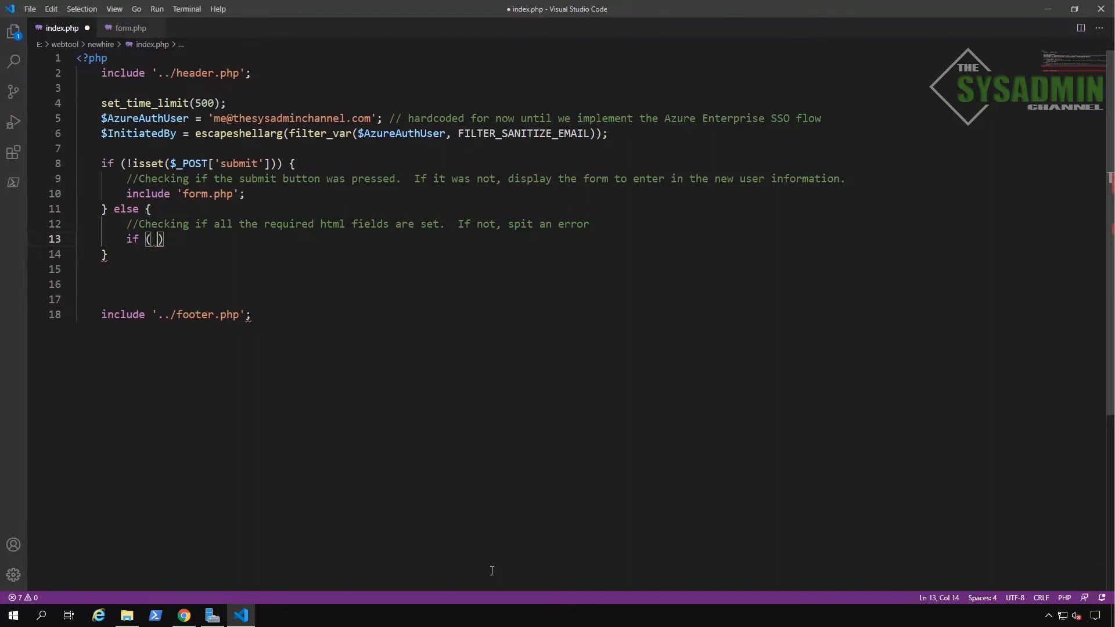
pyautogui.write('empty')
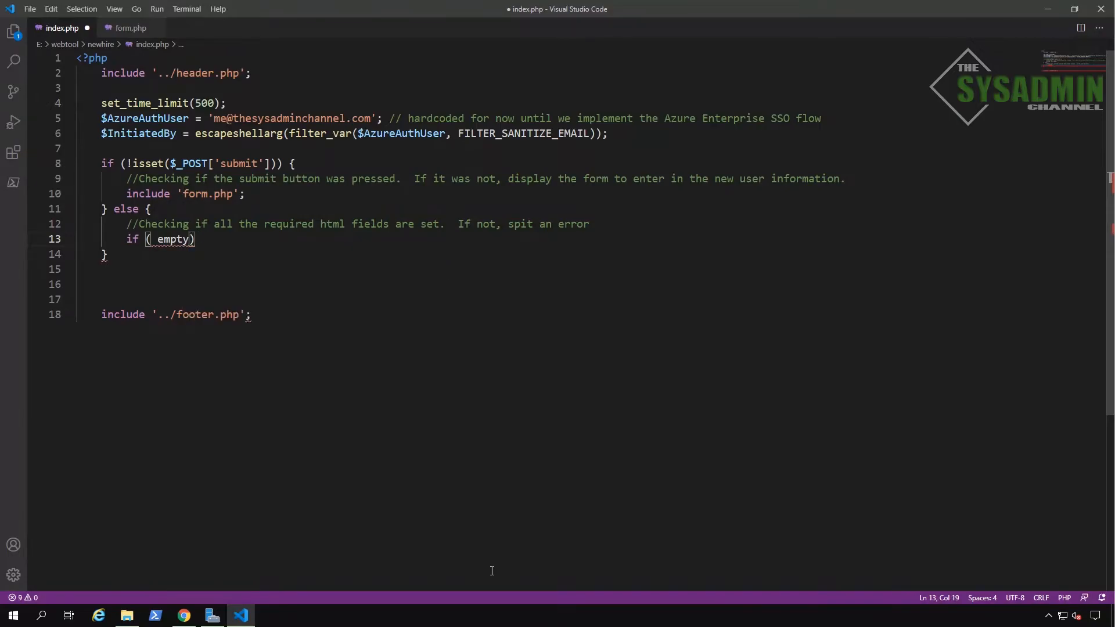
pyautogui.write('()')
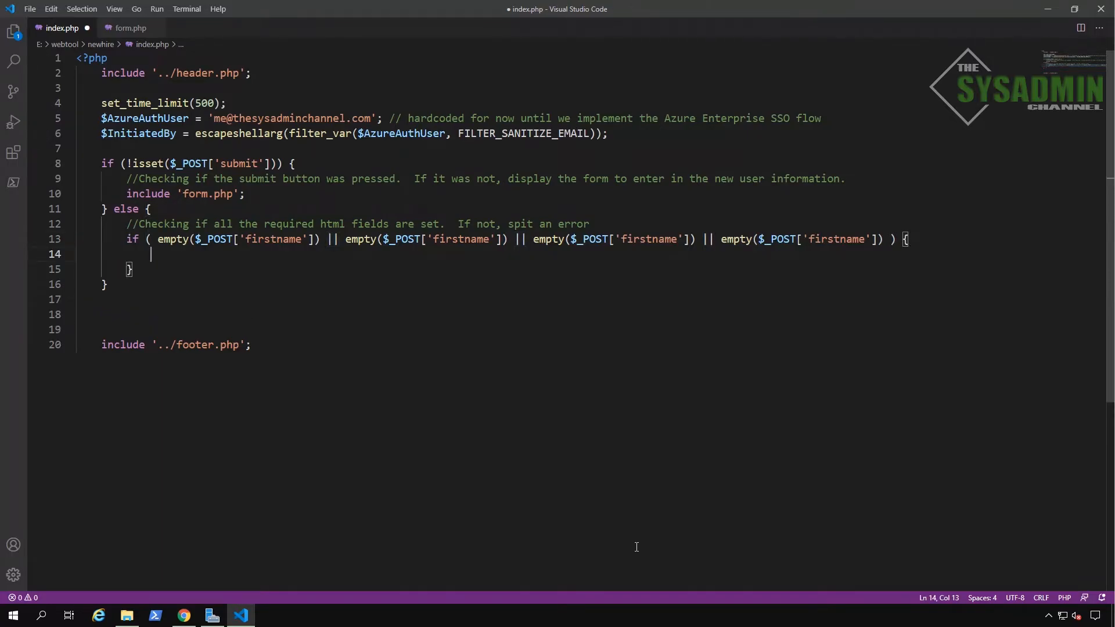
pyautogui.write('lastname')
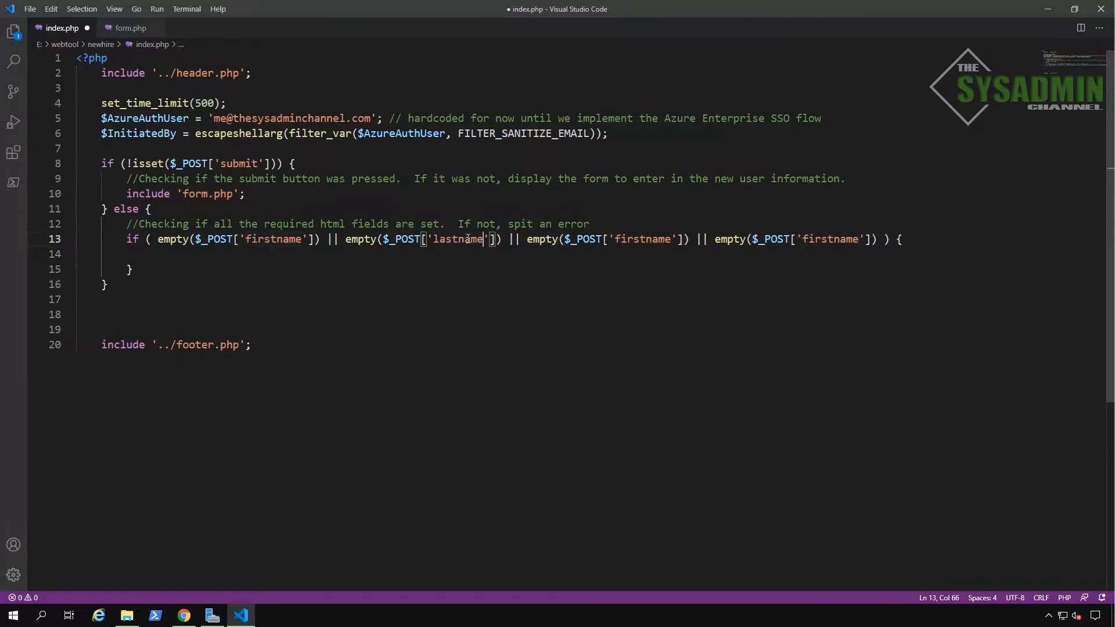
pyautogui.write('employeeid')
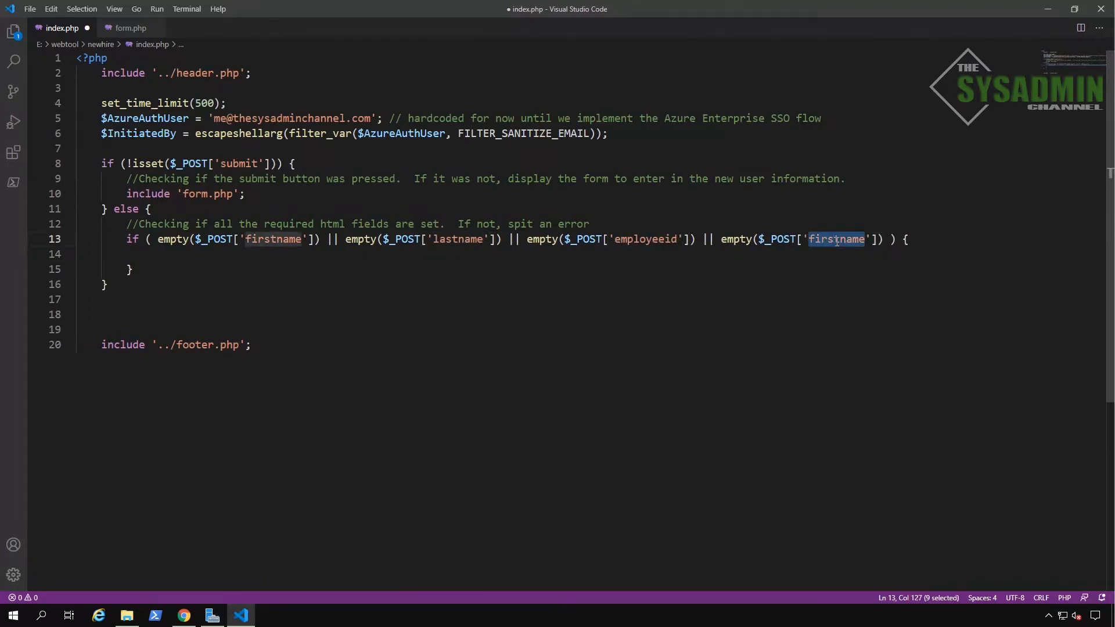
pyautogui.write('manageremail')
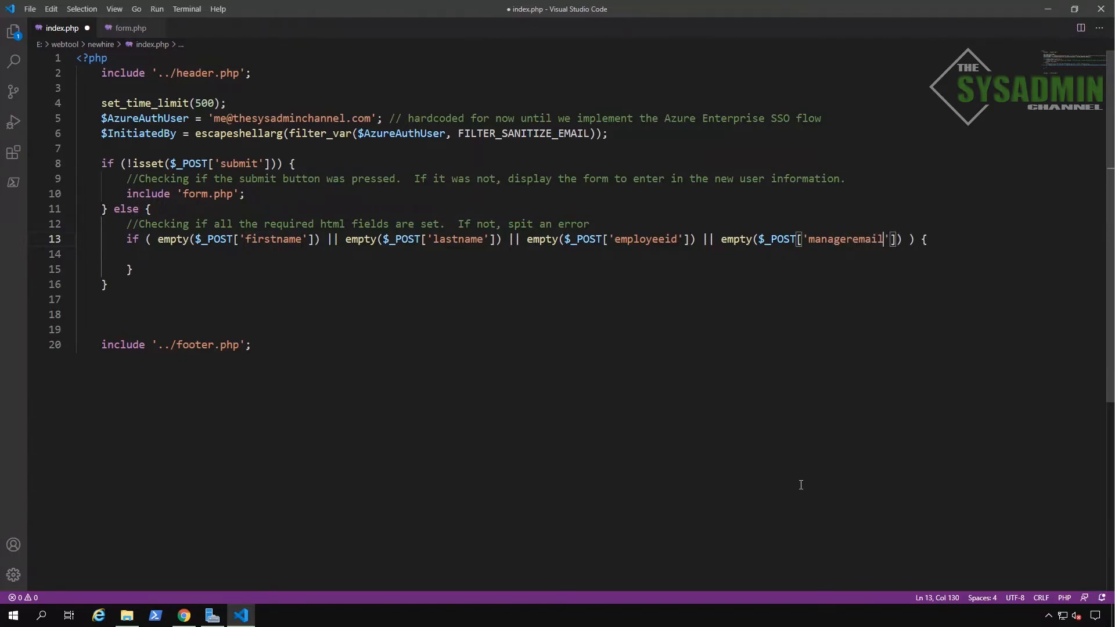
# Make the block die with 'Error: Not all required fields were filled in!' and add a 'User entered' comment.
pyautogui.press('Enter')
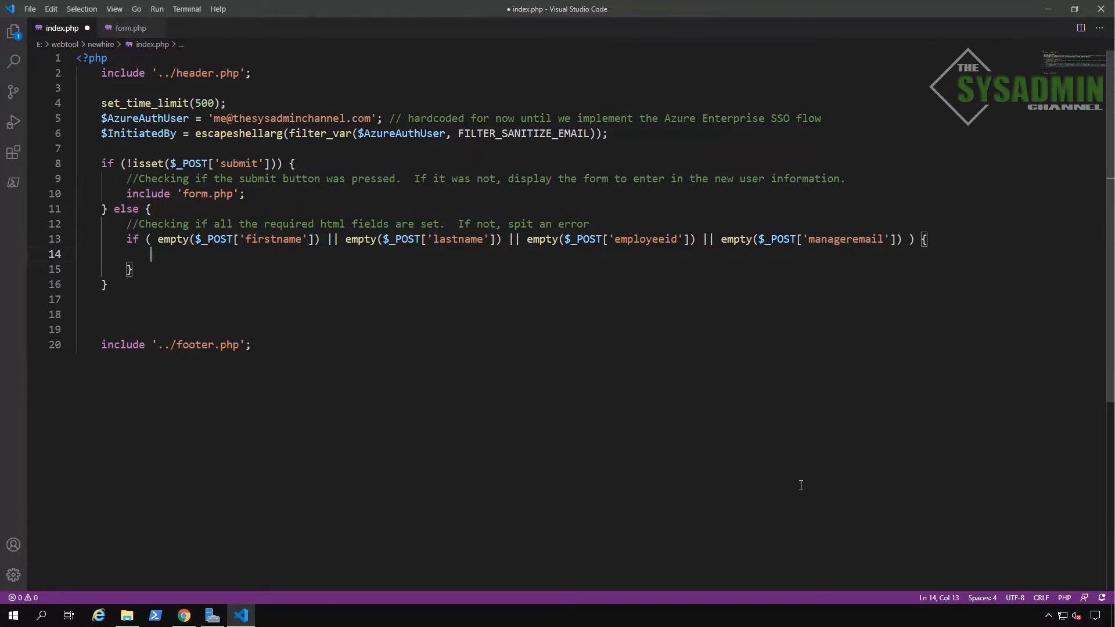
pyautogui.write('die();')
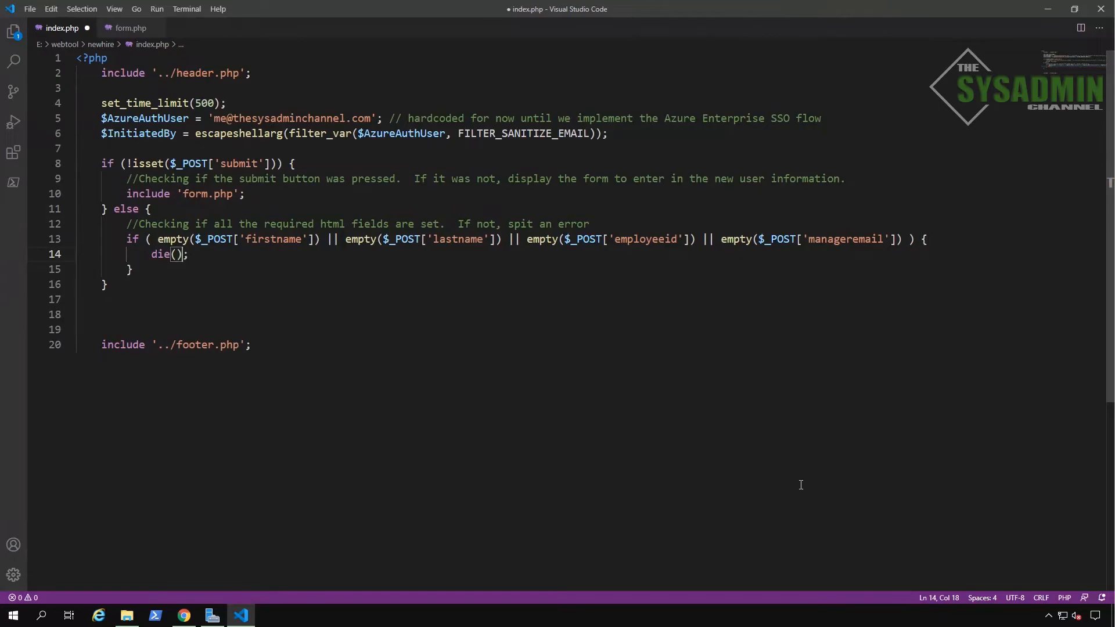
pyautogui.write('""')
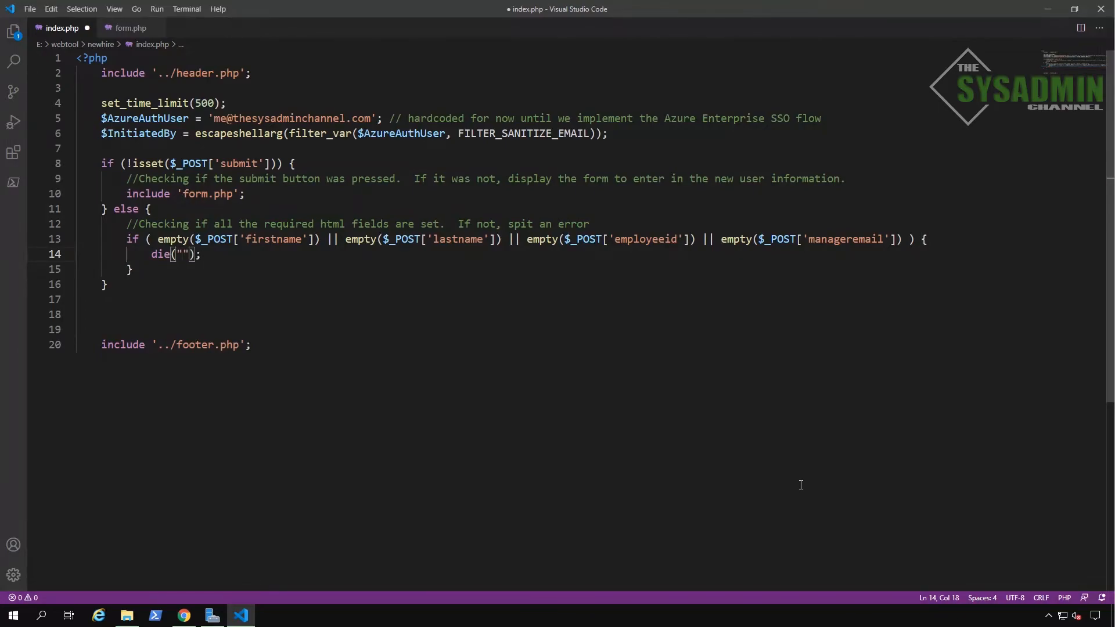
pyautogui.write('Error: Not all required fields were filled in!')
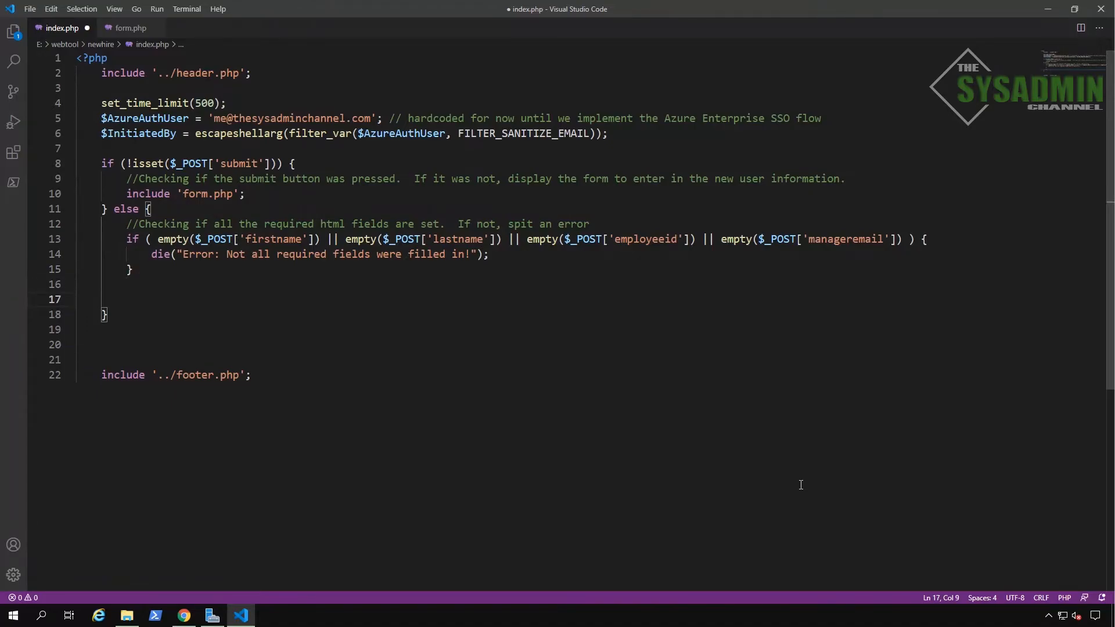
pyautogui.write('//User entered the Firstname, Lastname, EmployeeID, Manager email and the submit button was pressed')
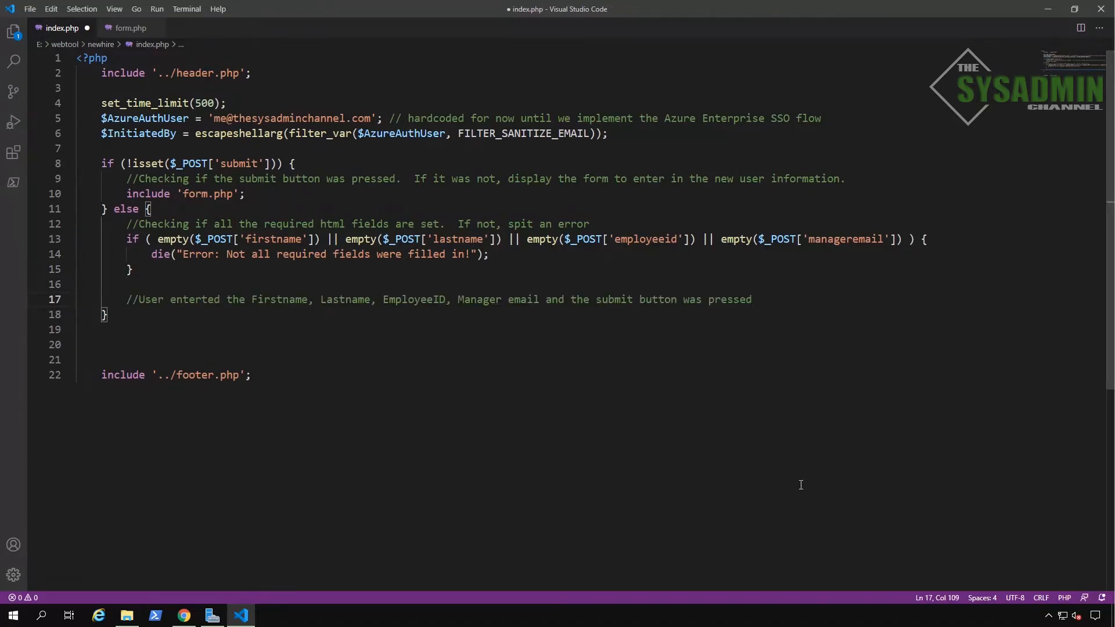
# Add the '//Escape and sanitize variables' comment and begin a $FirstName assignment.
pyautogui.press('Enter')
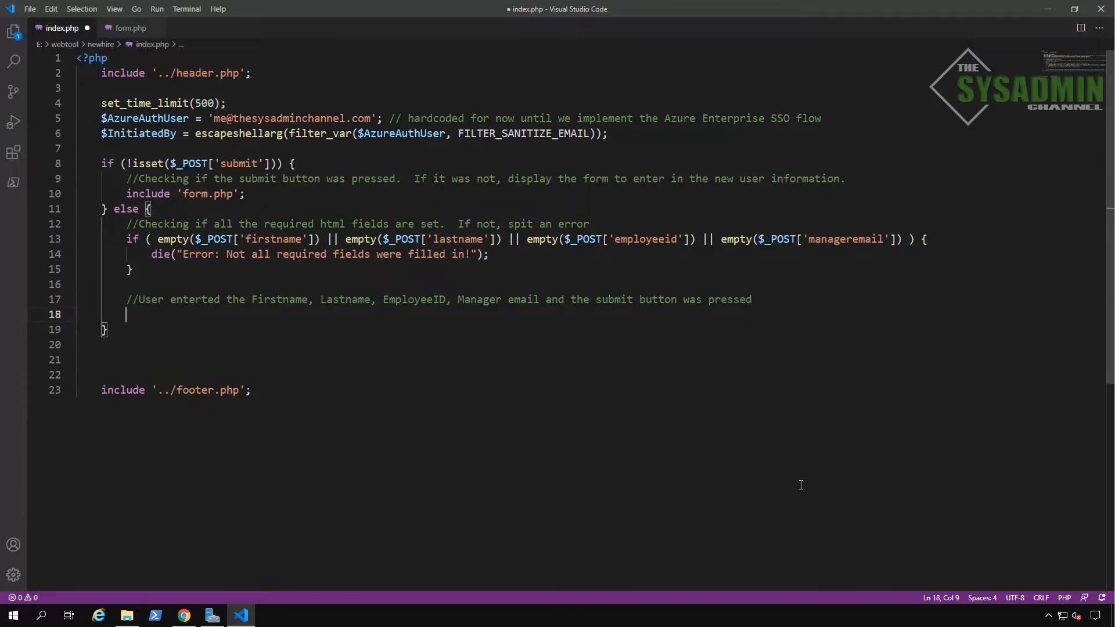
pyautogui.write('//Escape and sanitize variables prior to inserting them into powershell script')
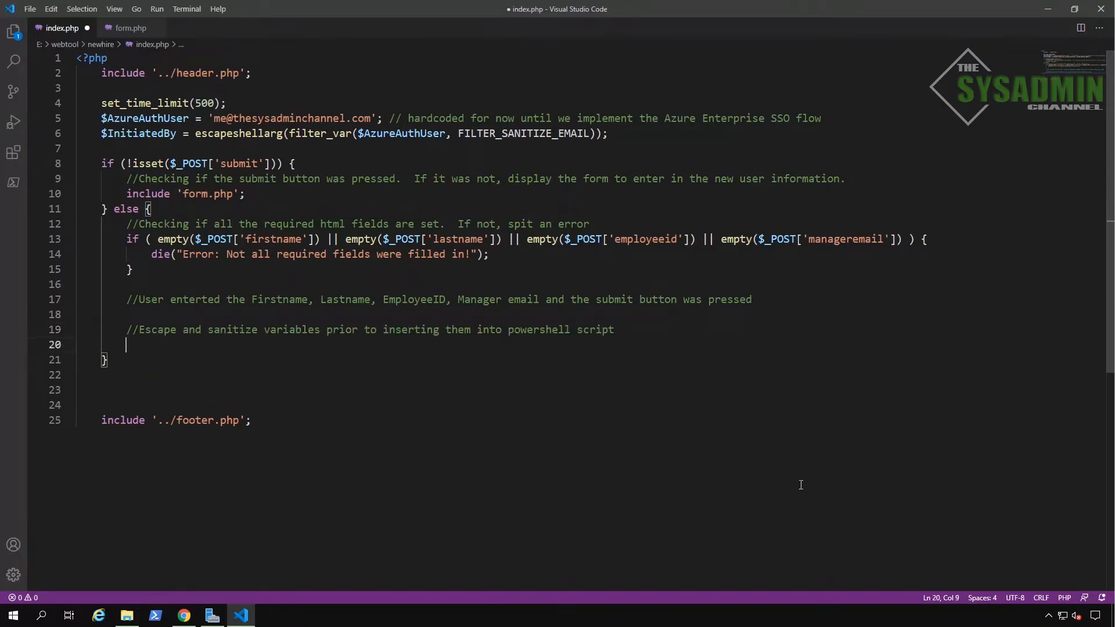
pyautogui.write('$FirstName =')
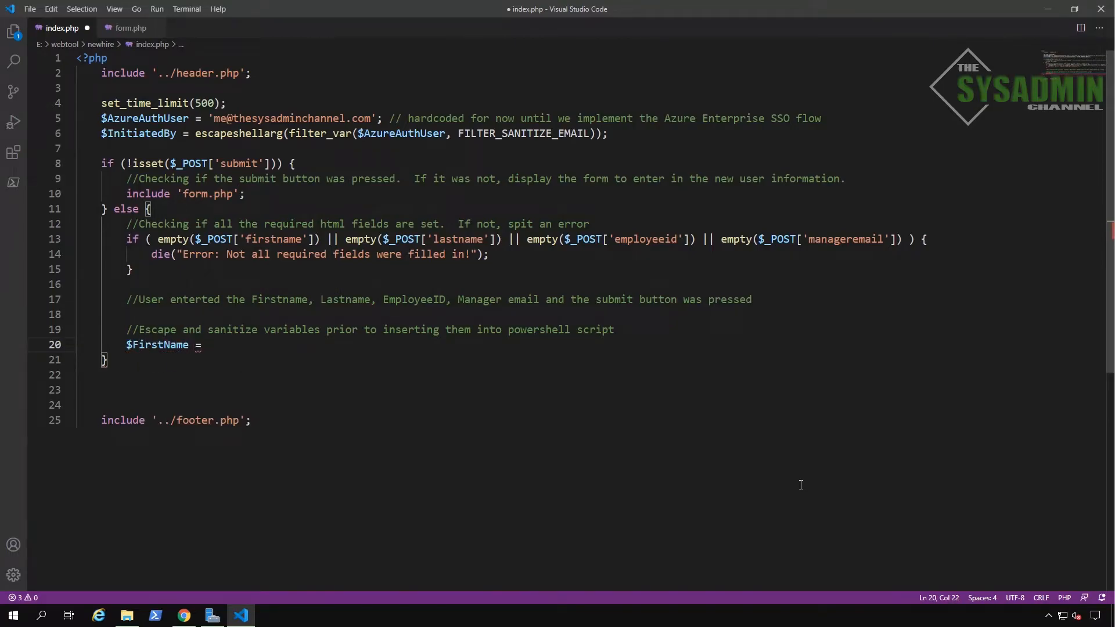
# Assign $FirstName = escapeshellarg(filter_var($_POST['firstname'], FILTER_SANITIZE_STRING)).
pyautogui.write('escapeshellarg()')
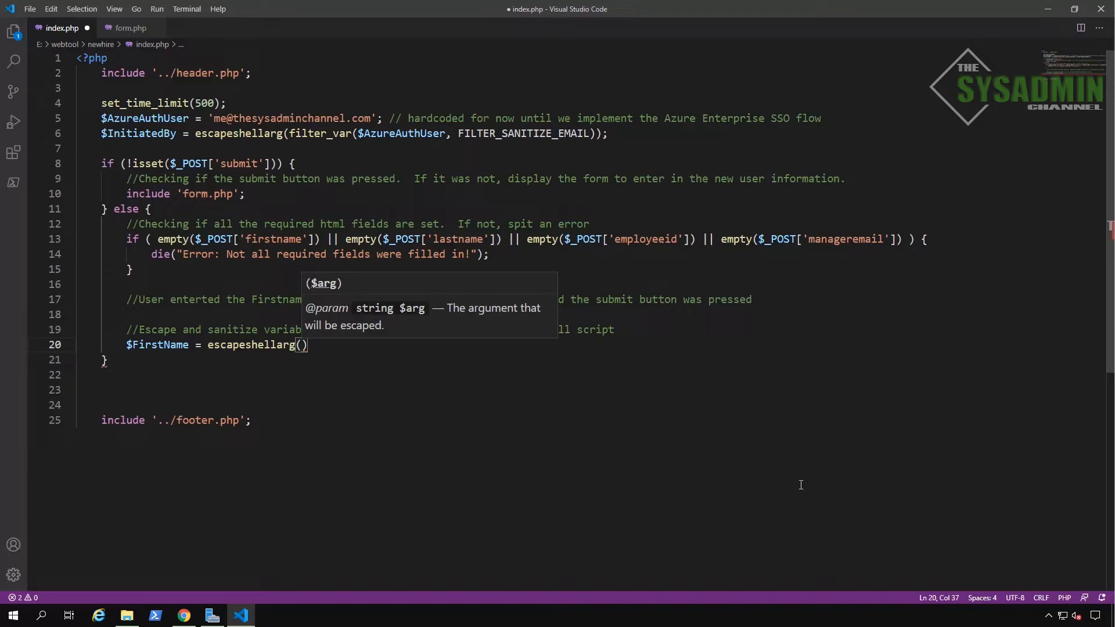
pyautogui.write('filter_var($_POST')
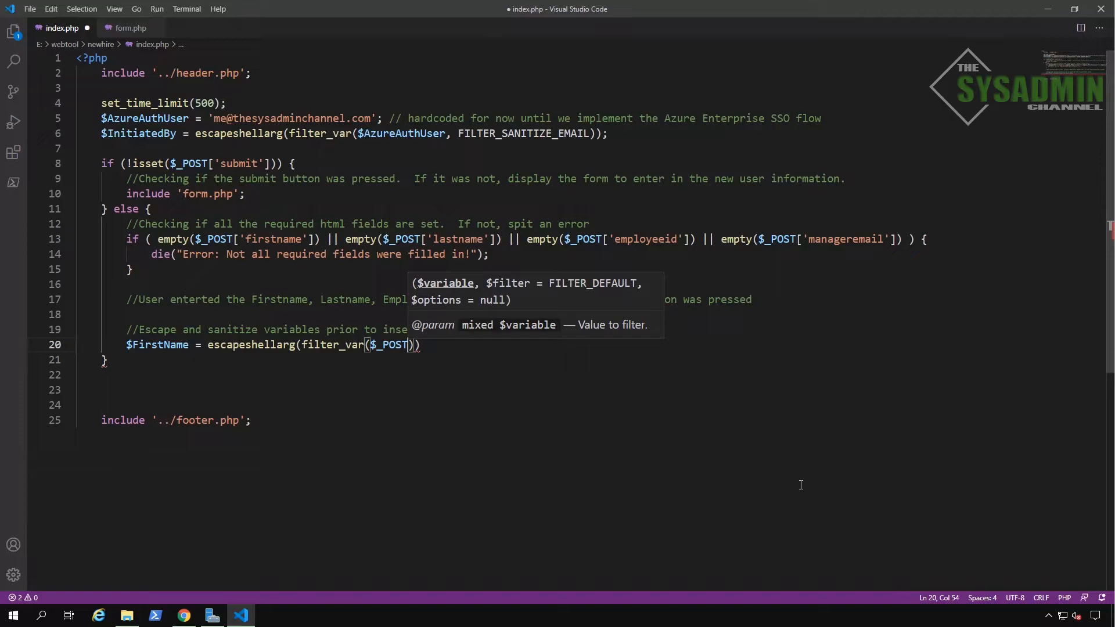
pyautogui.write("['firstname'")
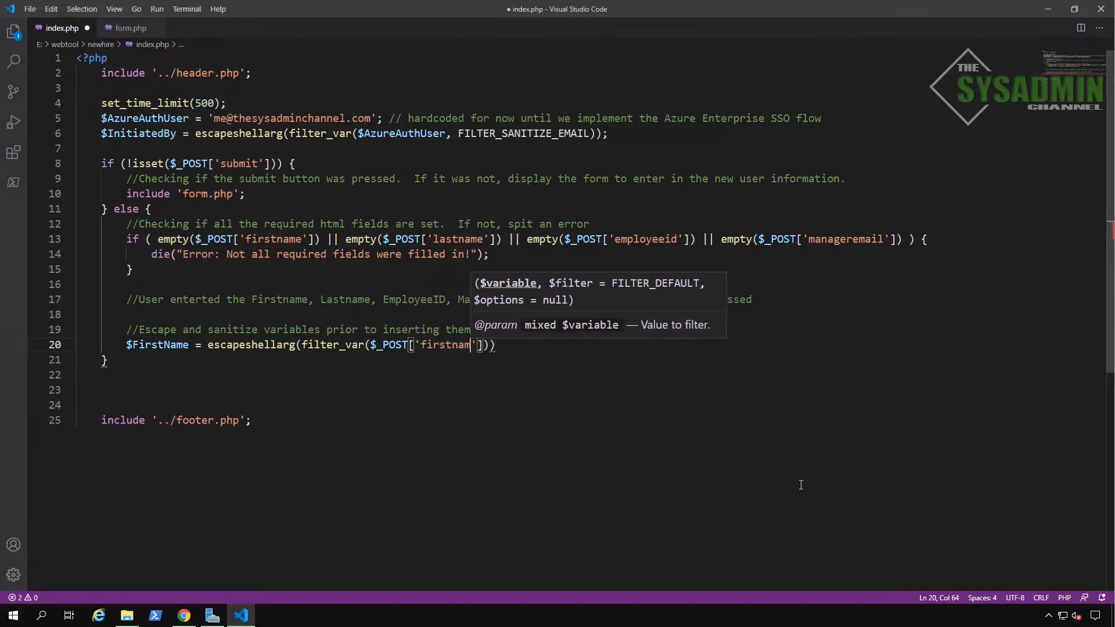
pyautogui.write('e')
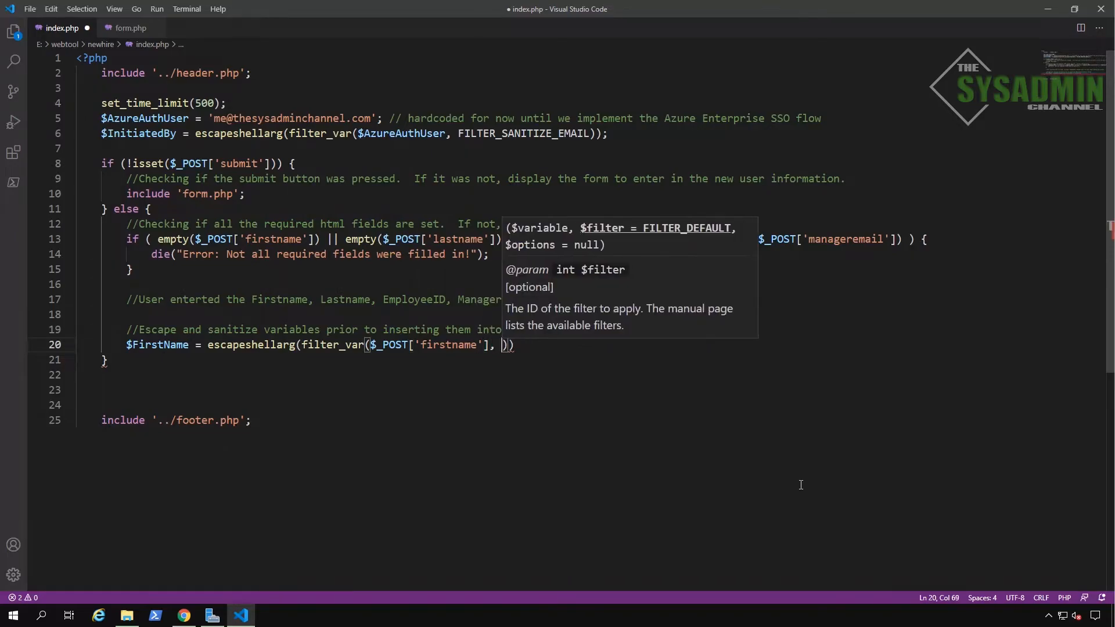
pyautogui.write('filter')
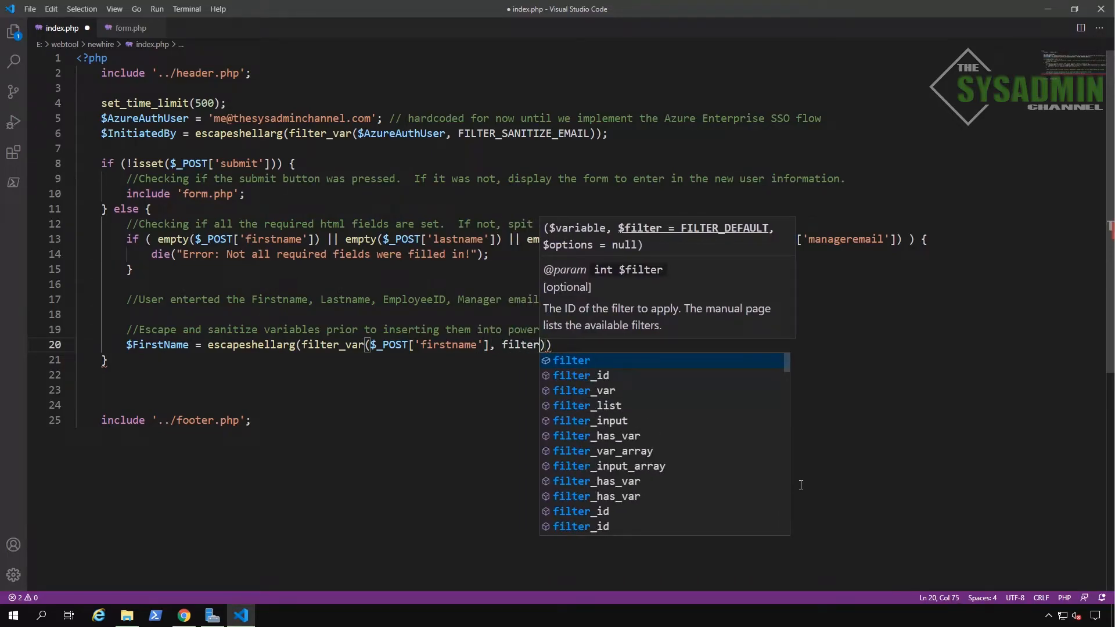
pyautogui.write('_san')
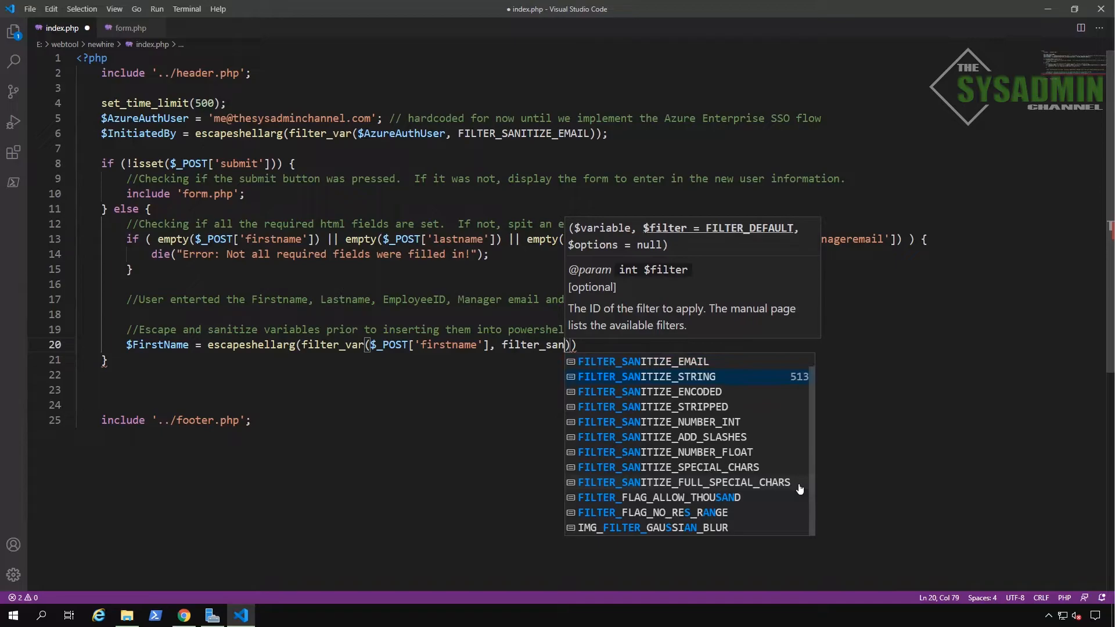
pyautogui.click(646, 377)
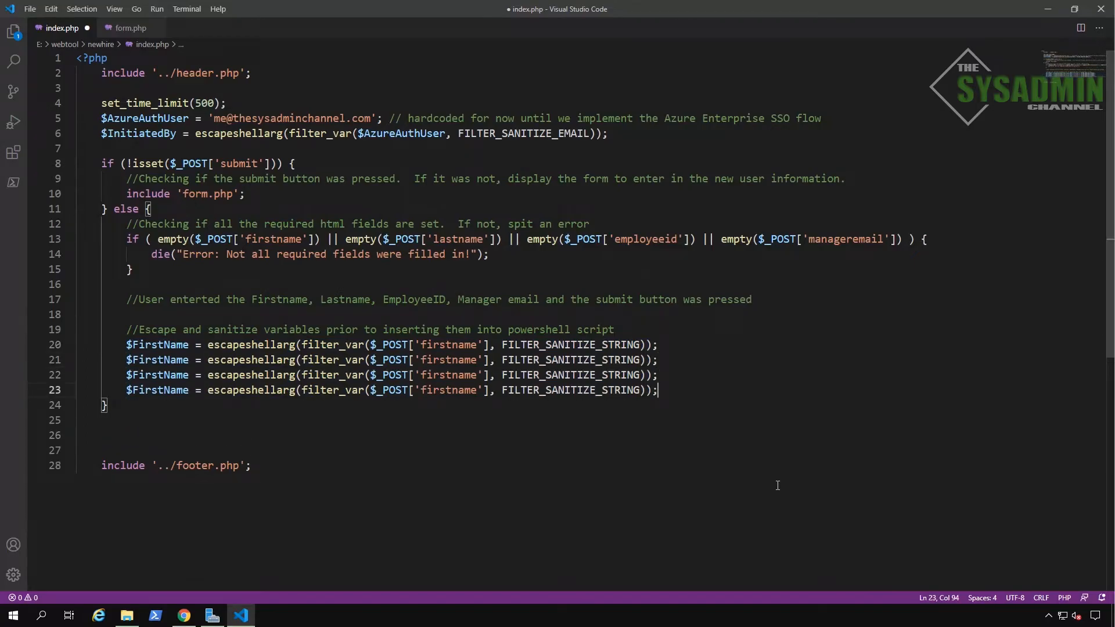
# Edit the copied lines into $LastName, $EmployeeID and $ManagerEmail, using FILTER_SANITIZE_EMAIL for the email.
pyautogui.write('LastN')
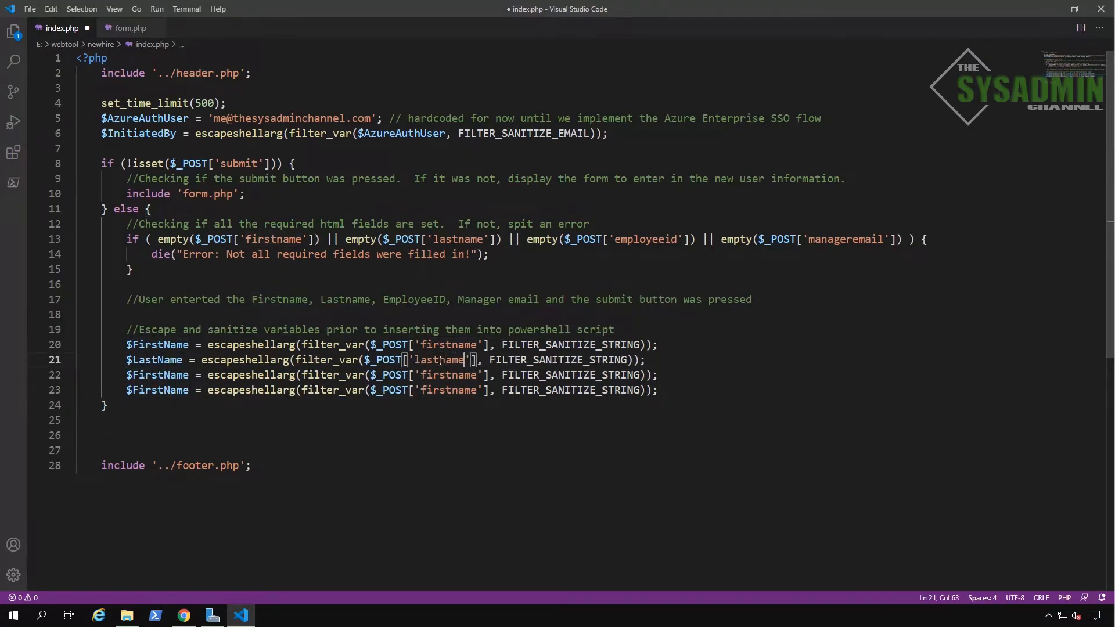
pyautogui.write('EmployeeID')
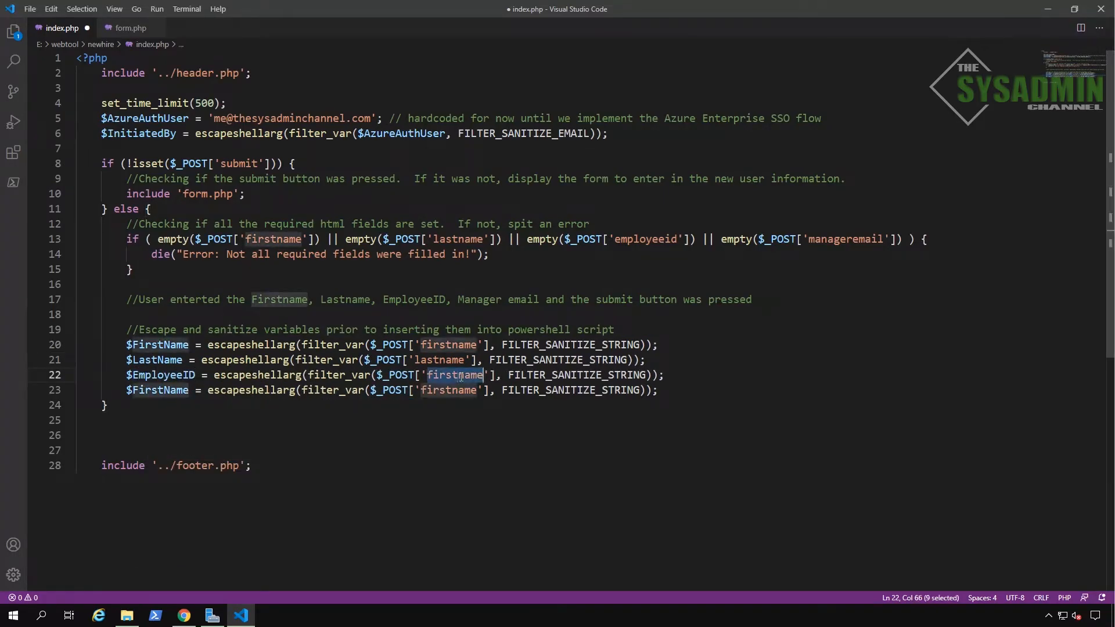
pyautogui.write('employeeid')
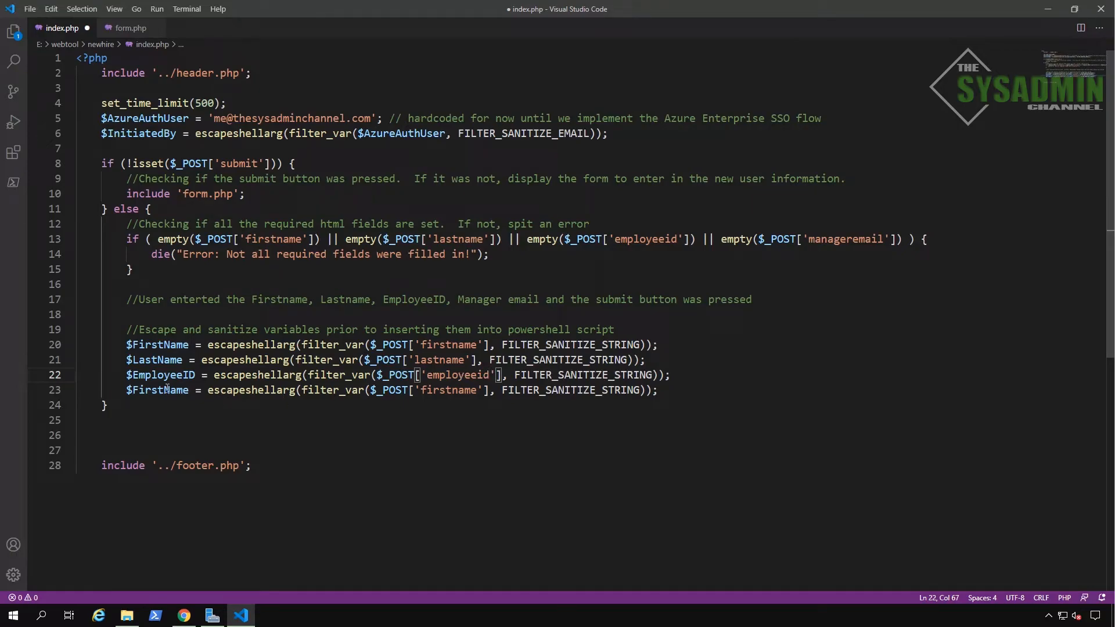
pyautogui.write('ManagerEmail')
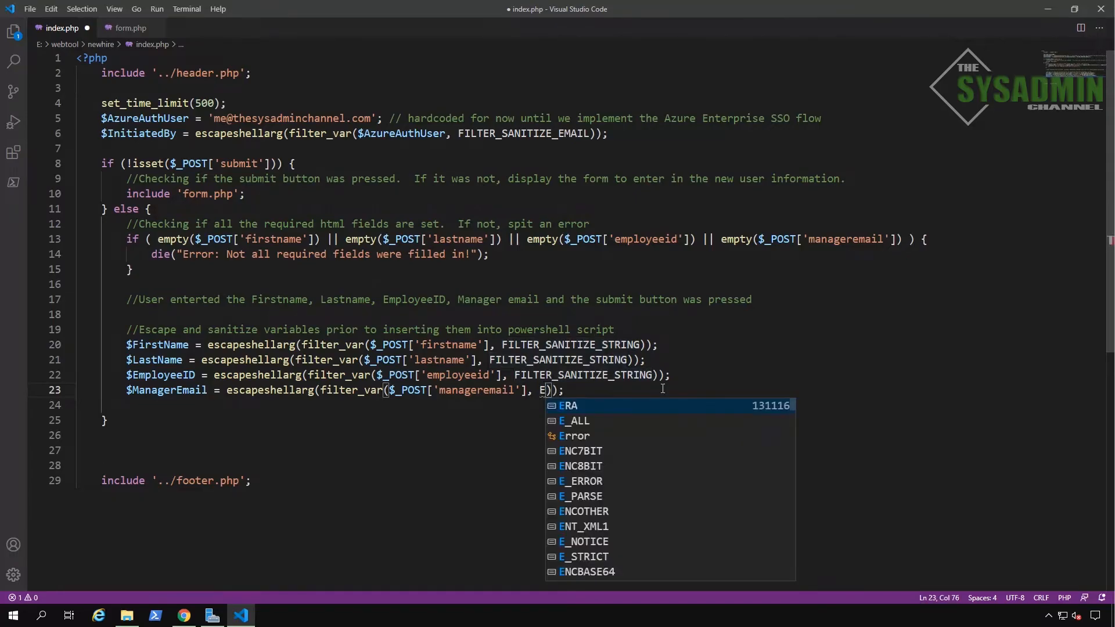
pyautogui.write('FILTER_SANITIZE_EMAIL')
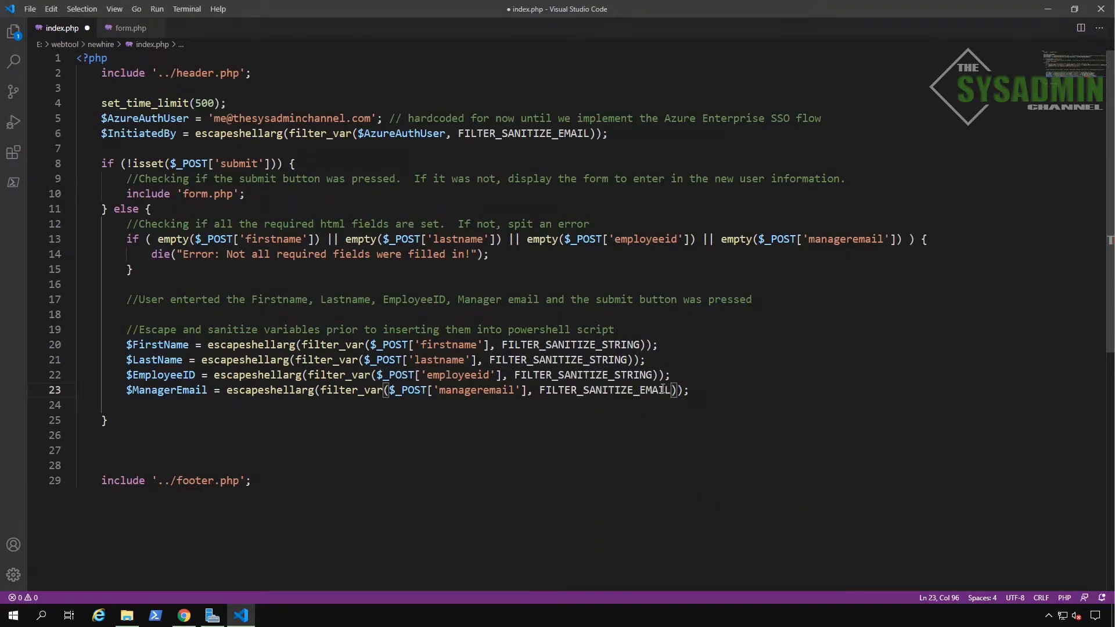
pyautogui.press('Enter')
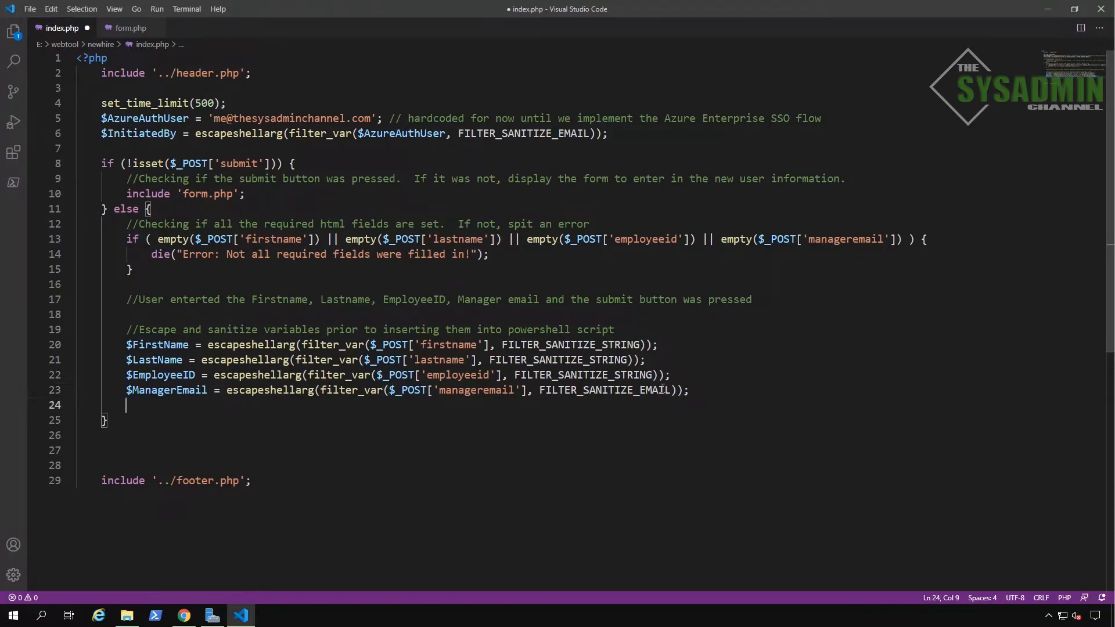
pyautogui.write('try {')
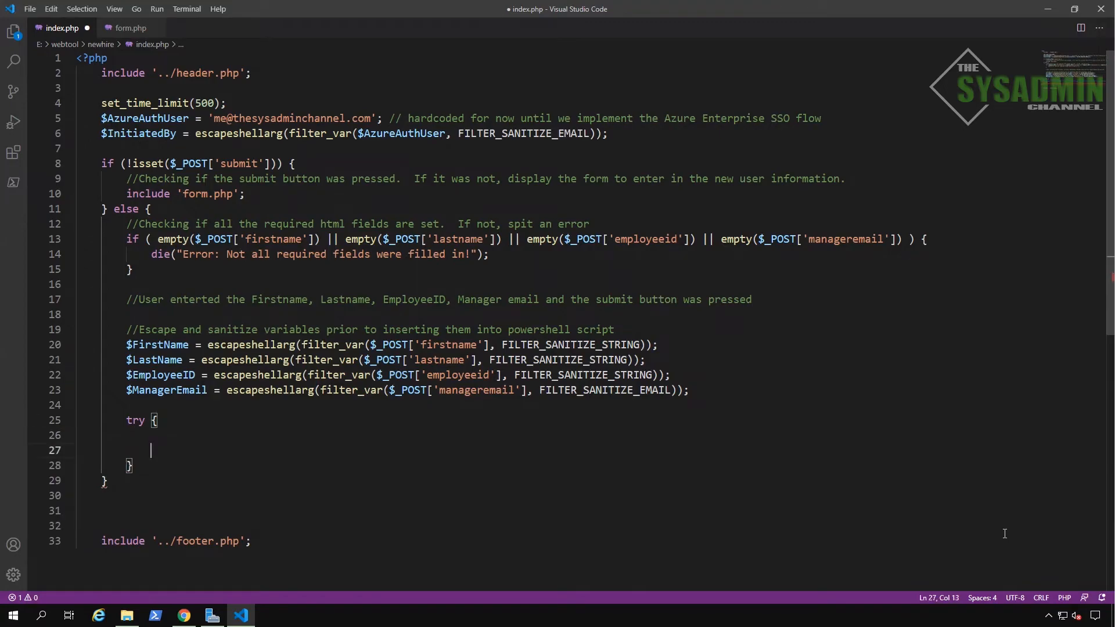
# Add a catch block and a '//Pass' comment about sending the input to PowerShell.
pyautogui.write('} catch {')
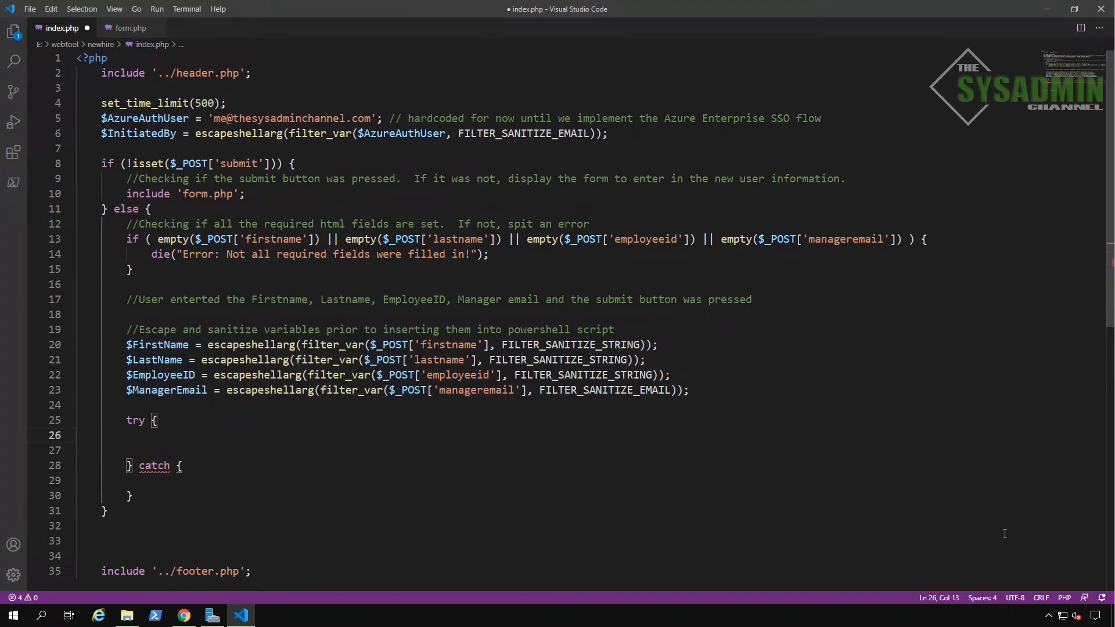
pyautogui.write('//Pass')
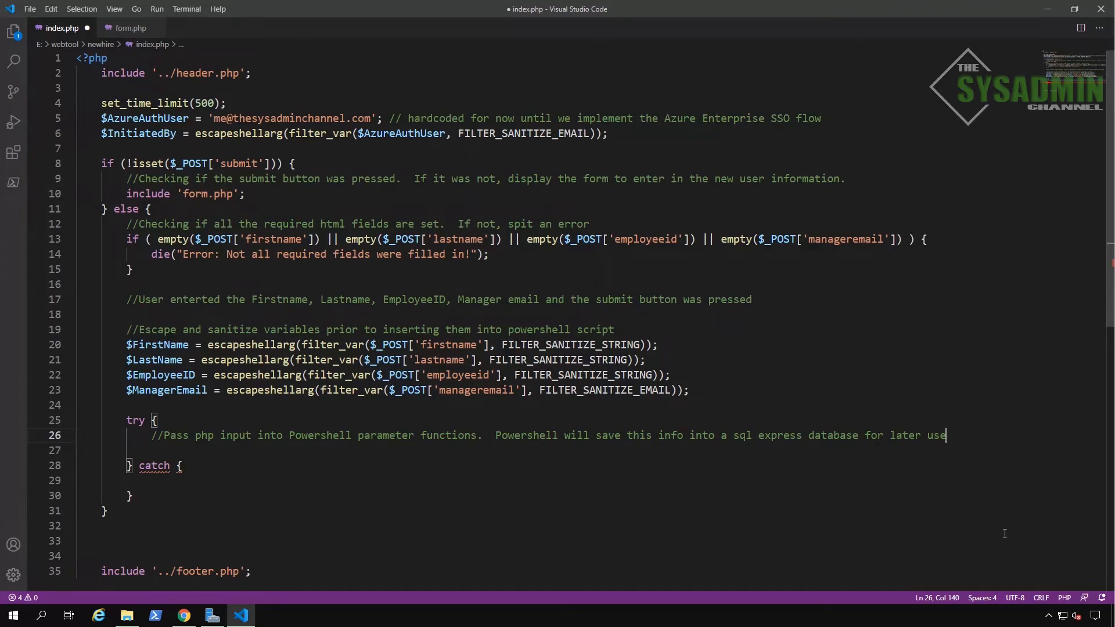
pyautogui.press('Enter')
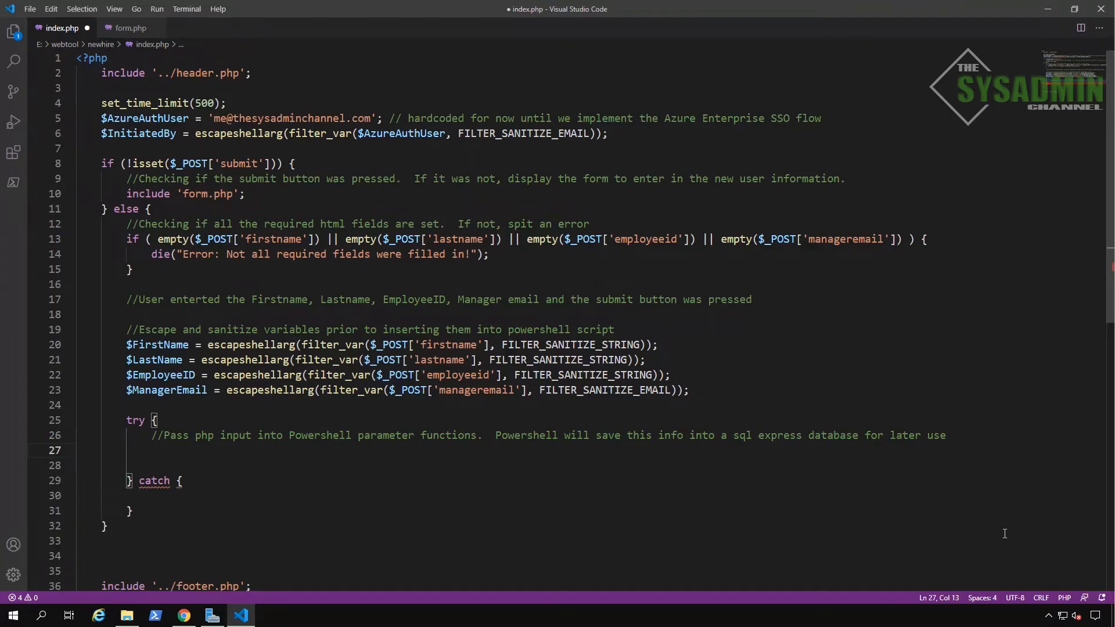
# Set $UserAccount to shell_exec of powershell.exe -NoProfile -Command 'hello Powershell', plus an echo comment.
pyautogui.write('$UserAcc')
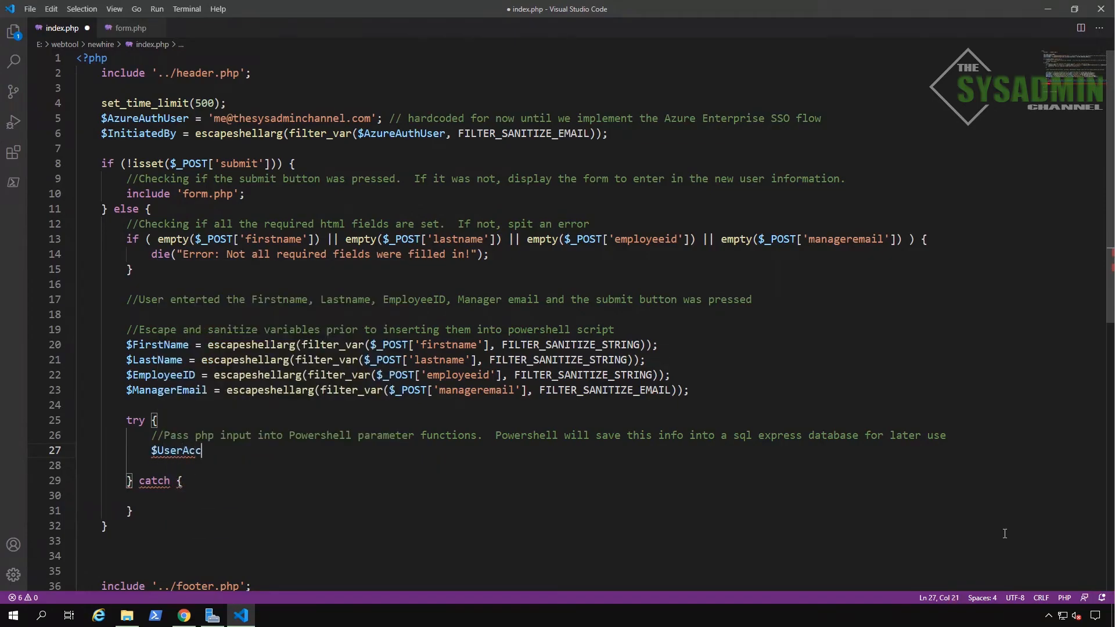
pyautogui.write('ount = shell_exec("powershell.exe -ExecutionPolicy Bypass ");')
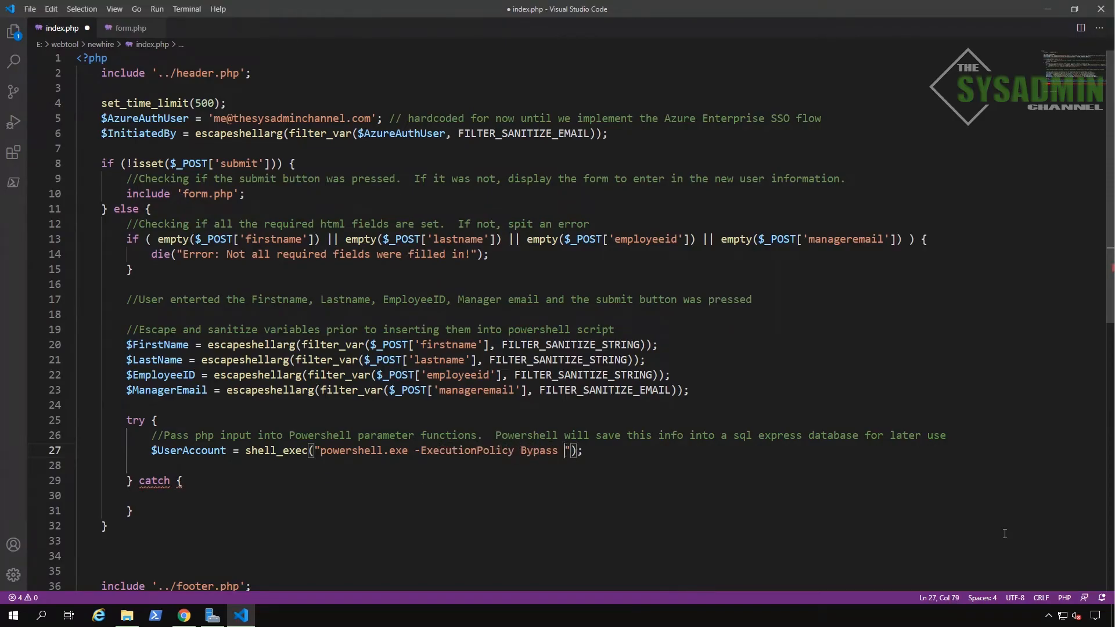
pyautogui.write('-NoProfile')
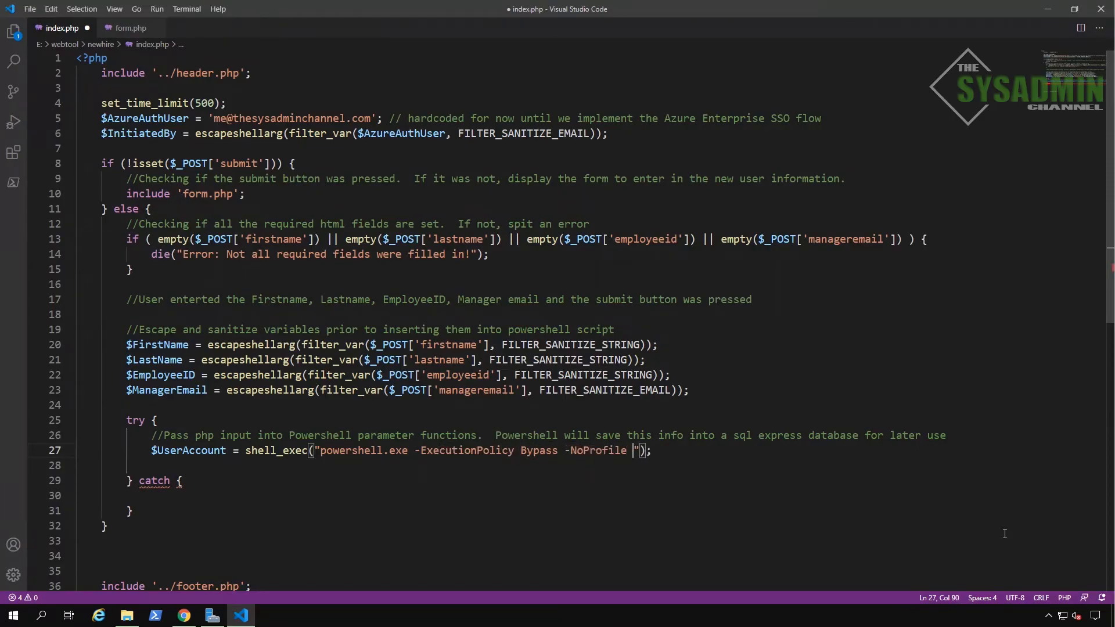
pyautogui.write("-Command 'hello Powershell")
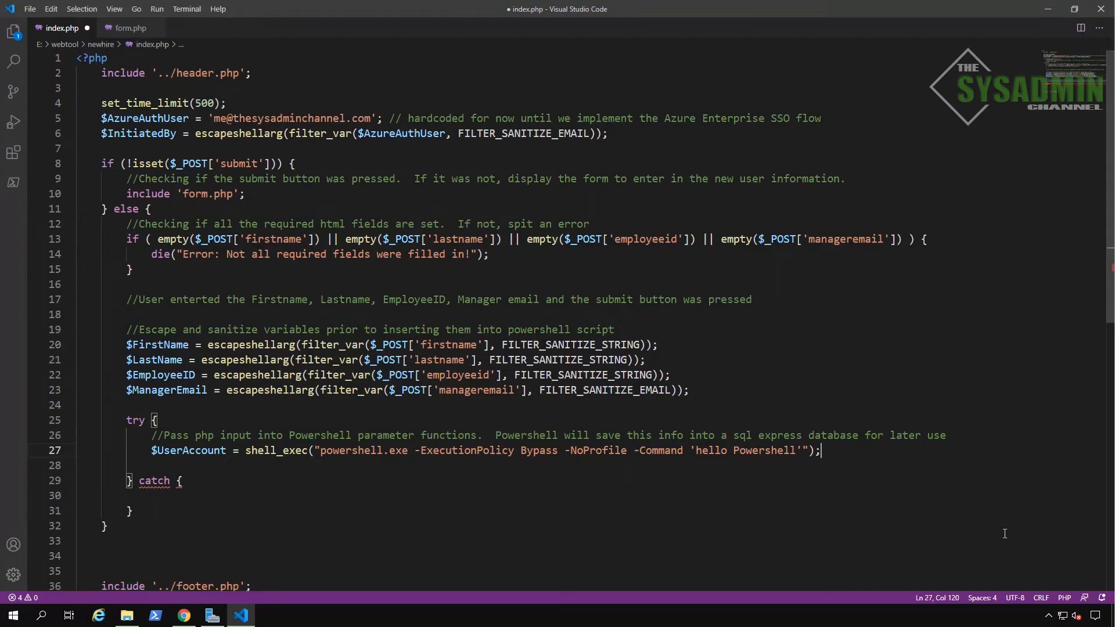
pyautogui.write('//')
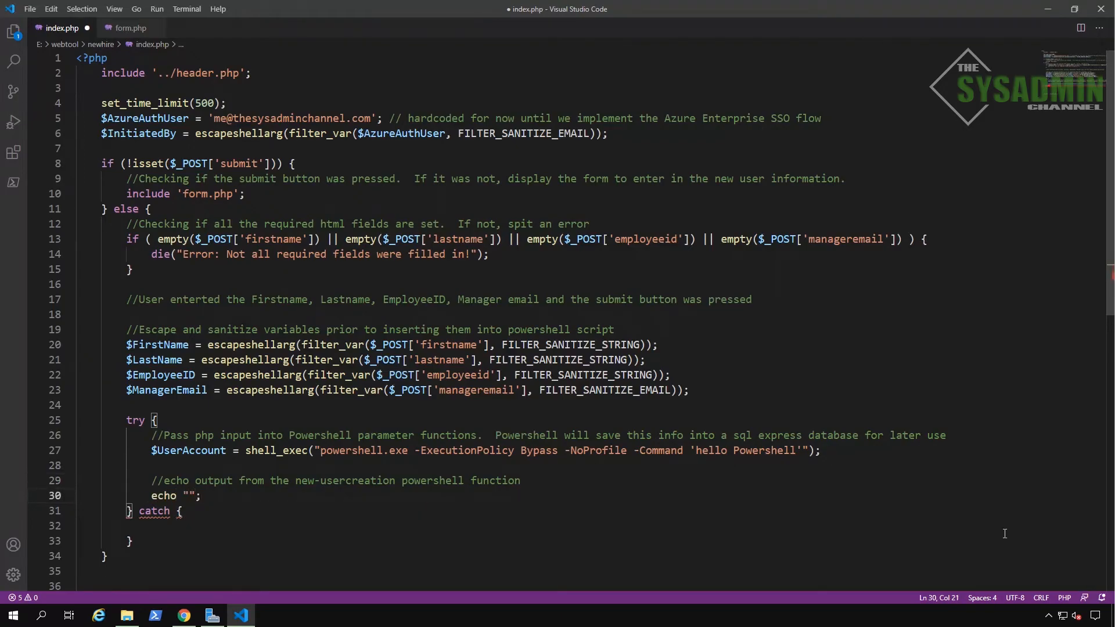
# Echo $UserAccount inside <pre> tags and make catch (\Throwable $UserAccount) die with 'Error'.
pyautogui.write('<pre>')
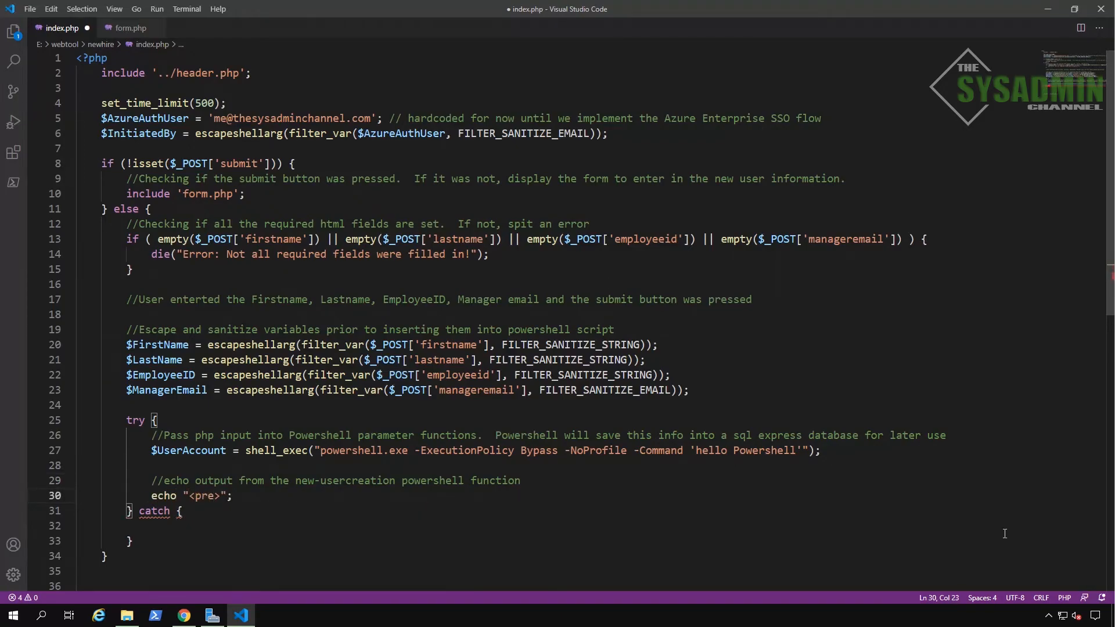
pyautogui.write('$UserAccount<>')
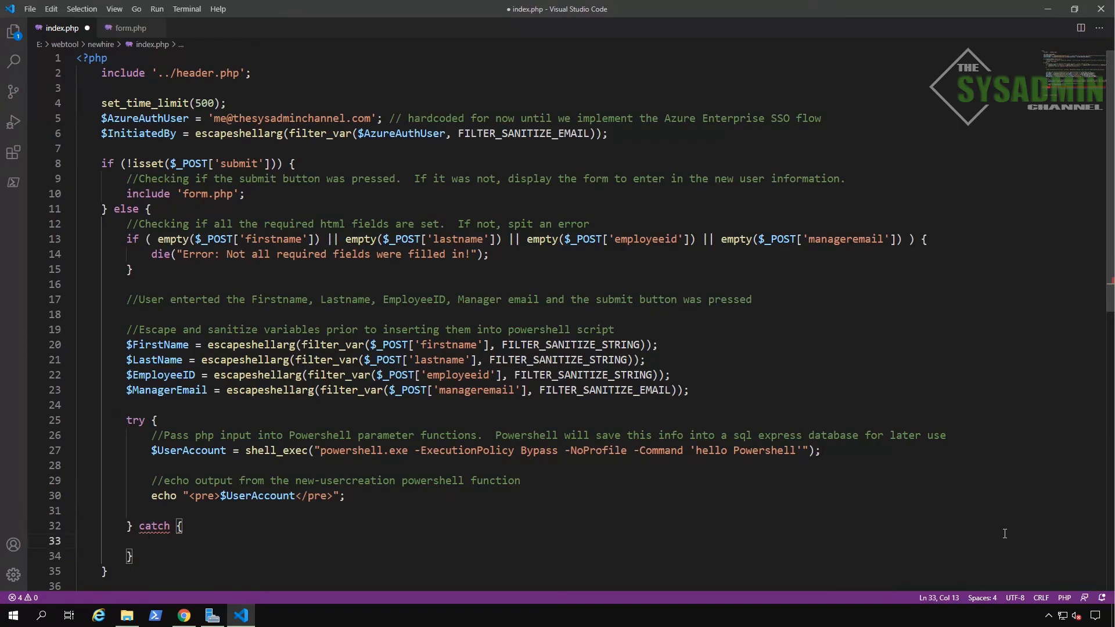
pyautogui.write('die();')
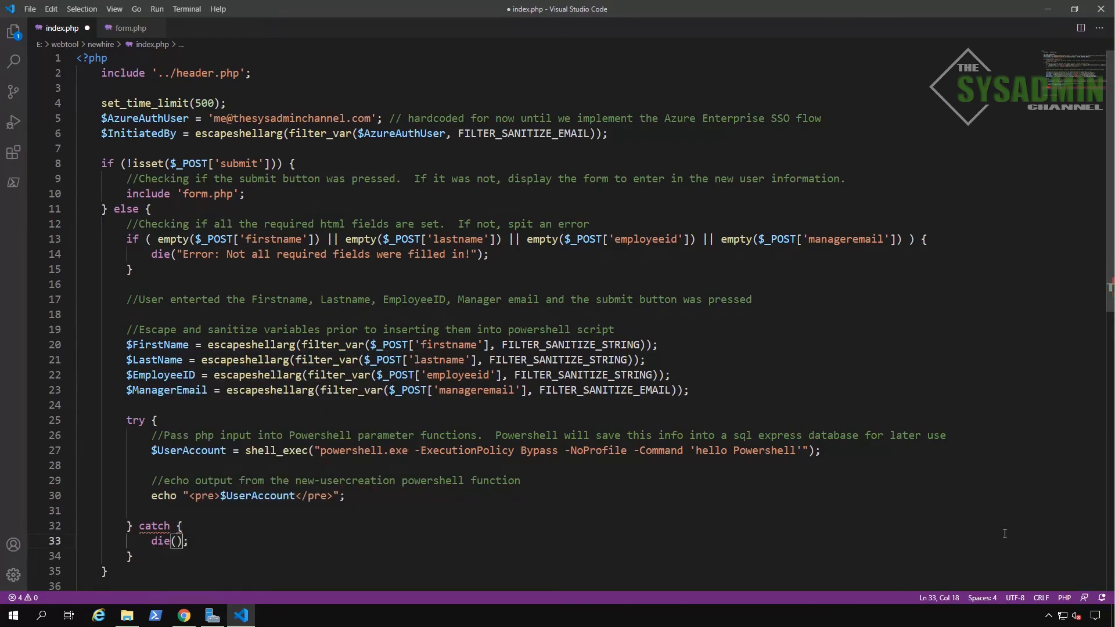
pyautogui.write('"Error"')
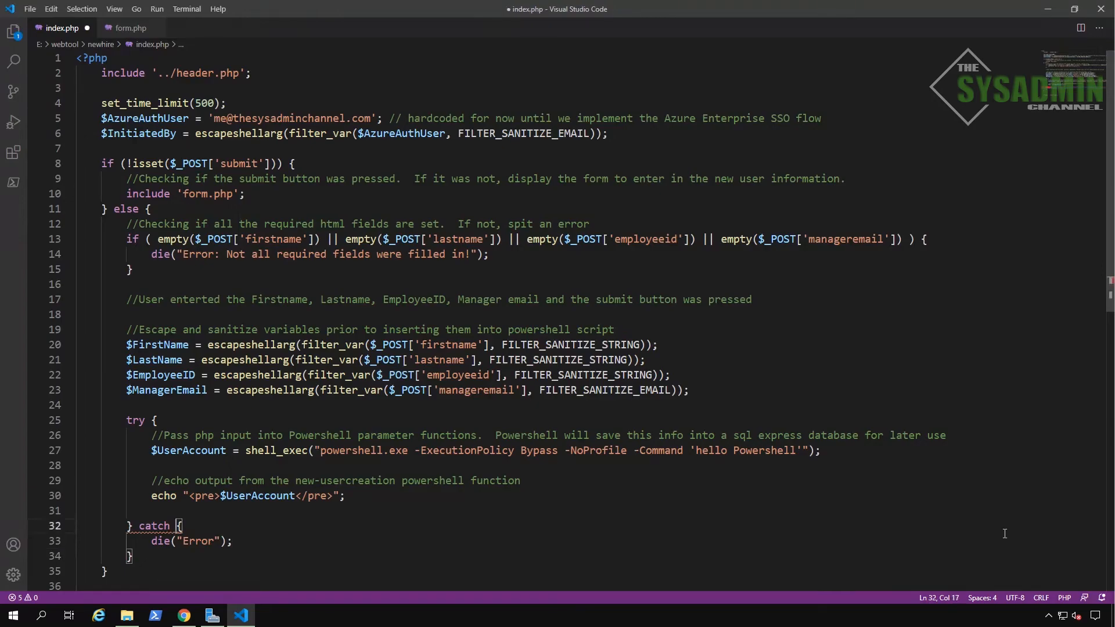
pyautogui.write('()')
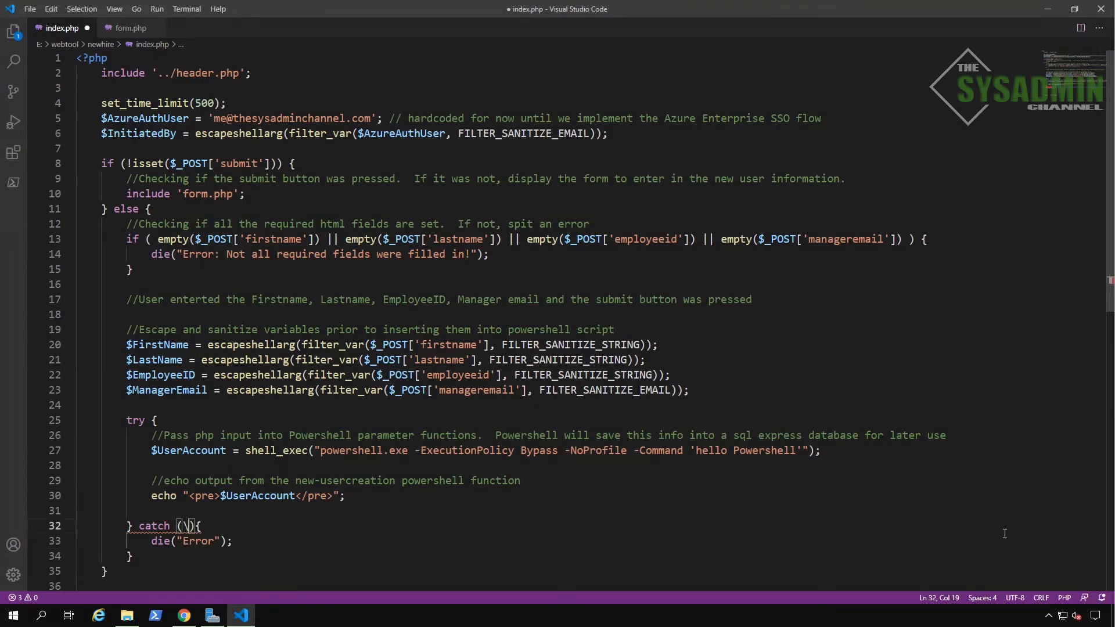
pyautogui.write('\\Throwable')
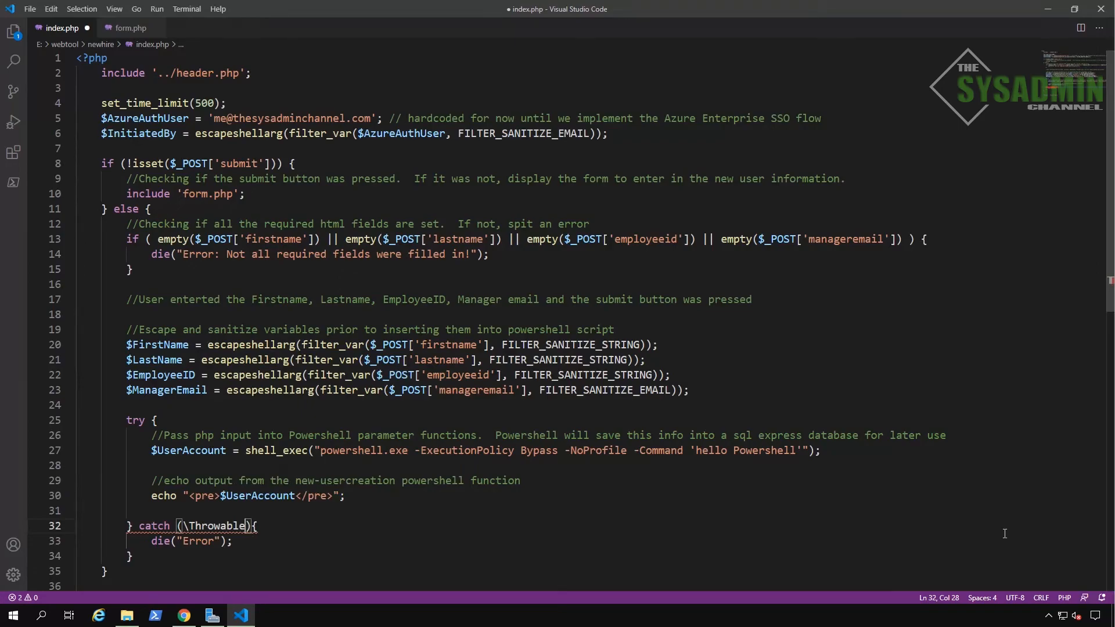
pyautogui.write('$UserAccount')
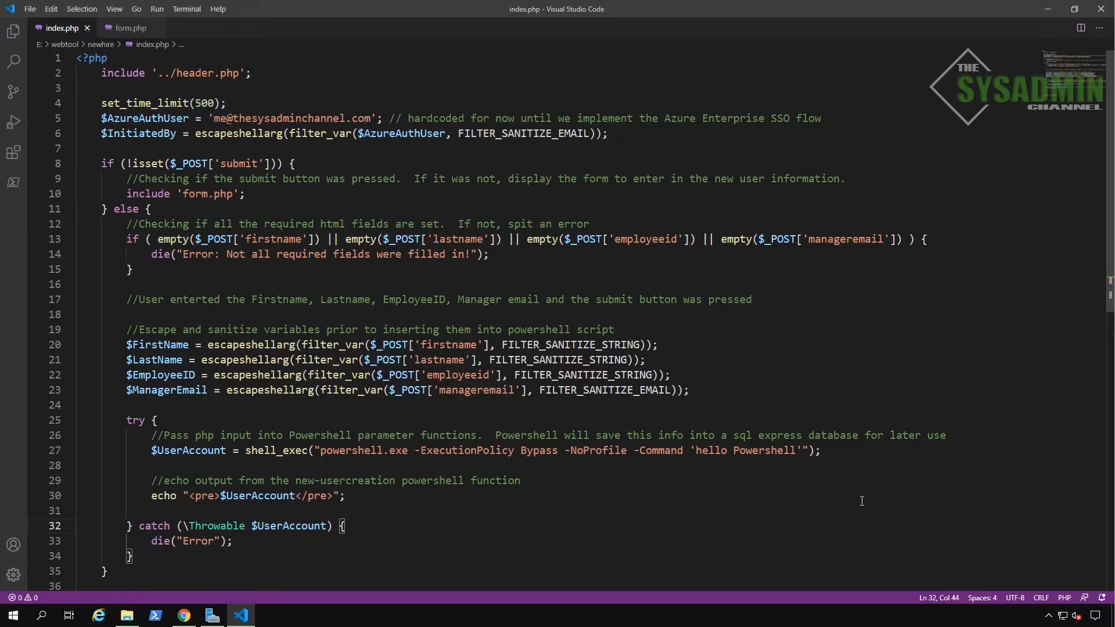
pyautogui.moveTo(214, 602)
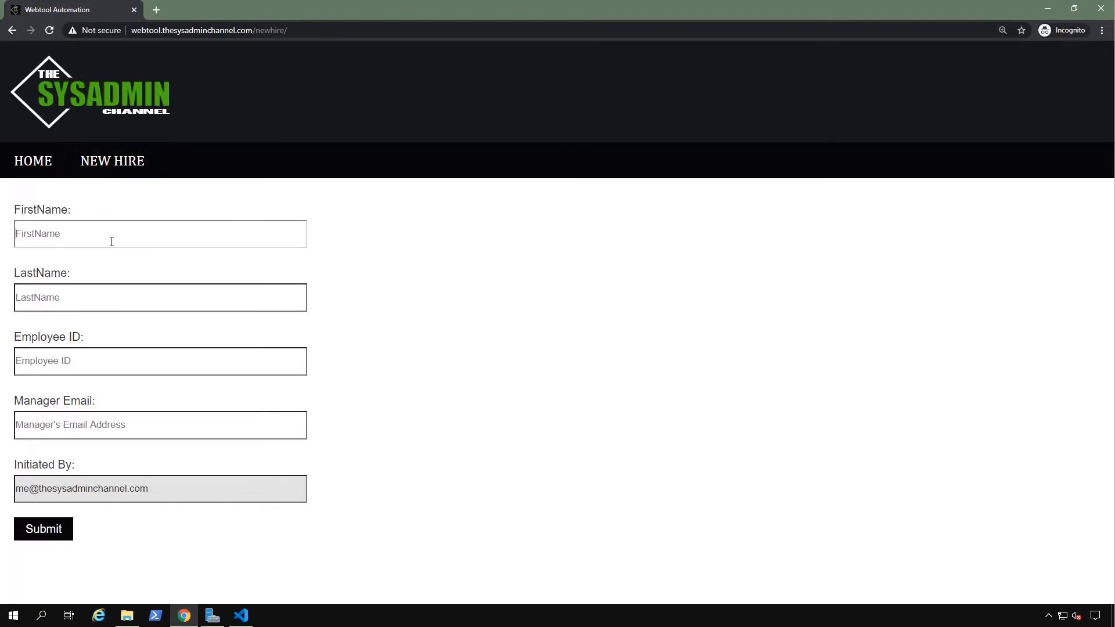
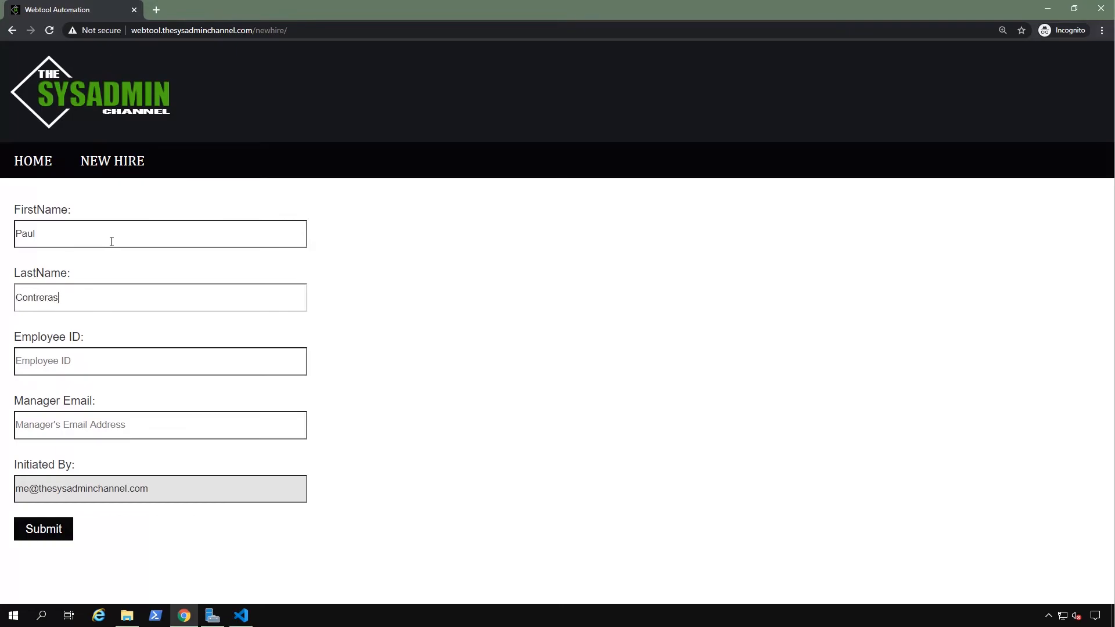
pyautogui.write('e23')
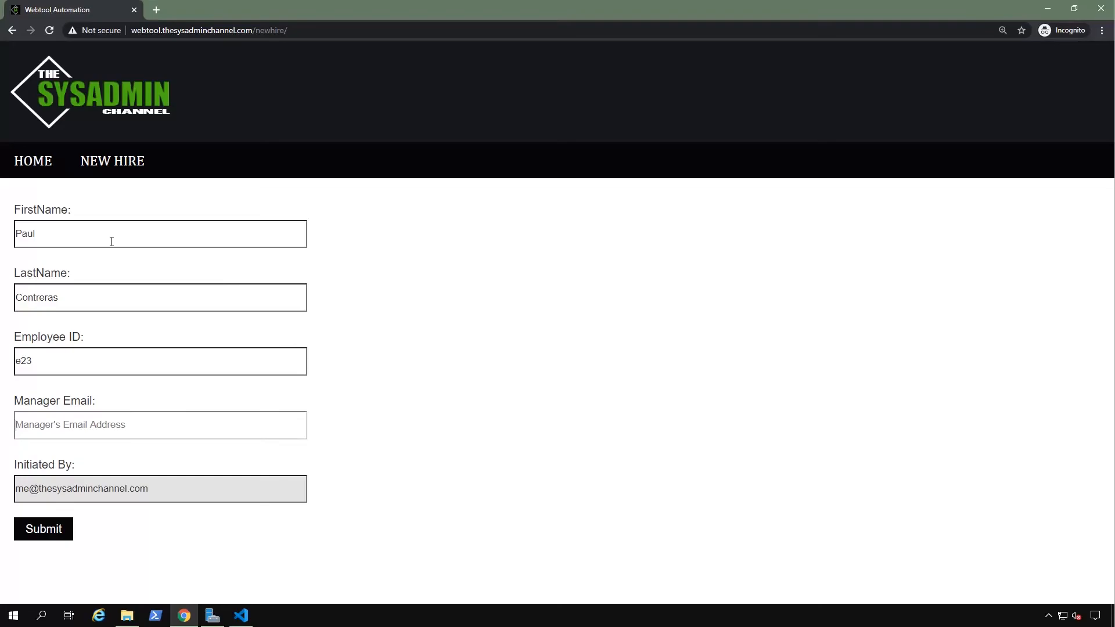
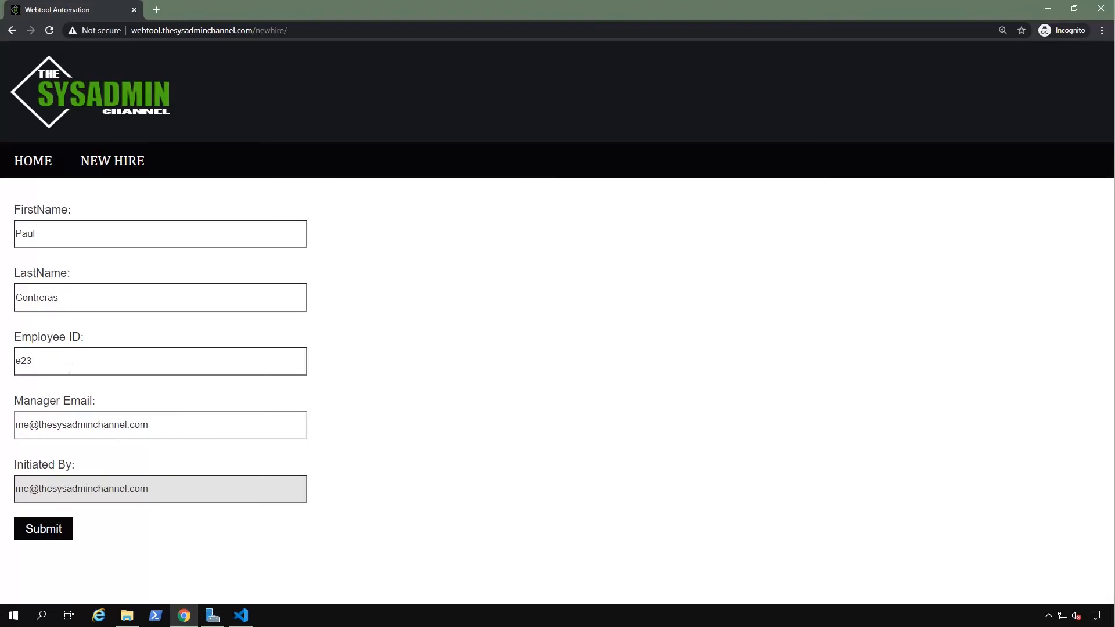
pyautogui.click(43, 528)
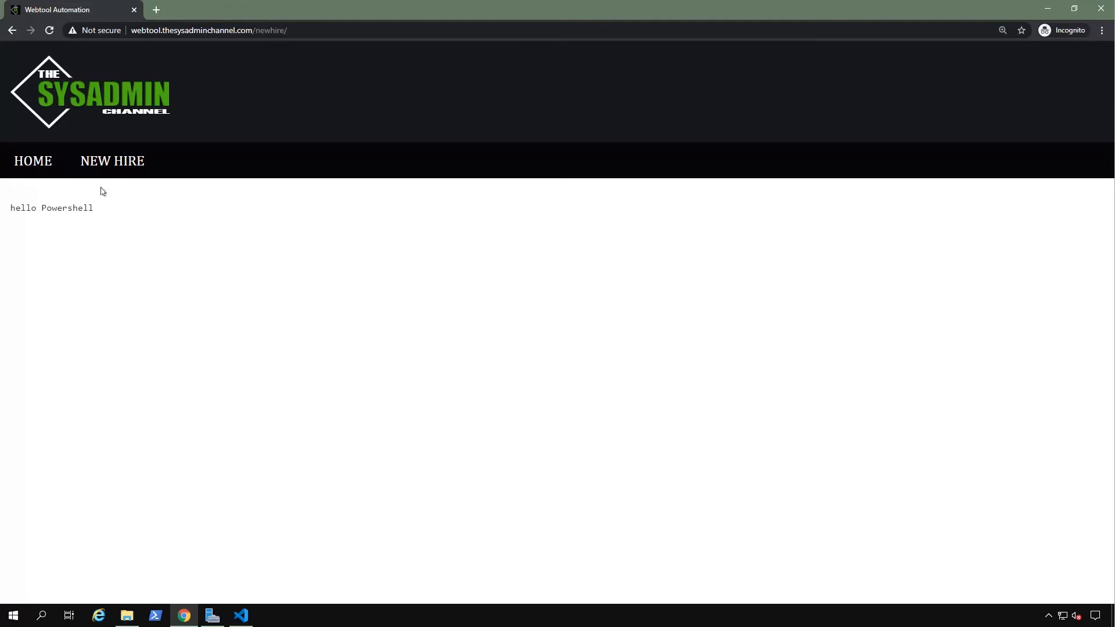
pyautogui.click(112, 160)
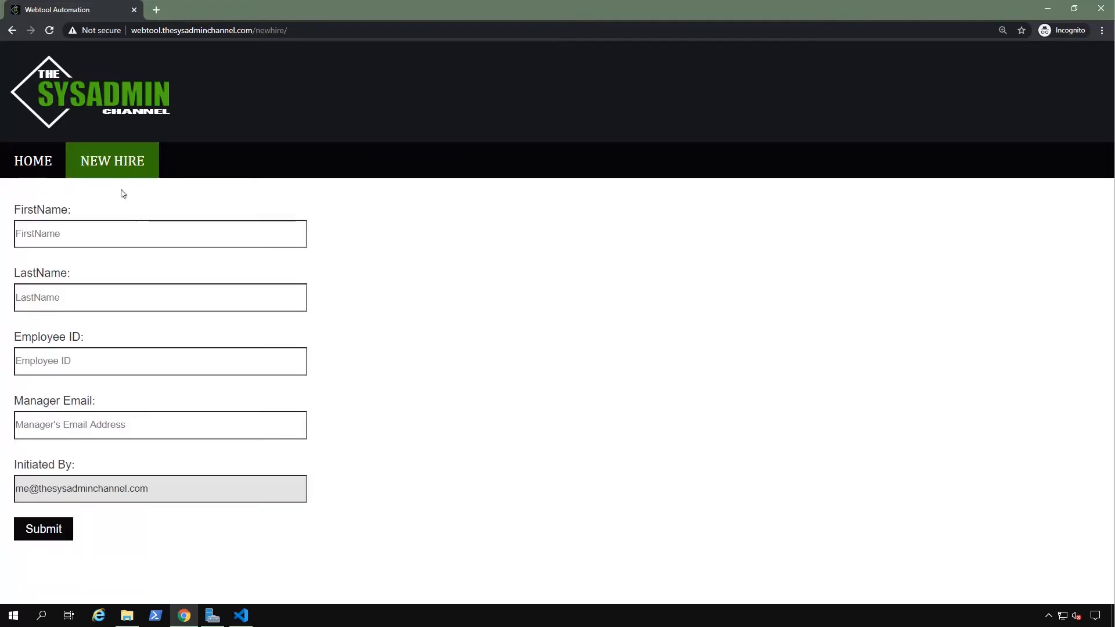
pyautogui.write('Lastname')
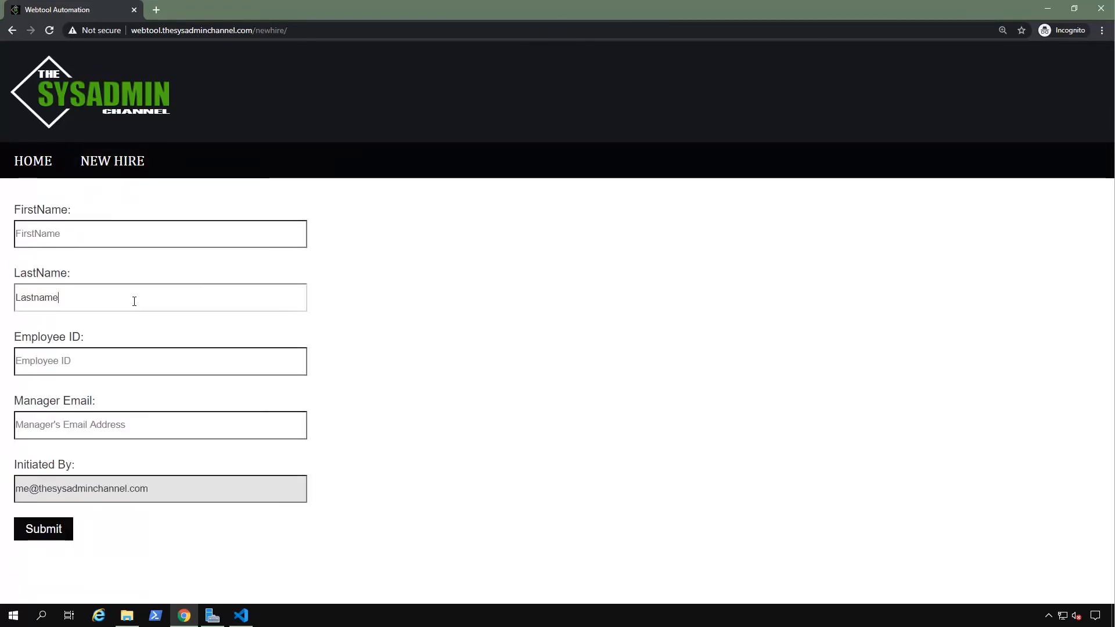
pyautogui.write('employeeid')
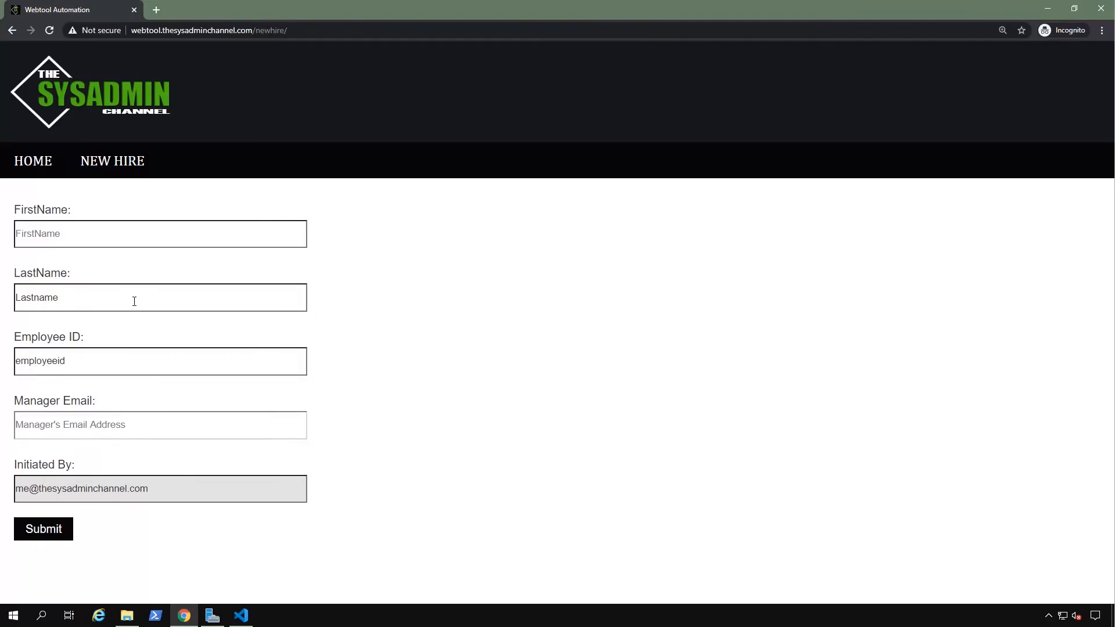
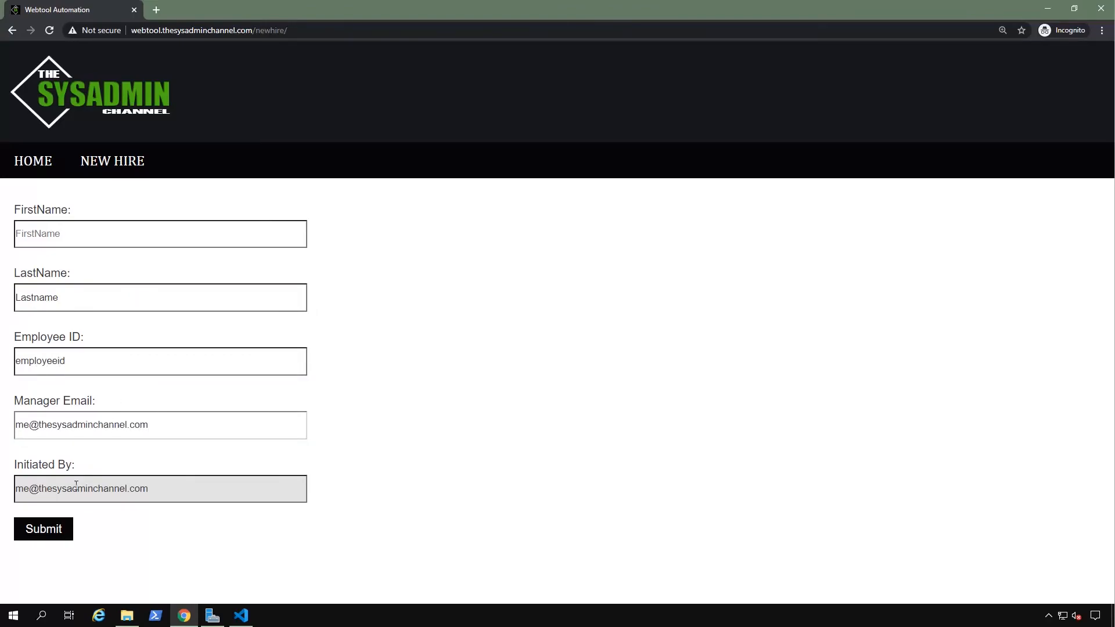
pyautogui.click(43, 529)
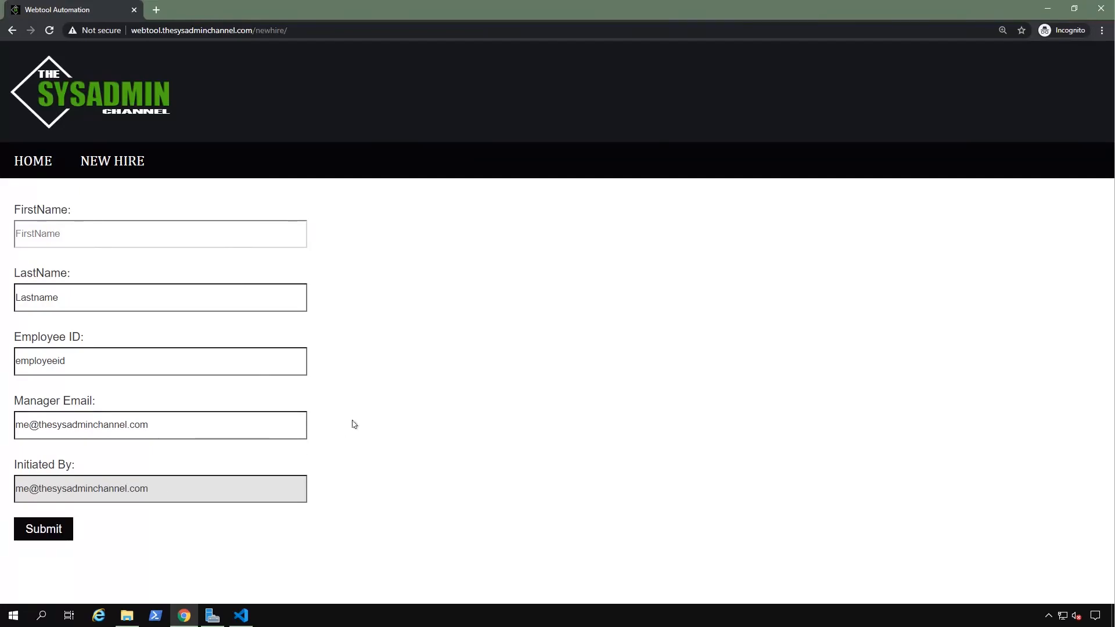
pyautogui.press('F12')
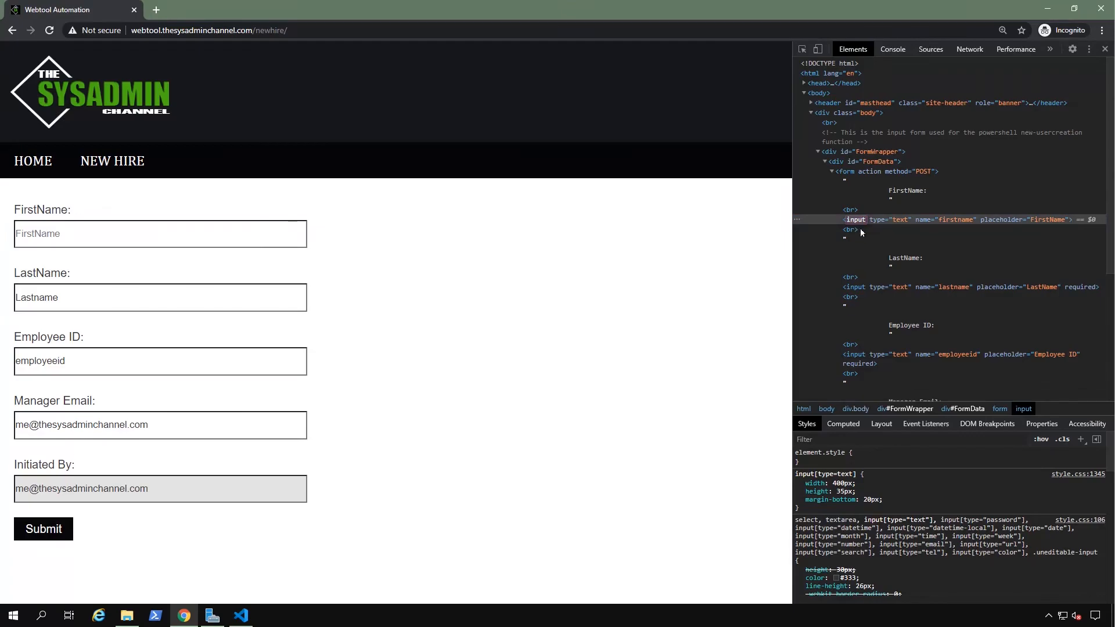
pyautogui.moveTo(316, 244)
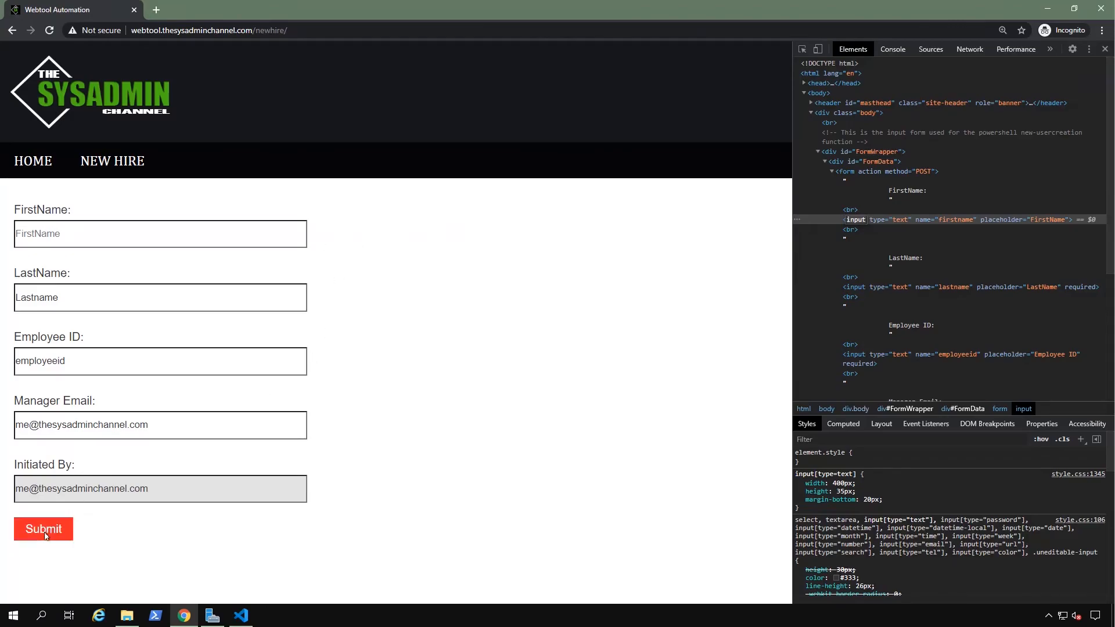
# Submit without FirstName to get 'Not all required fields were filled in', then reload the blank form.
pyautogui.click(43, 528)
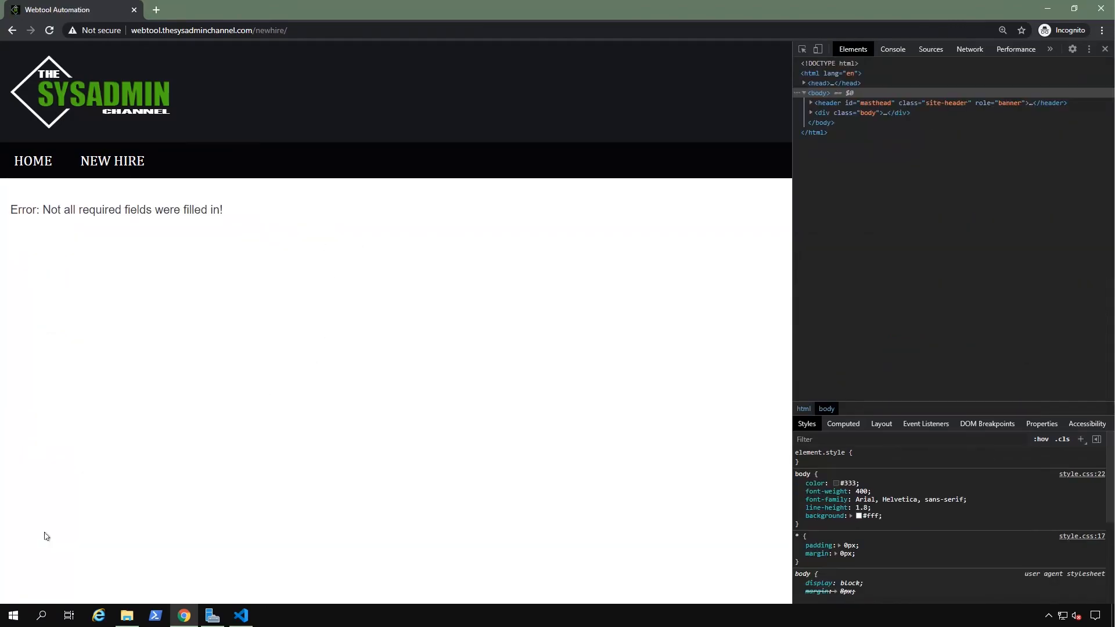
pyautogui.moveTo(193, 222)
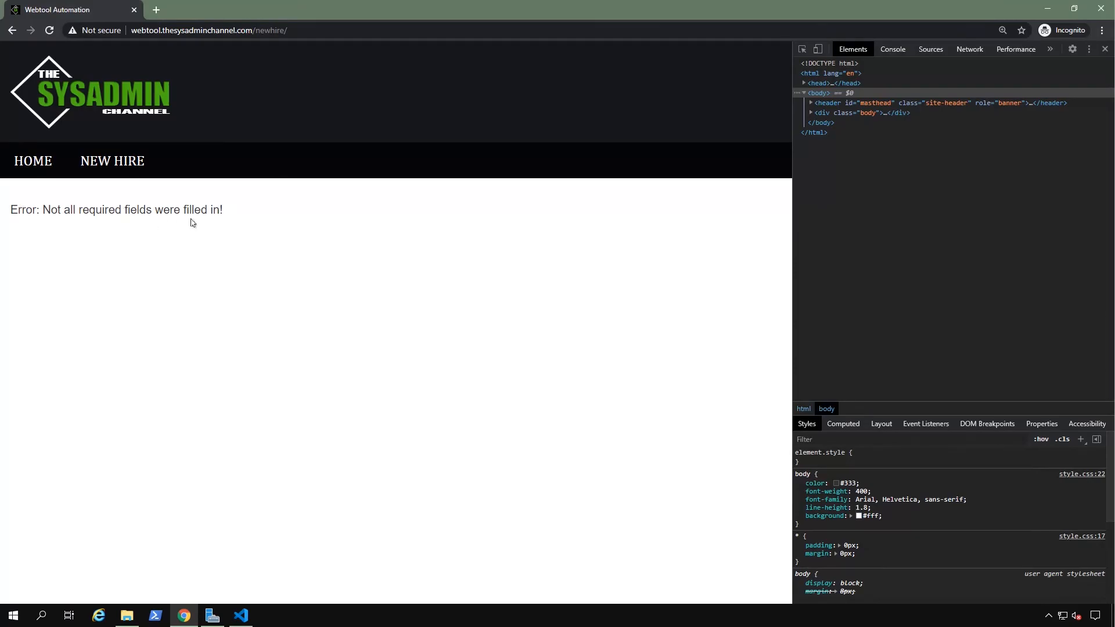
pyautogui.click(112, 161)
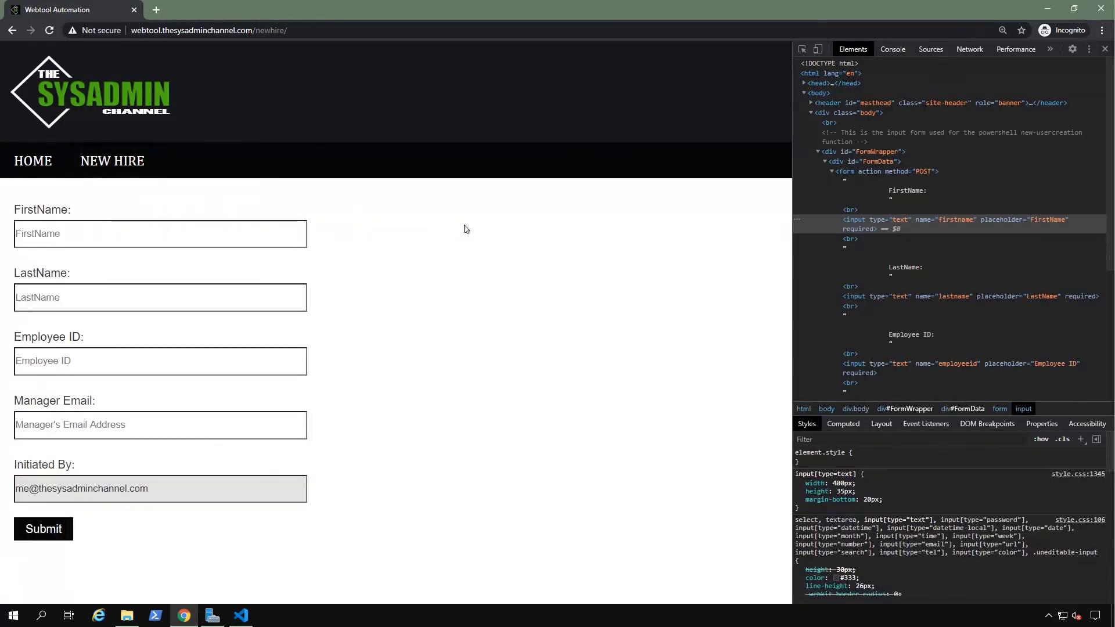
pyautogui.press('F12')
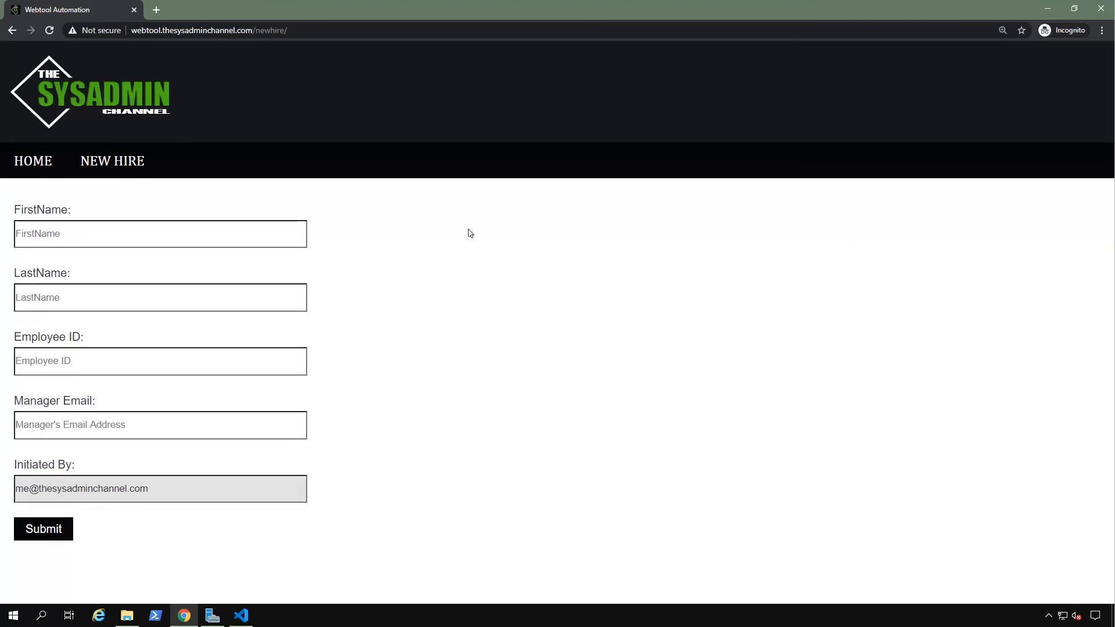